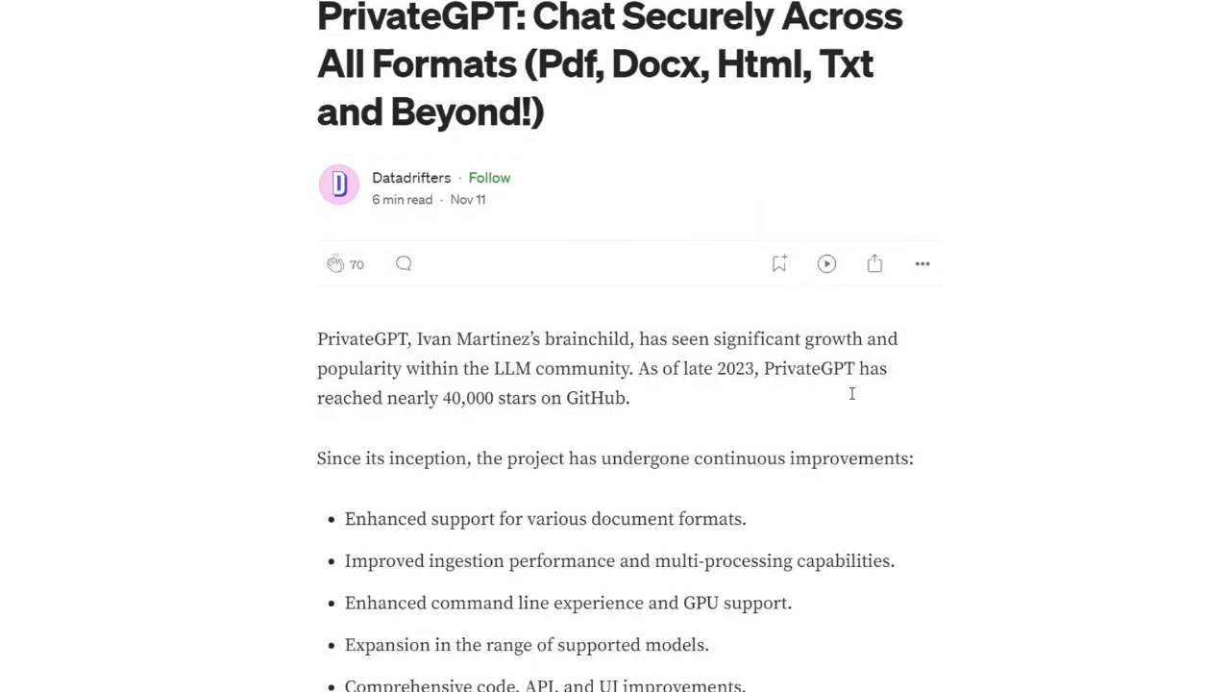
Step: Scroll down through the PrivateGPT README's installation and usage sections
{"action": "scroll", "scroll_direction": "down", "scroll_amount": 3}
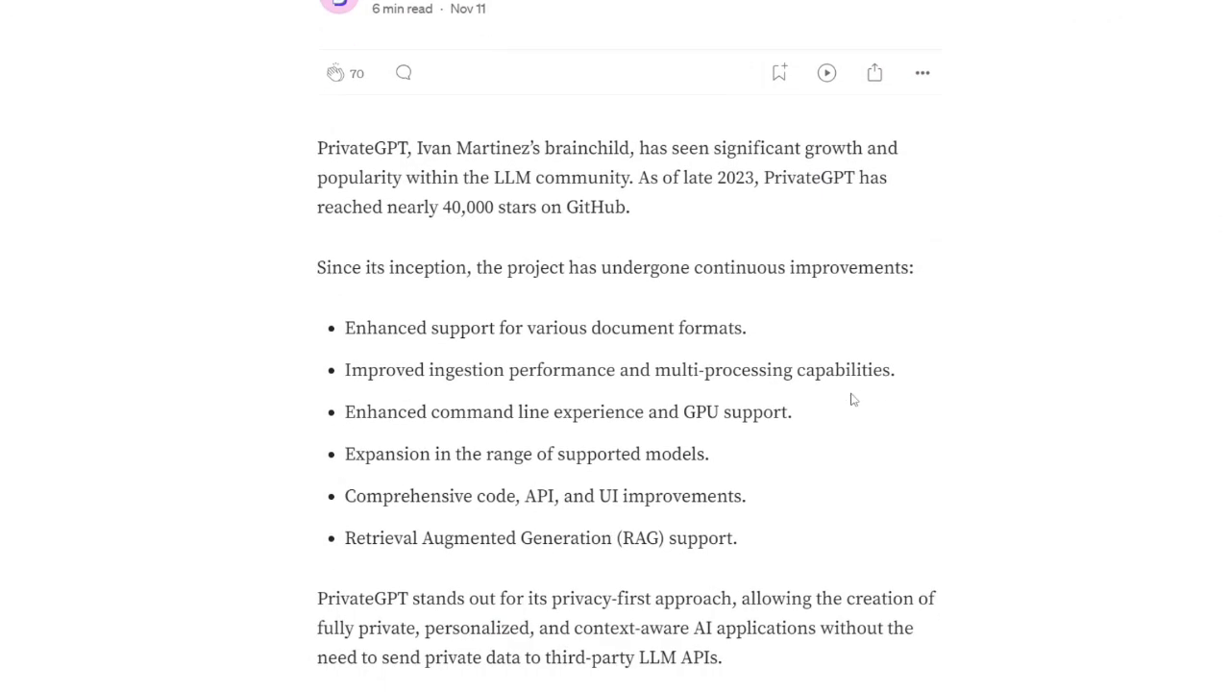
{"action": "scroll", "scroll_direction": "down", "scroll_amount": 3}
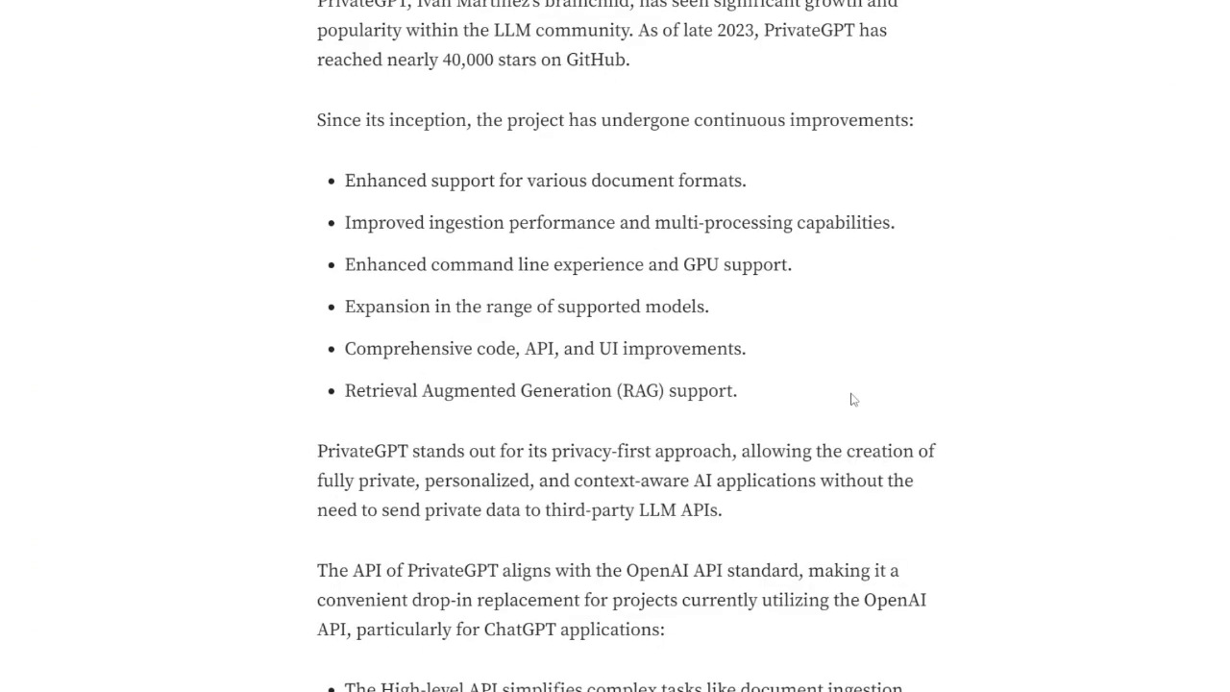
{"action": "scroll", "scroll_direction": "down", "scroll_amount": 3}
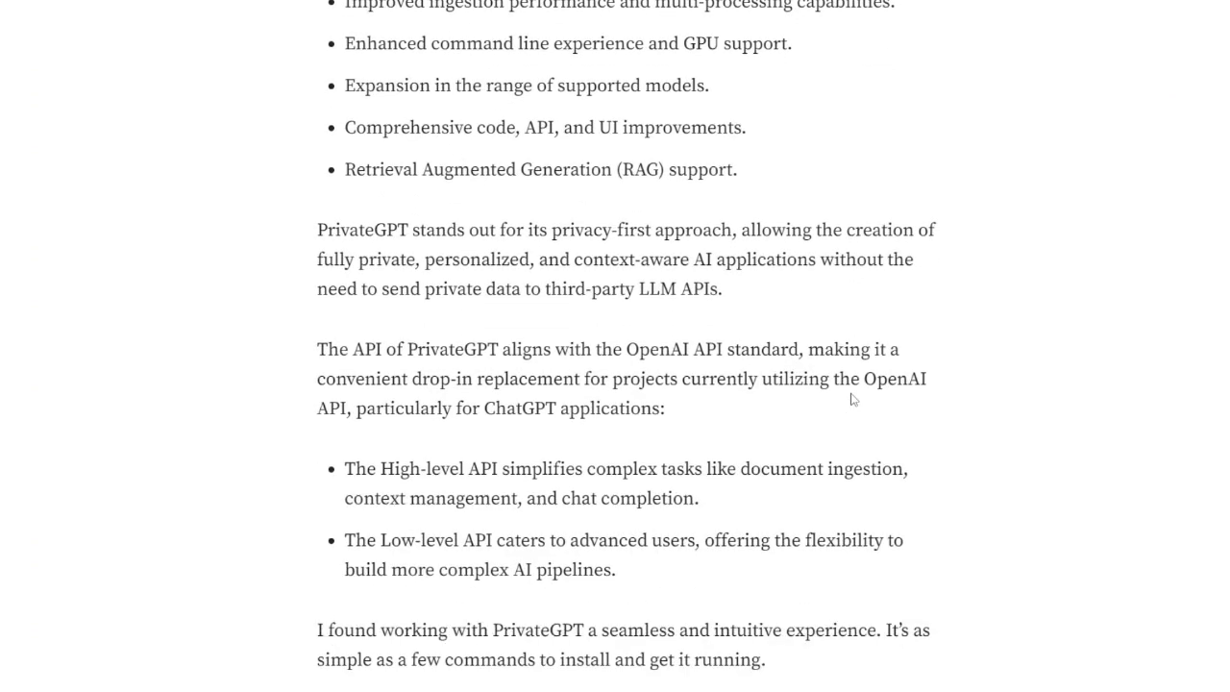
{"action": "scroll", "scroll_direction": "down", "scroll_amount": 3}
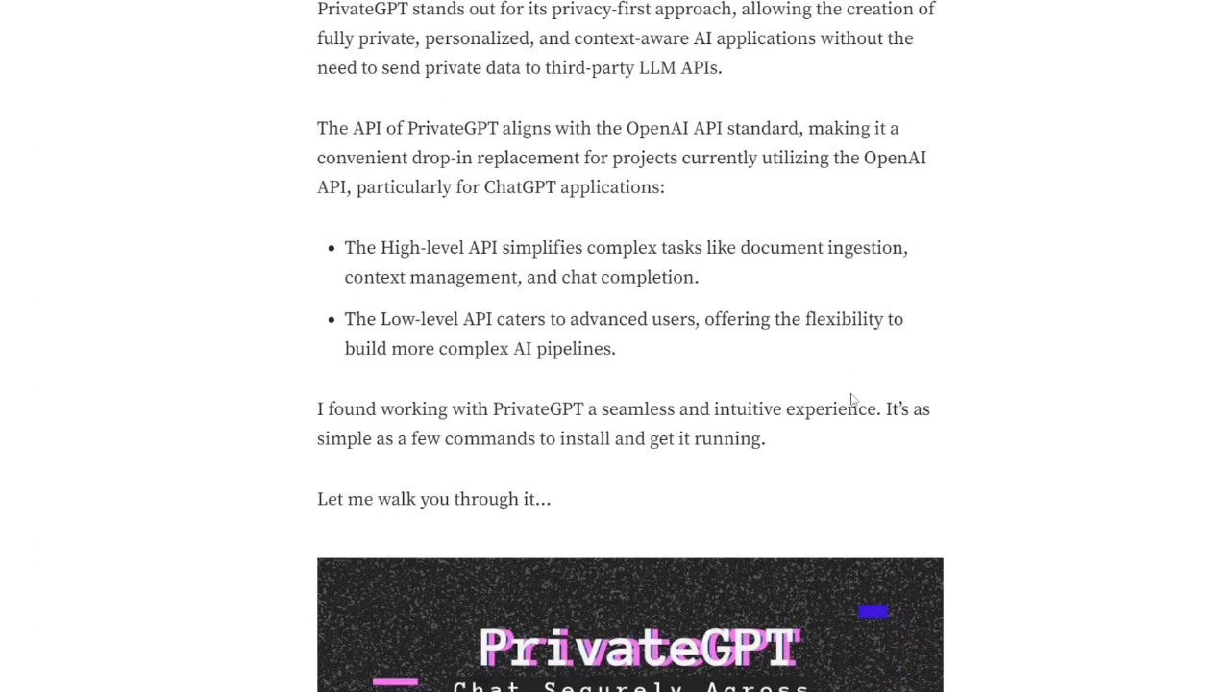
{"action": "scroll", "scroll_direction": "down", "scroll_amount": 3}
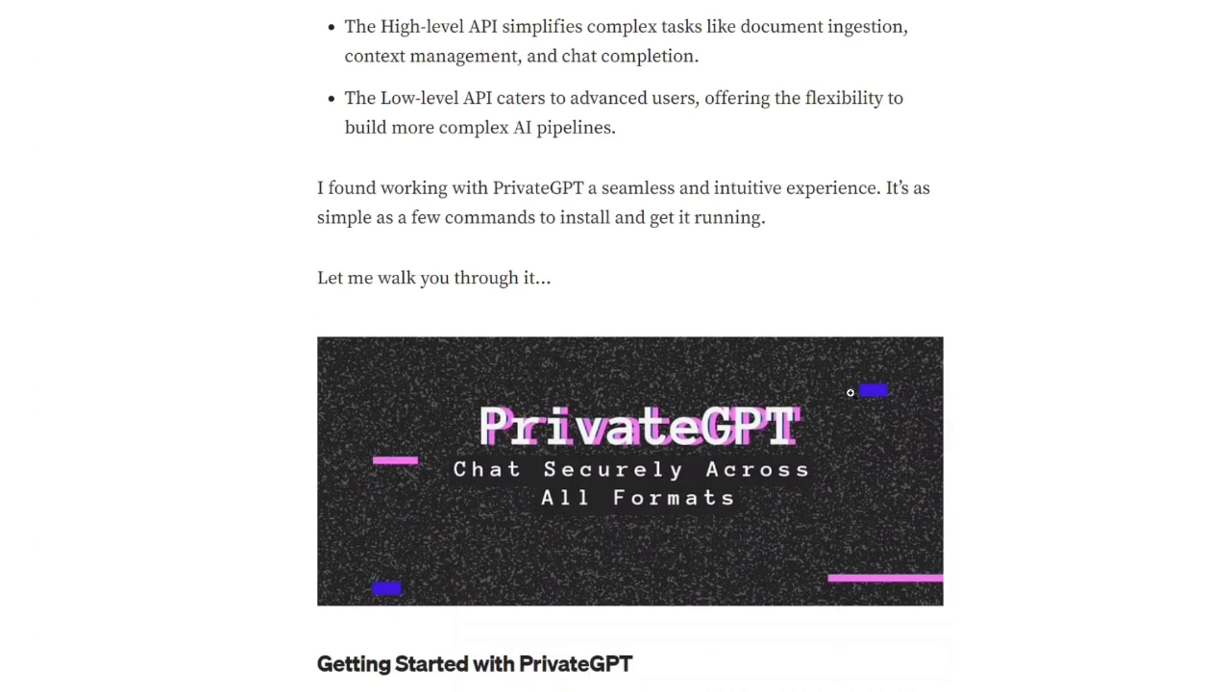
{"action": "scroll", "scroll_direction": "down", "scroll_amount": 3}
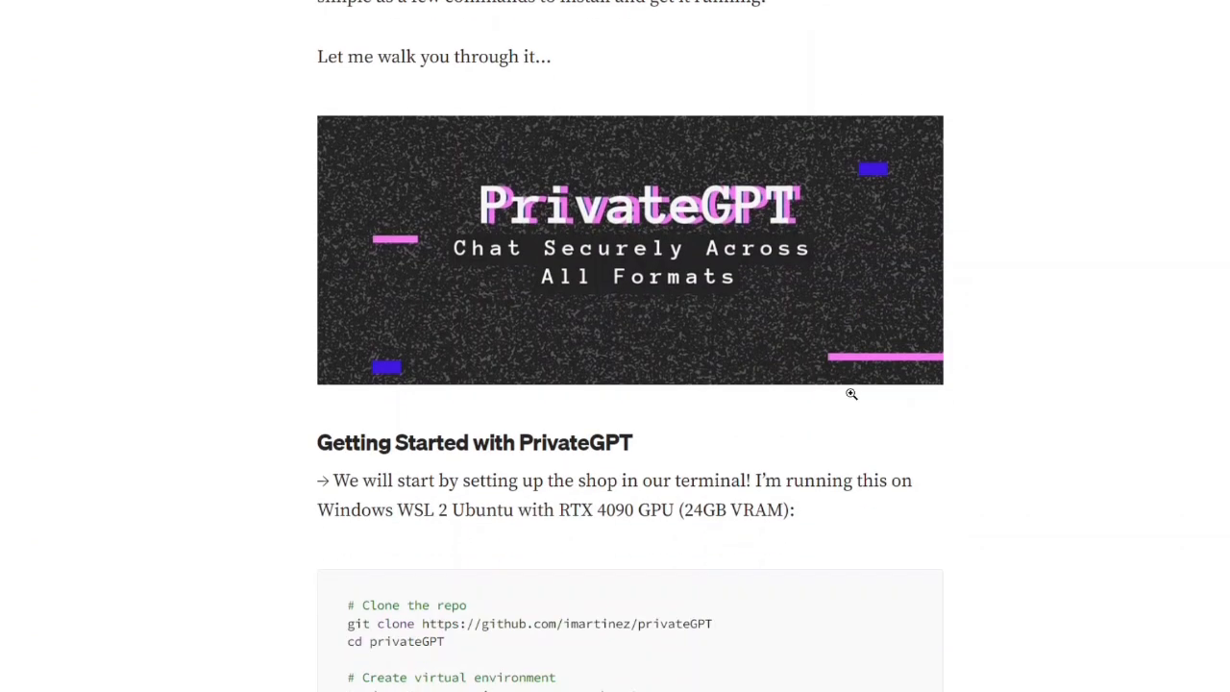
{"action": "scroll", "scroll_direction": "down", "scroll_amount": 3}
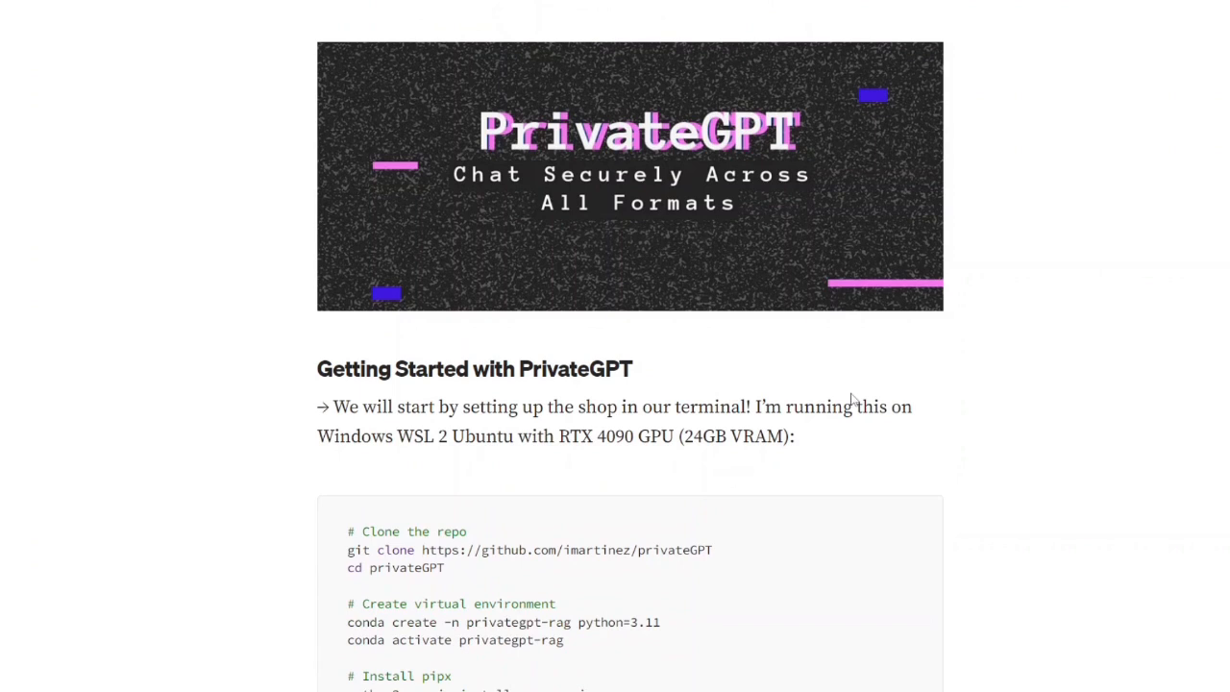
{"action": "scroll", "scroll_direction": "down", "scroll_amount": 3}
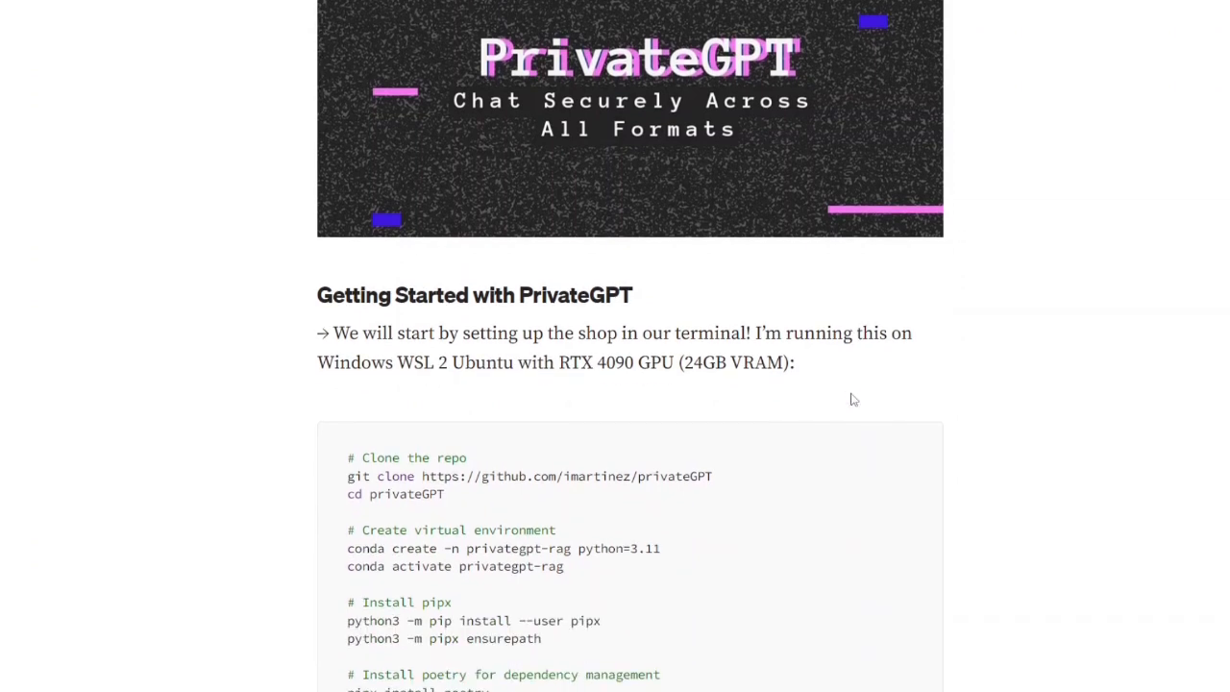
{"action": "scroll", "scroll_direction": "down", "scroll_amount": 3}
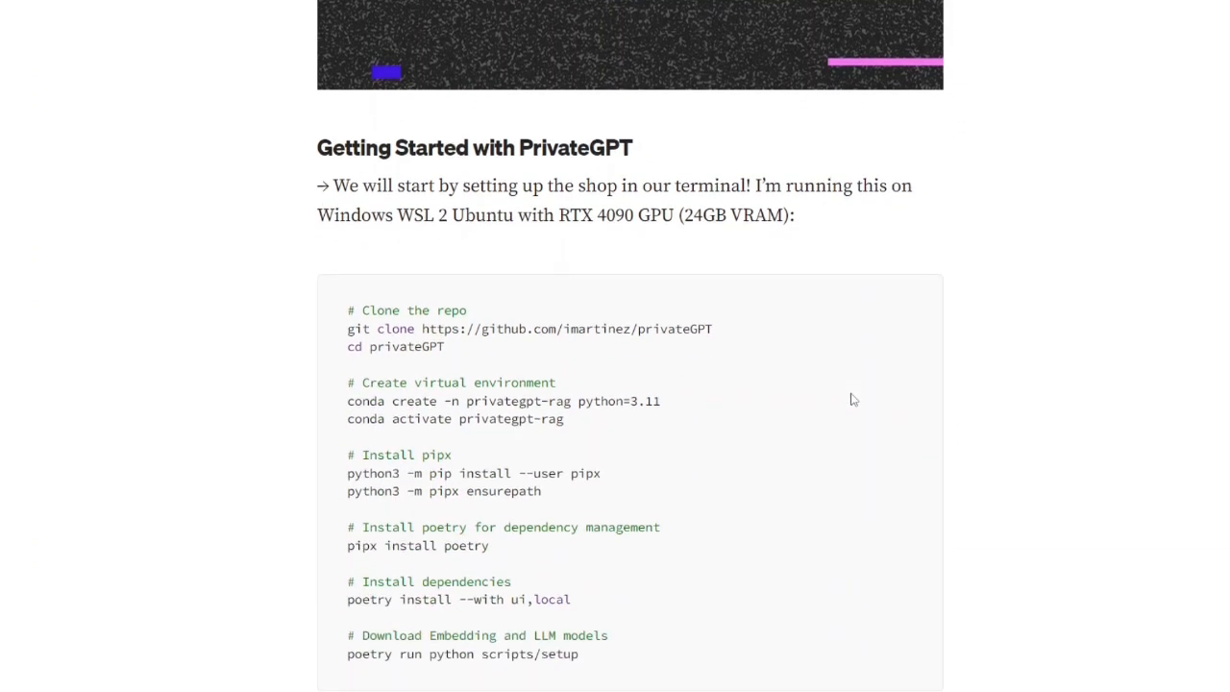
{"action": "scroll", "scroll_direction": "down", "scroll_amount": 3}
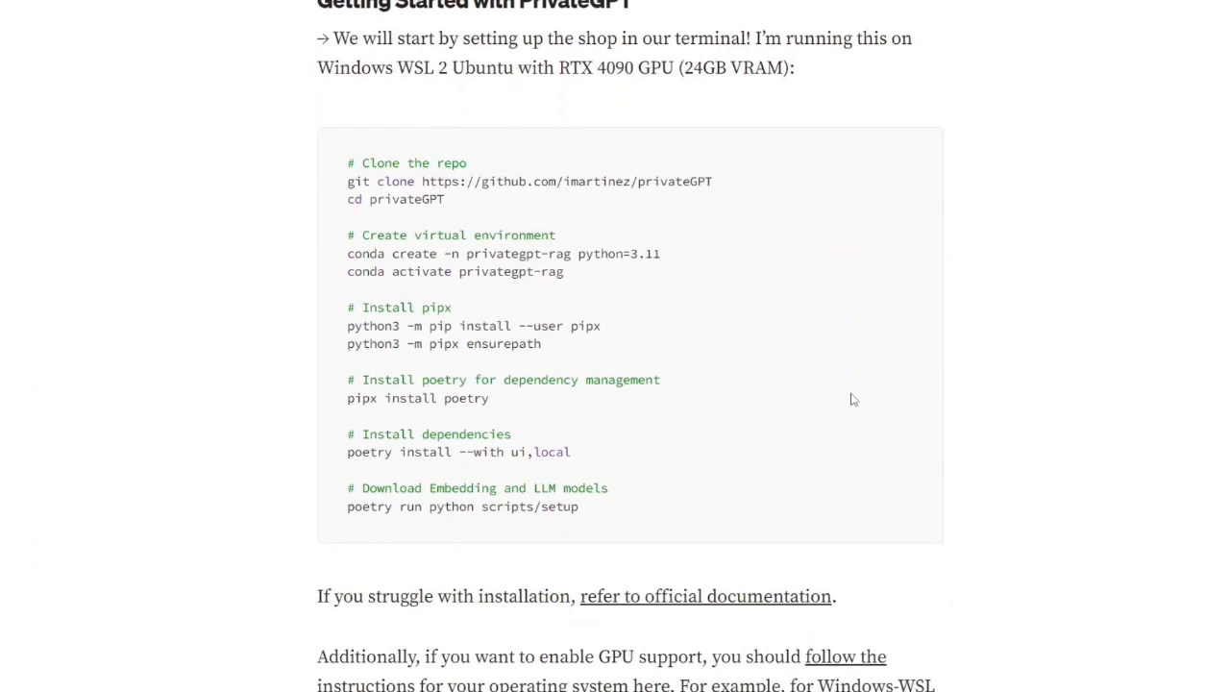
{"action": "scroll", "scroll_direction": "down", "scroll_amount": 3}
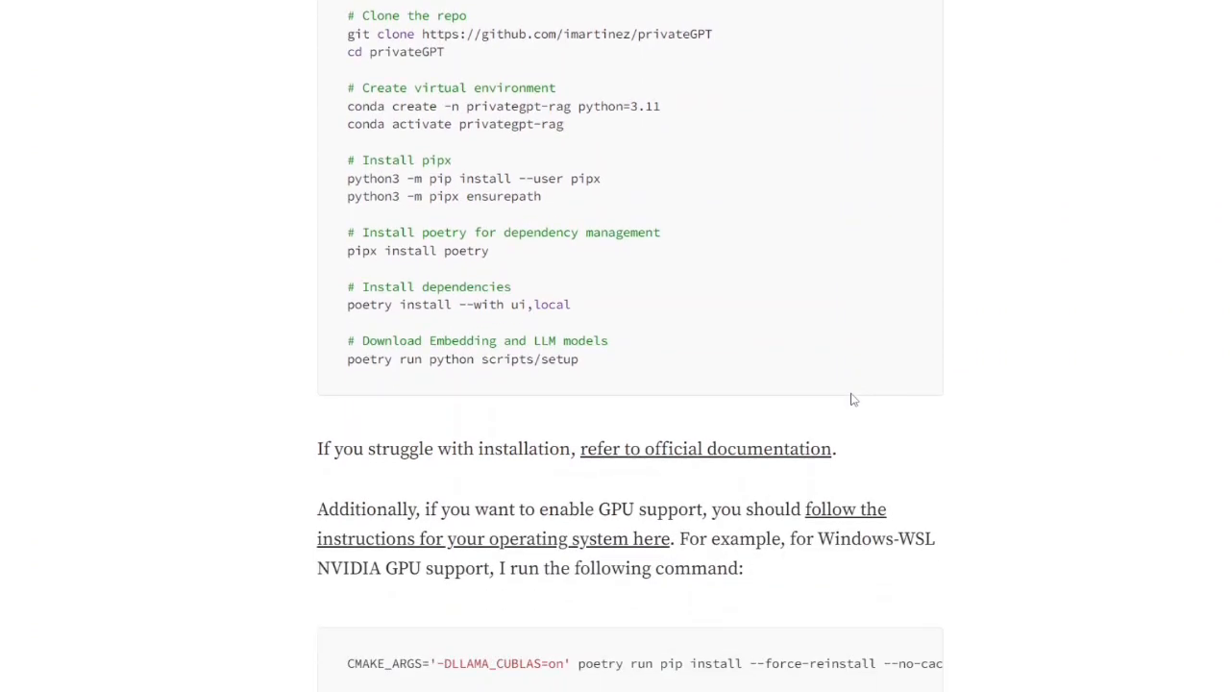
{"action": "scroll", "scroll_direction": "down", "scroll_amount": 3}
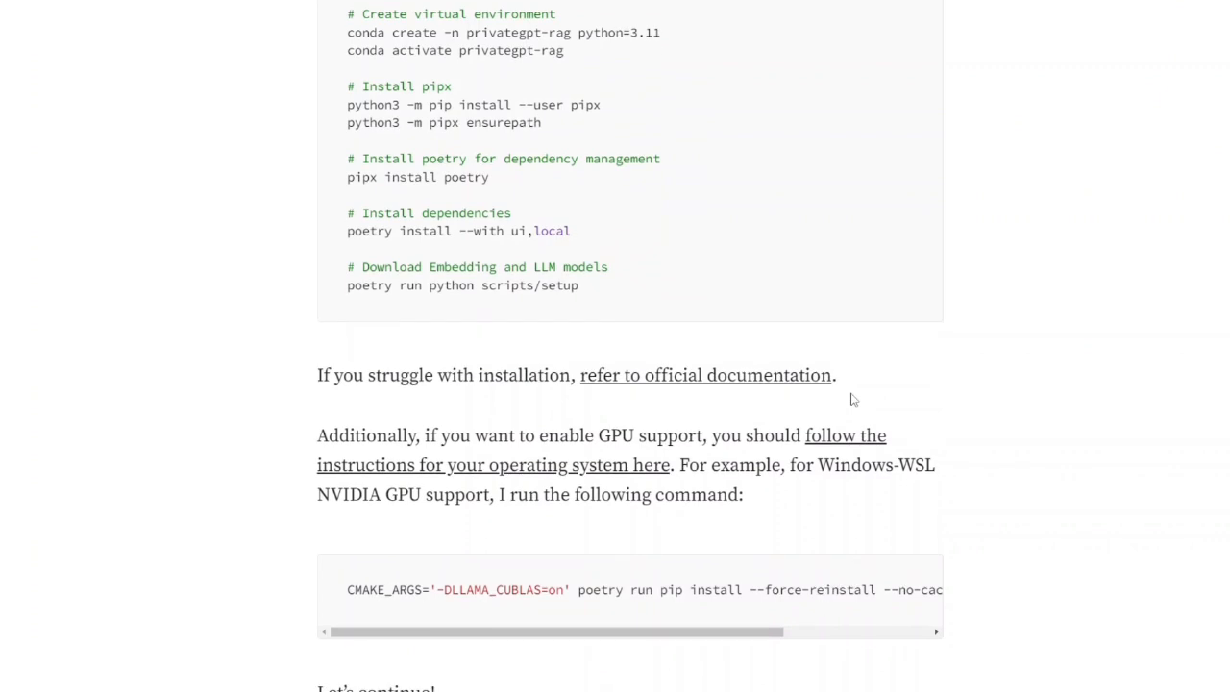
{"action": "scroll", "scroll_direction": "down", "scroll_amount": 3}
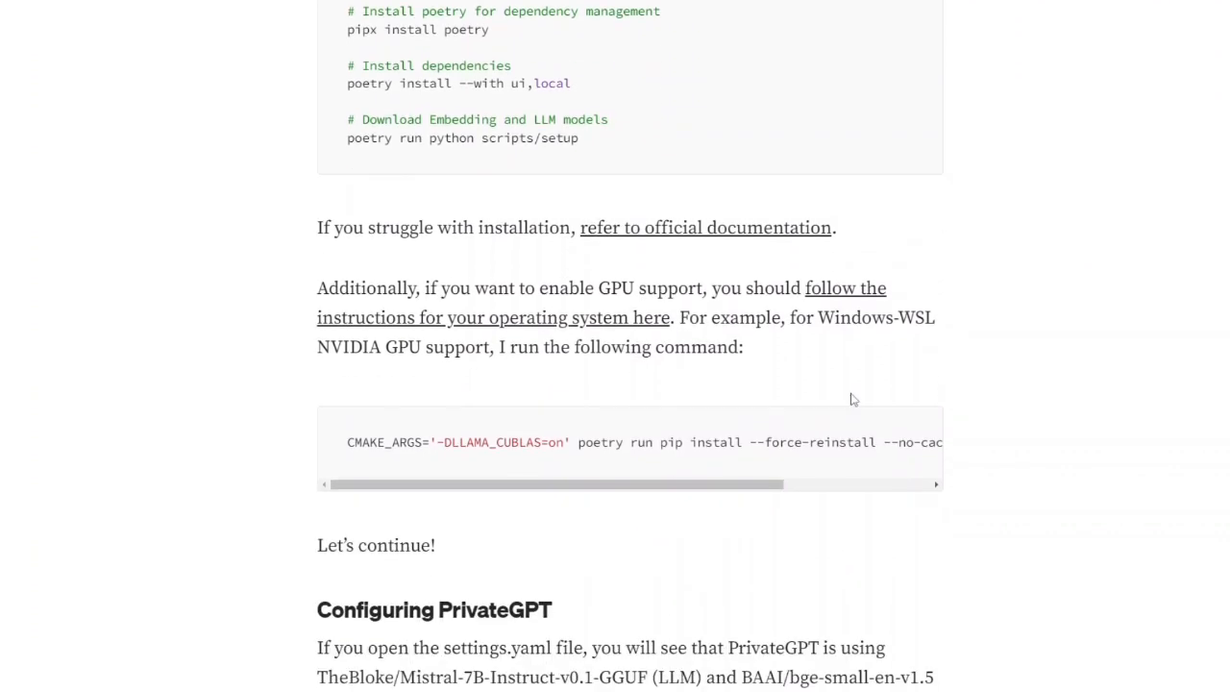
{"action": "scroll", "scroll_direction": "down", "scroll_amount": 3}
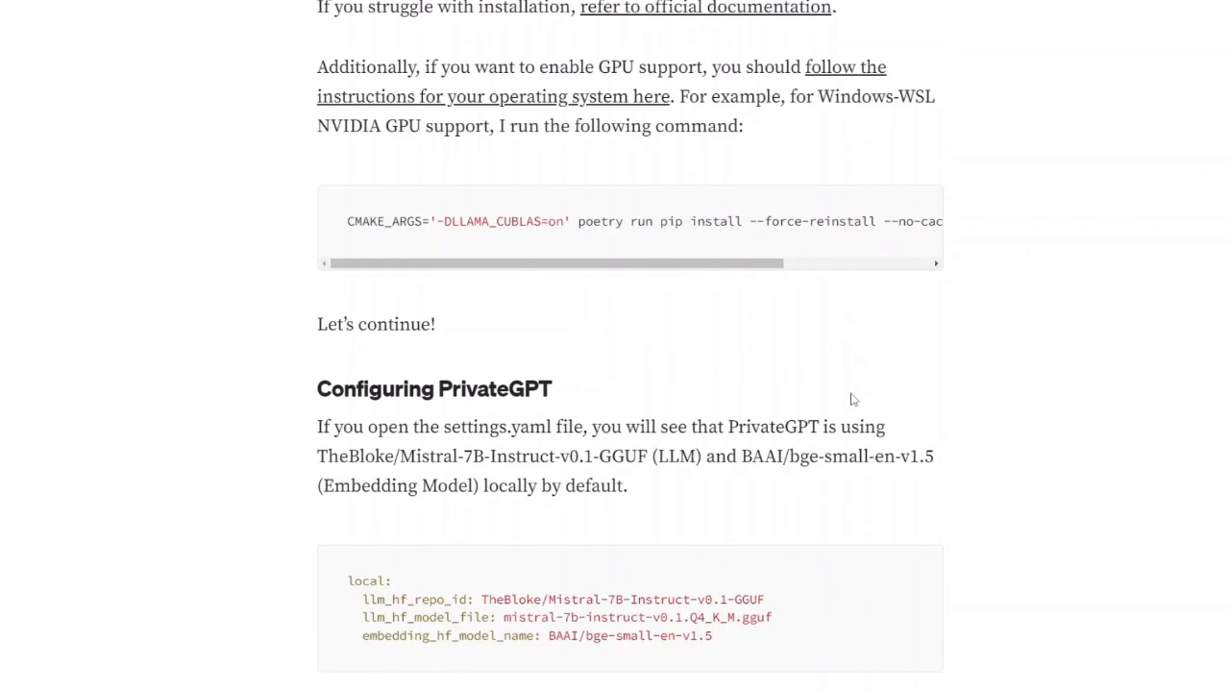
{"action": "scroll", "scroll_direction": "down", "scroll_amount": 3}
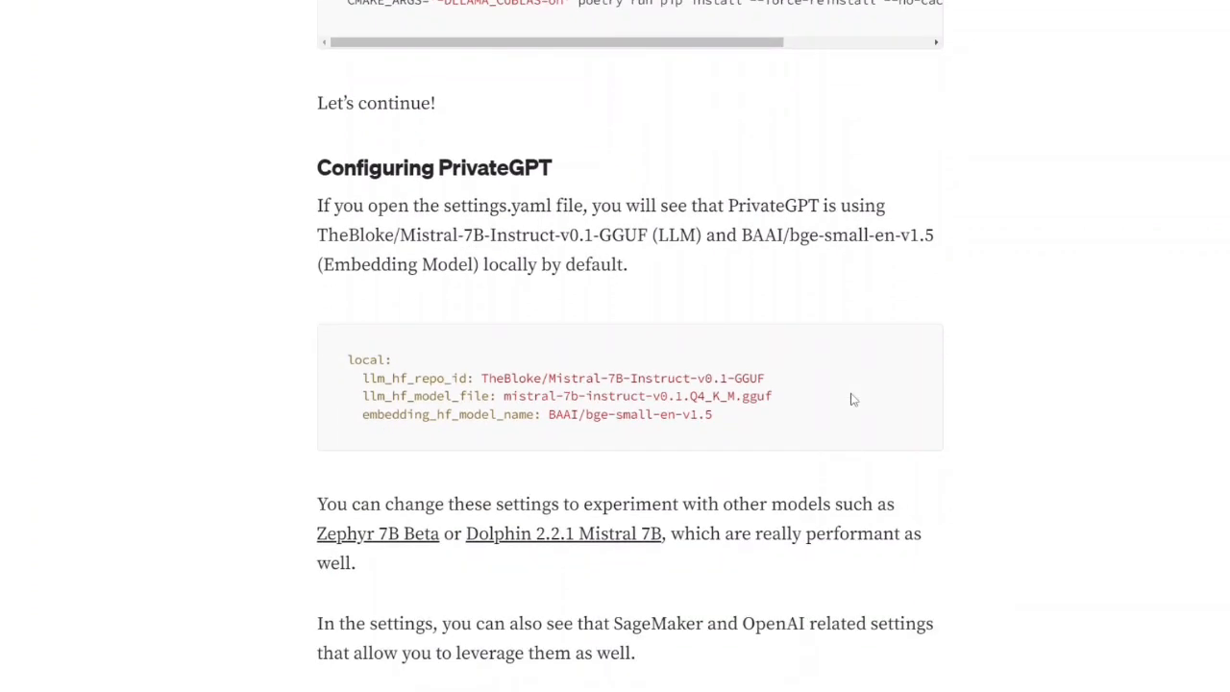
{"action": "scroll", "scroll_direction": "down", "scroll_amount": 3}
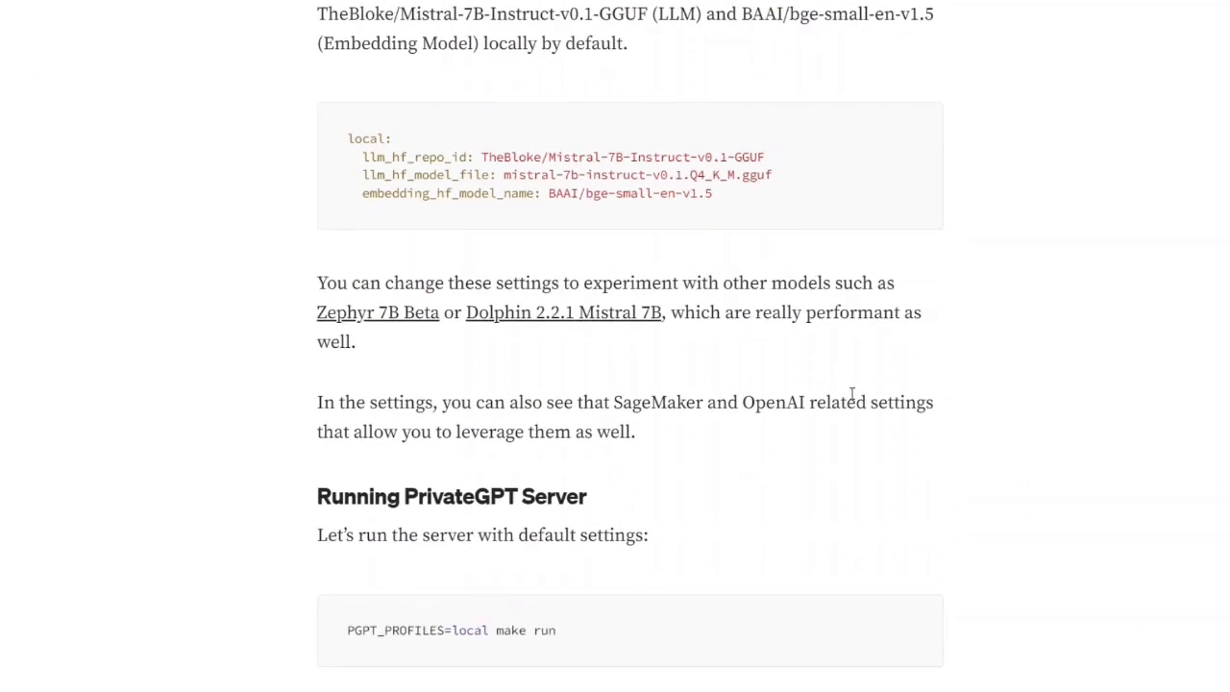
{"action": "scroll", "scroll_direction": "down", "scroll_amount": 3}
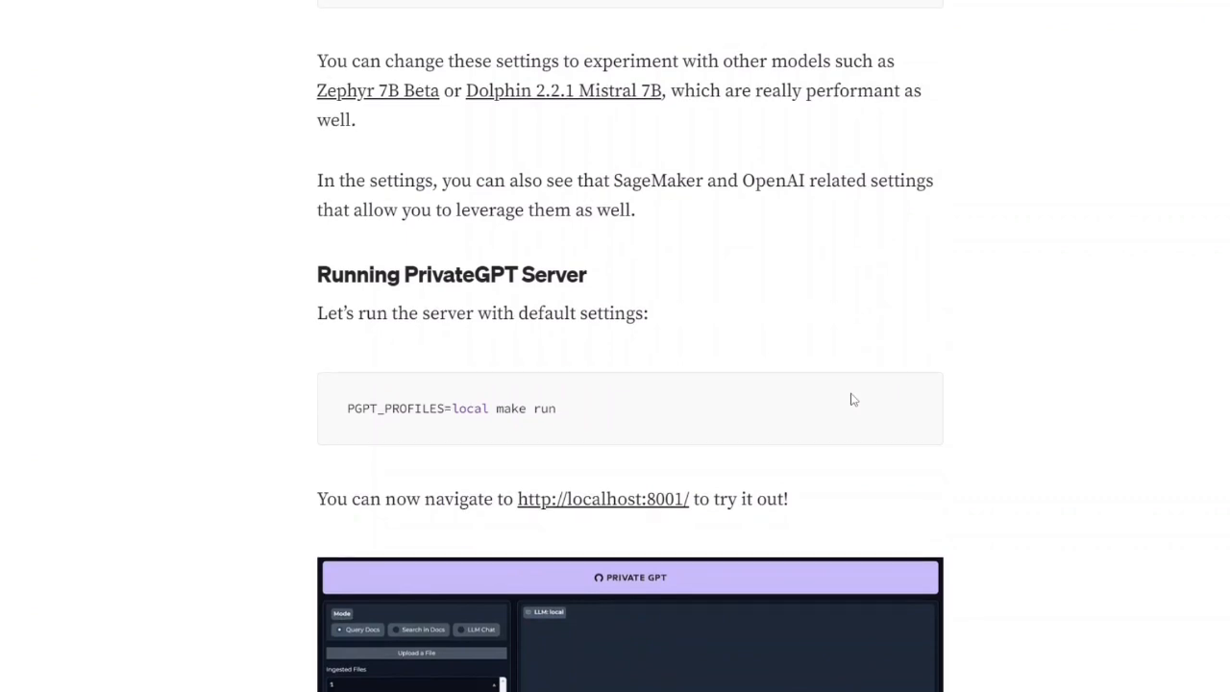
{"action": "scroll", "scroll_direction": "down", "scroll_amount": 3}
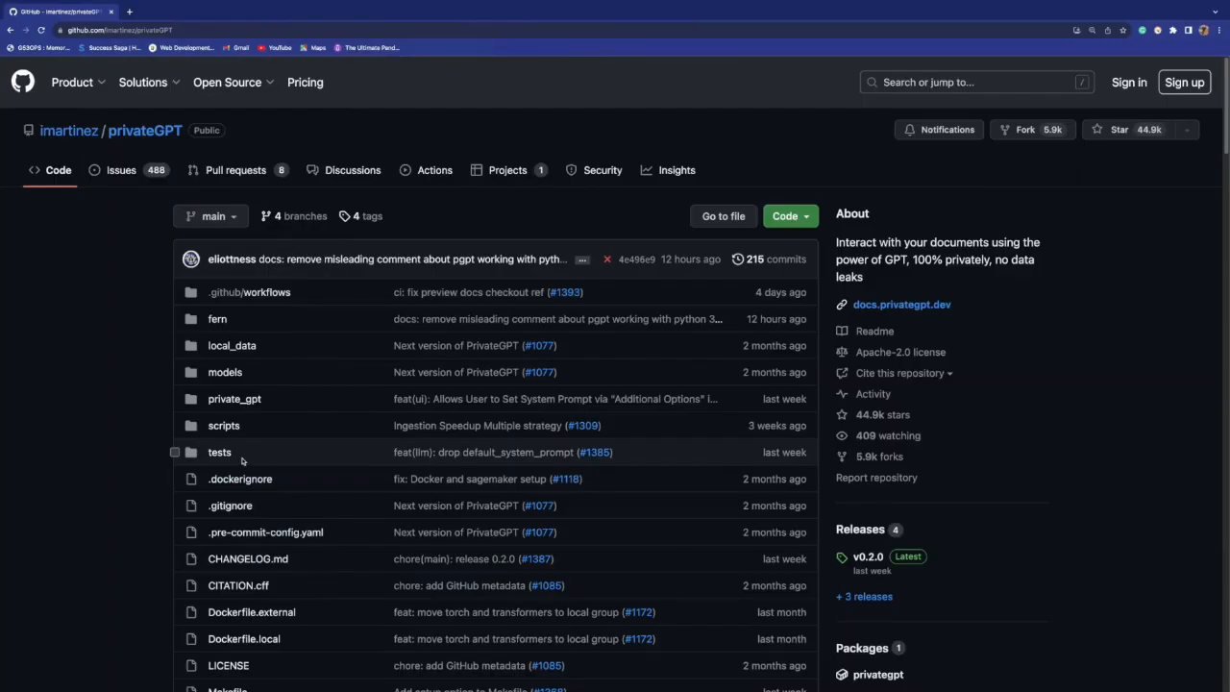
{"action": "scroll", "scroll_direction": "down", "scroll_amount": 3}
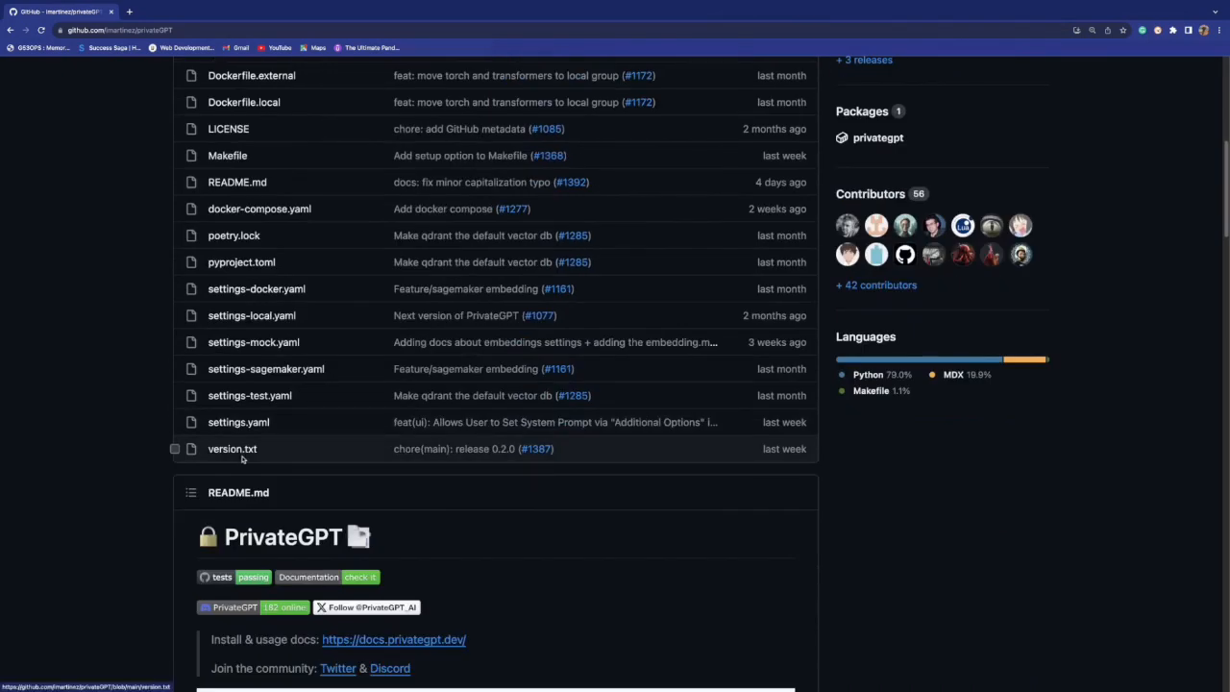
{"action": "scroll", "scroll_direction": "up", "scroll_amount": 3}
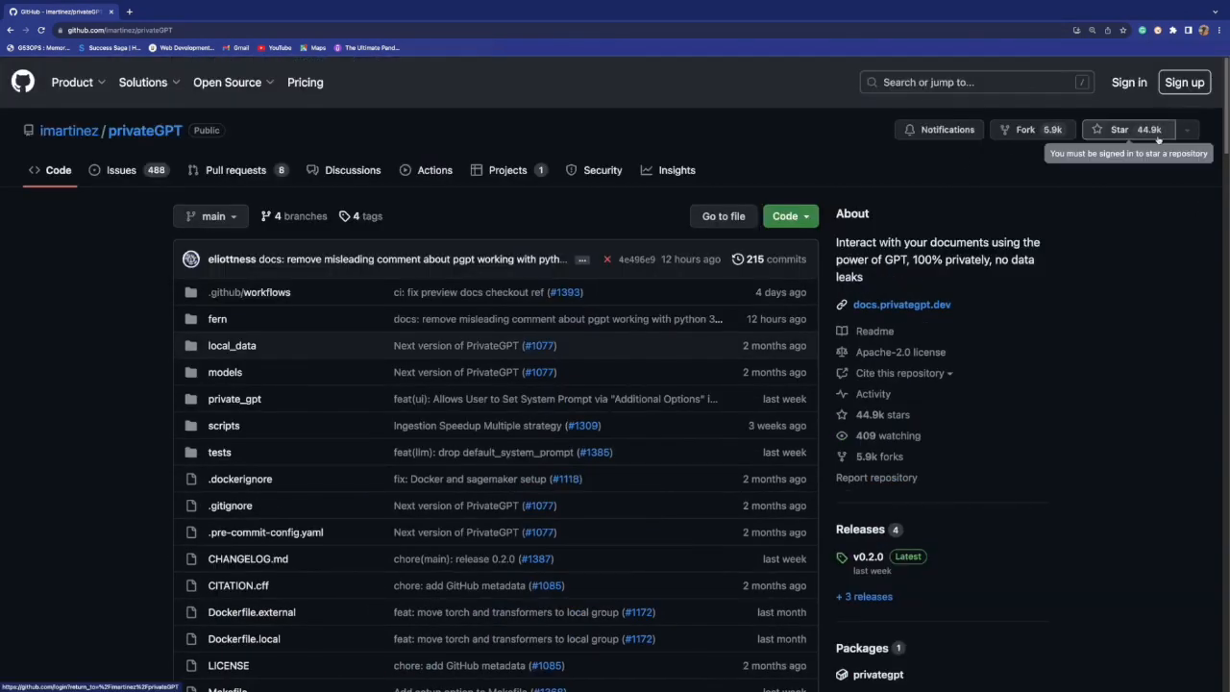
Step: In full screen, review the README's API overview and return to the project intro
{"action": "key", "text": "F11"}
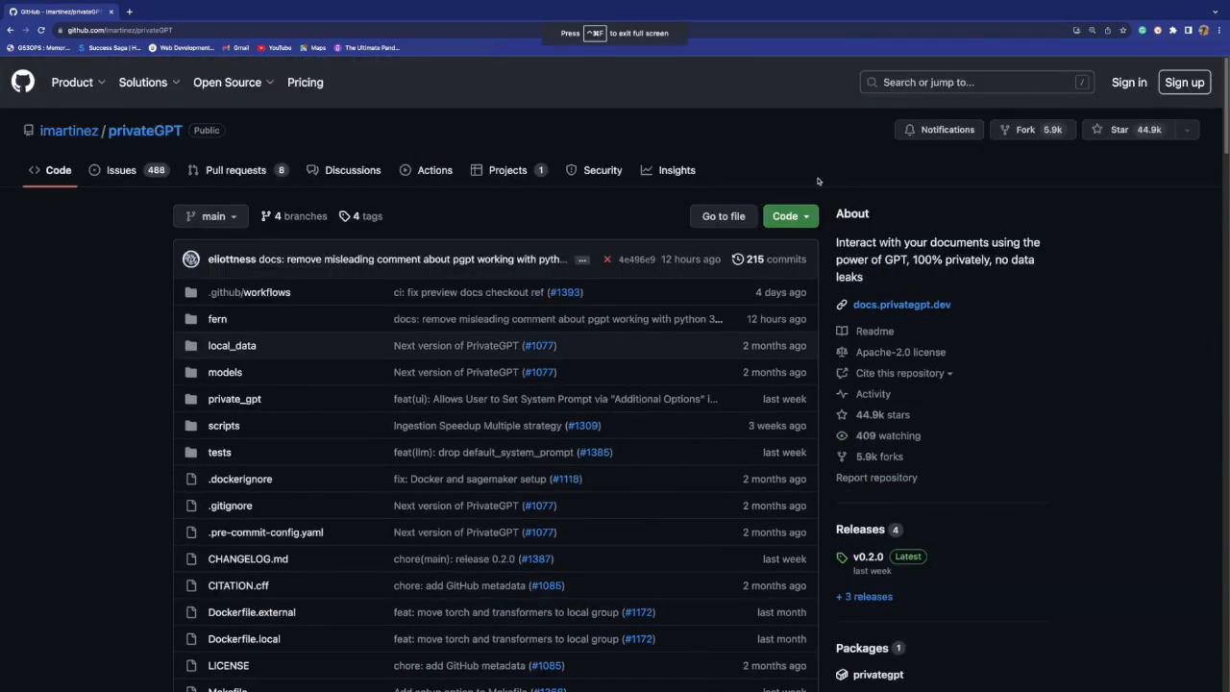
{"action": "mouse_move", "coordinate": [861, 190]}
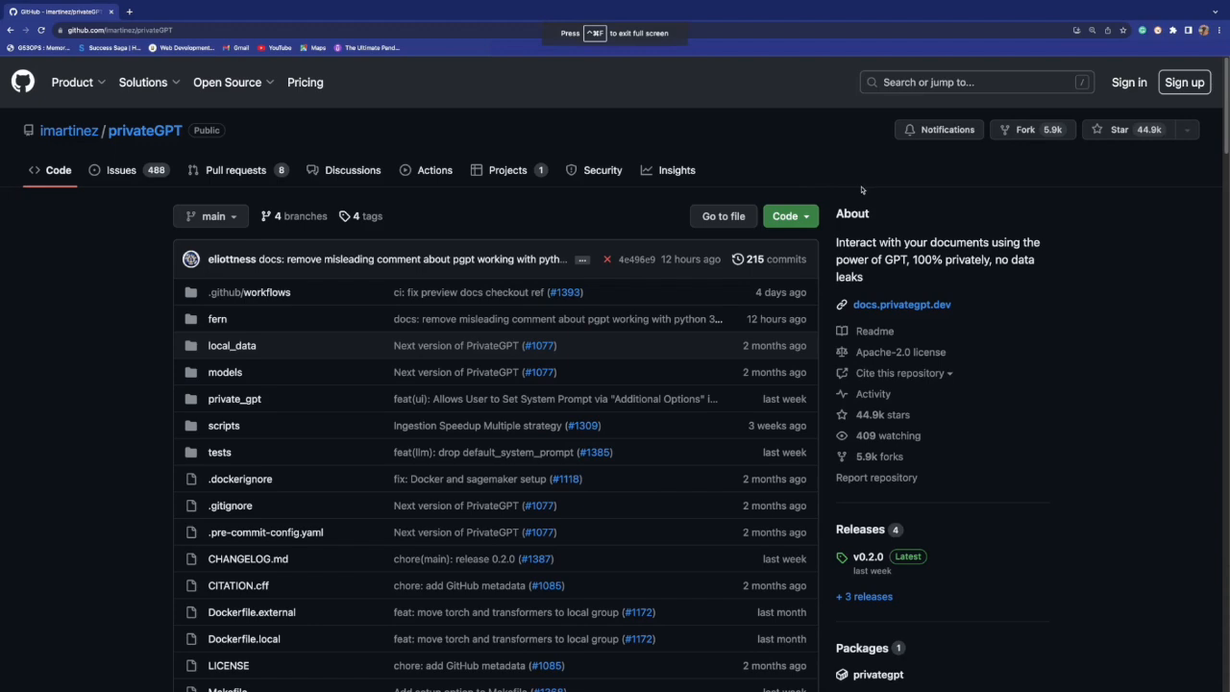
{"action": "mouse_move", "coordinate": [376, 372]}
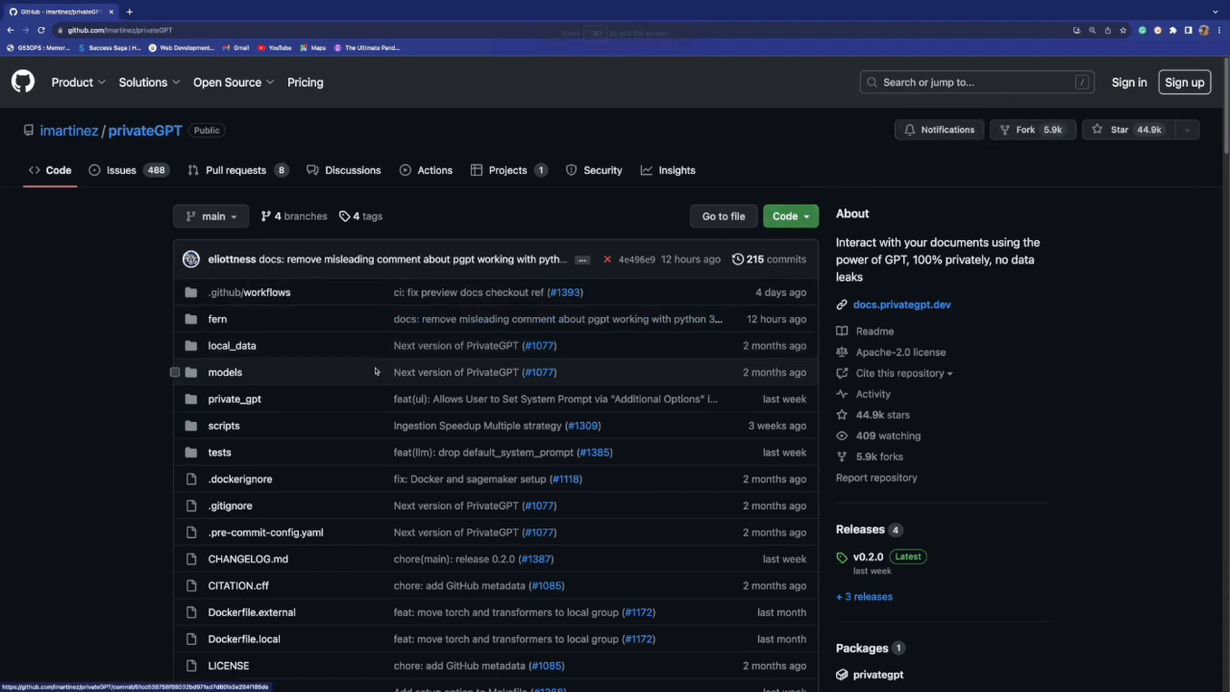
{"action": "scroll", "scroll_direction": "down", "scroll_amount": 3}
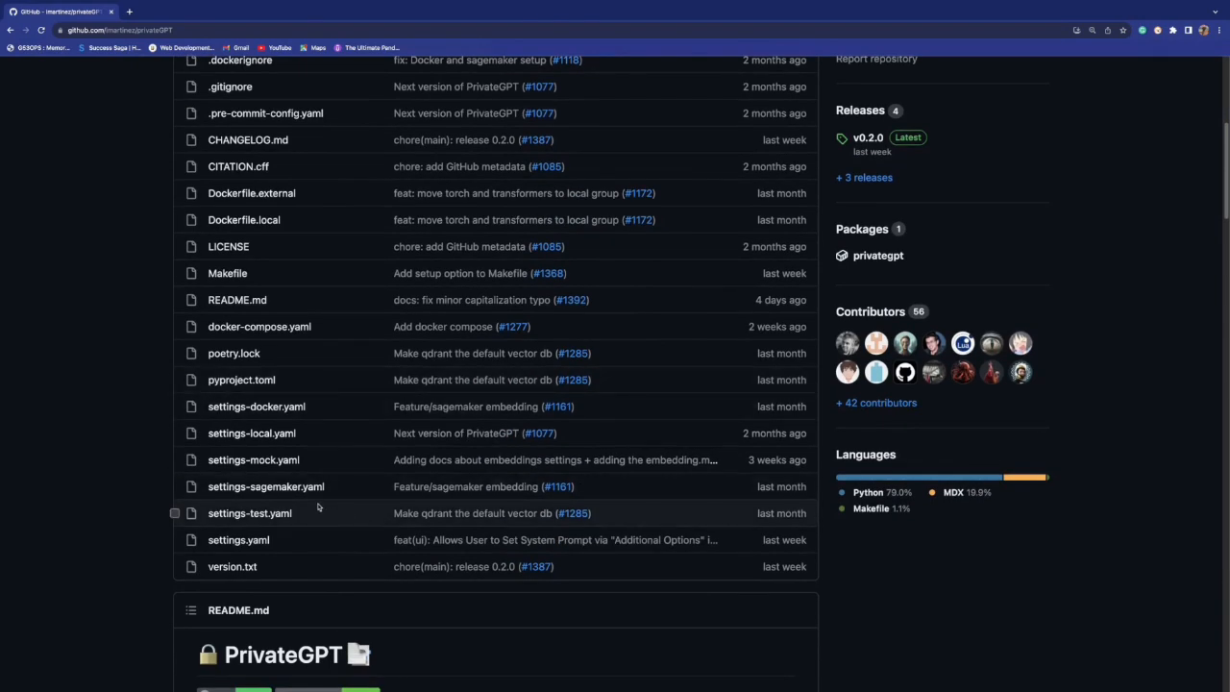
{"action": "scroll", "scroll_direction": "down", "scroll_amount": 3}
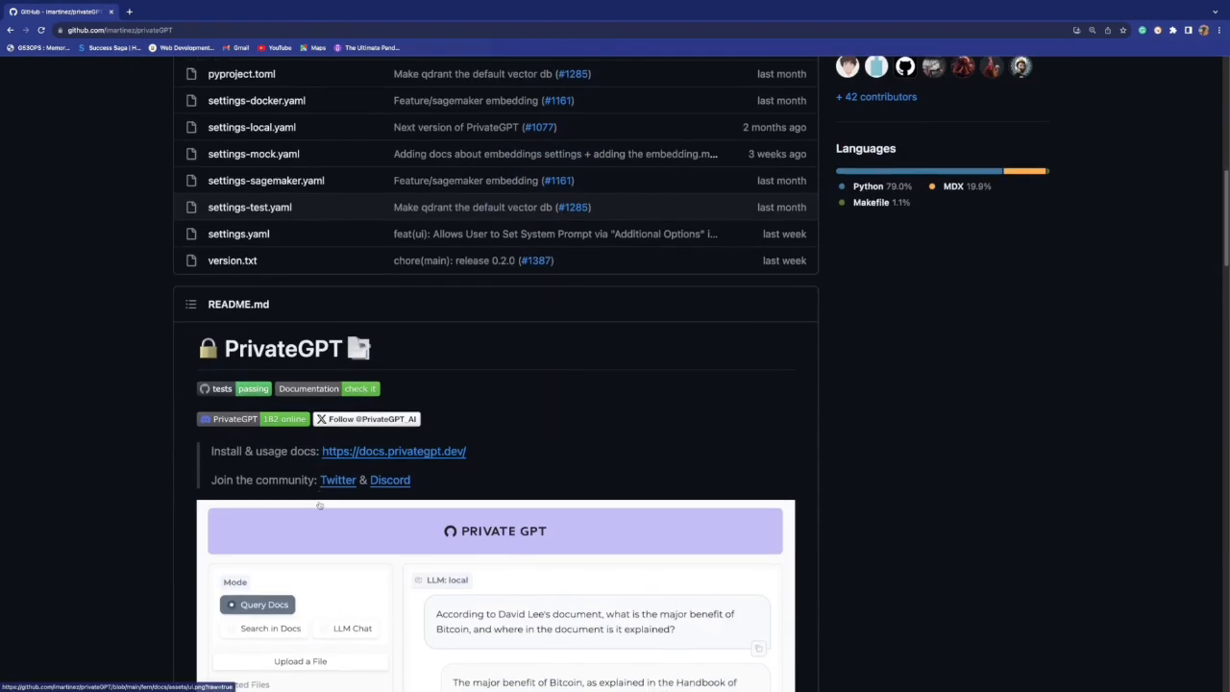
{"action": "scroll", "scroll_direction": "down", "scroll_amount": 3}
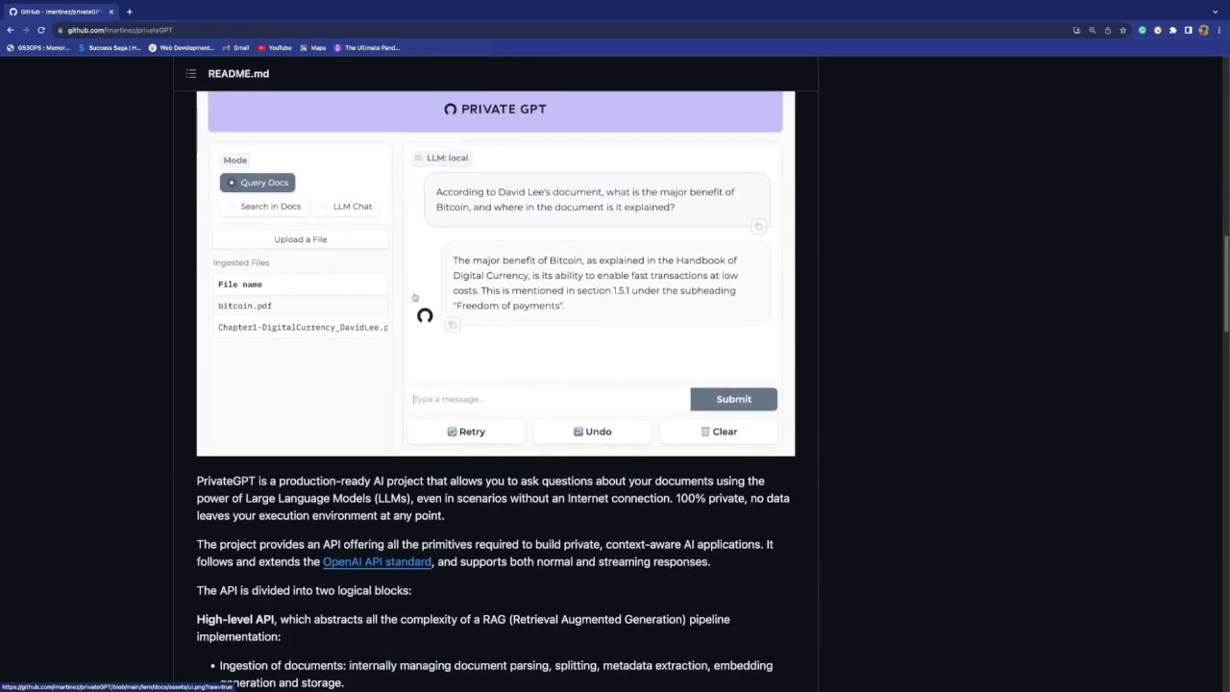
{"action": "scroll", "scroll_direction": "up", "scroll_amount": 3}
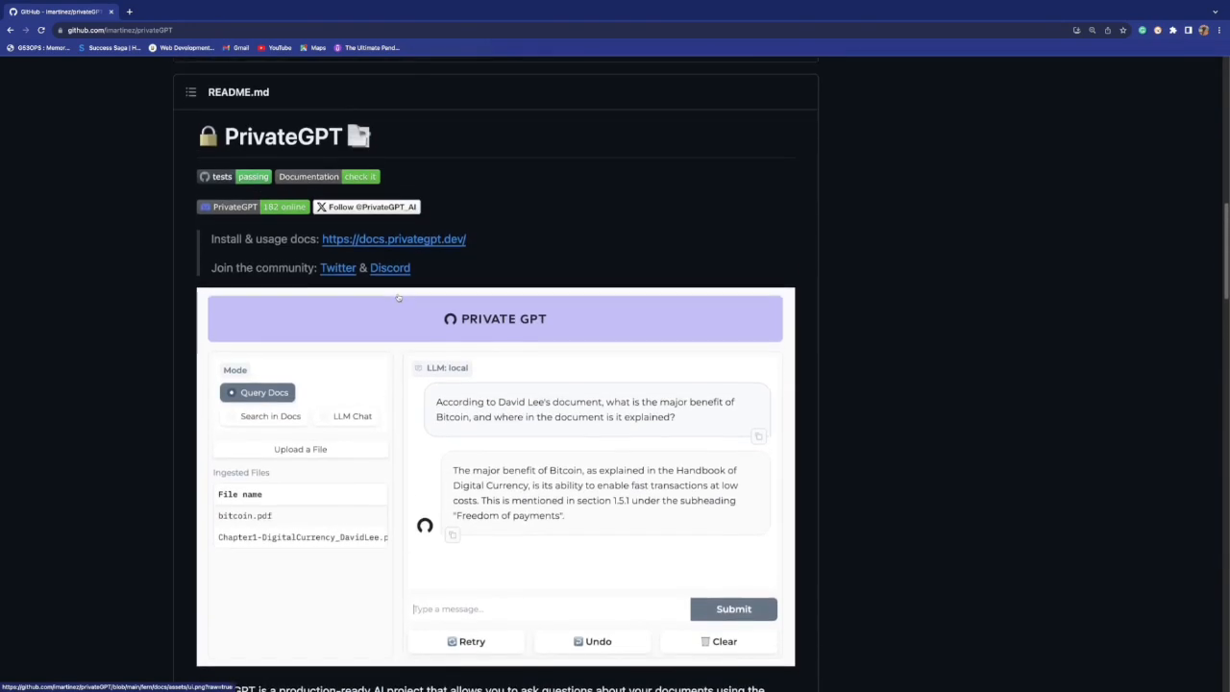
{"action": "scroll", "scroll_direction": "down", "scroll_amount": 3}
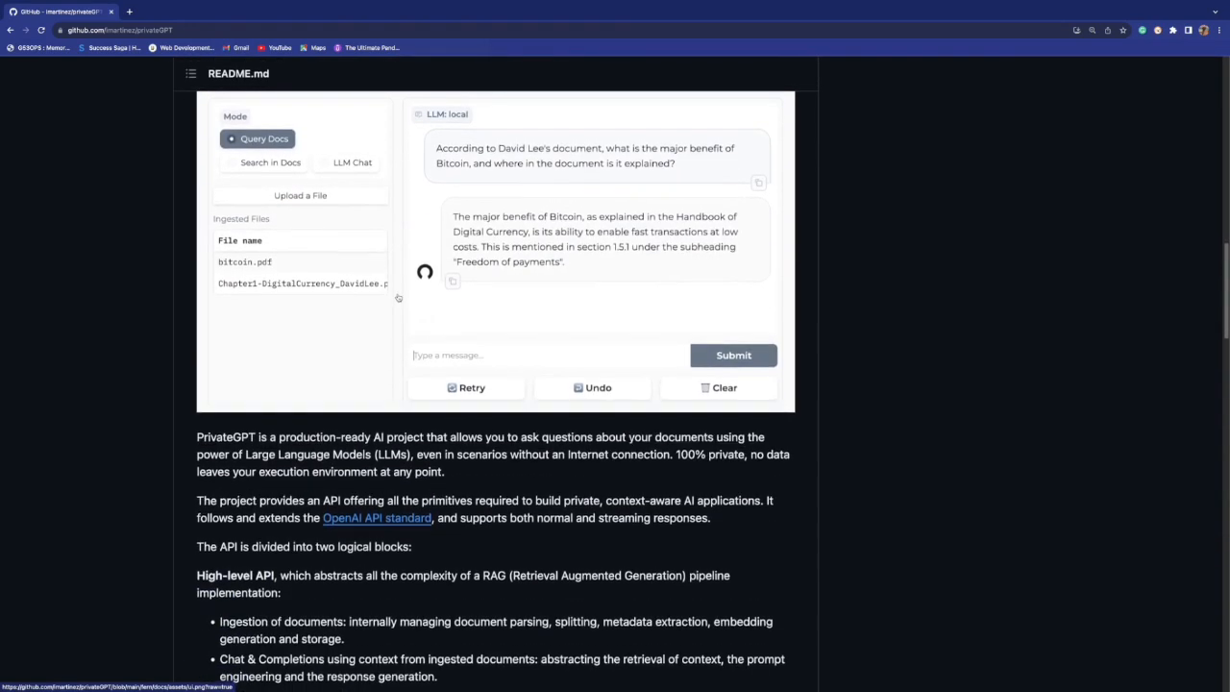
{"action": "scroll", "scroll_direction": "down", "scroll_amount": 3}
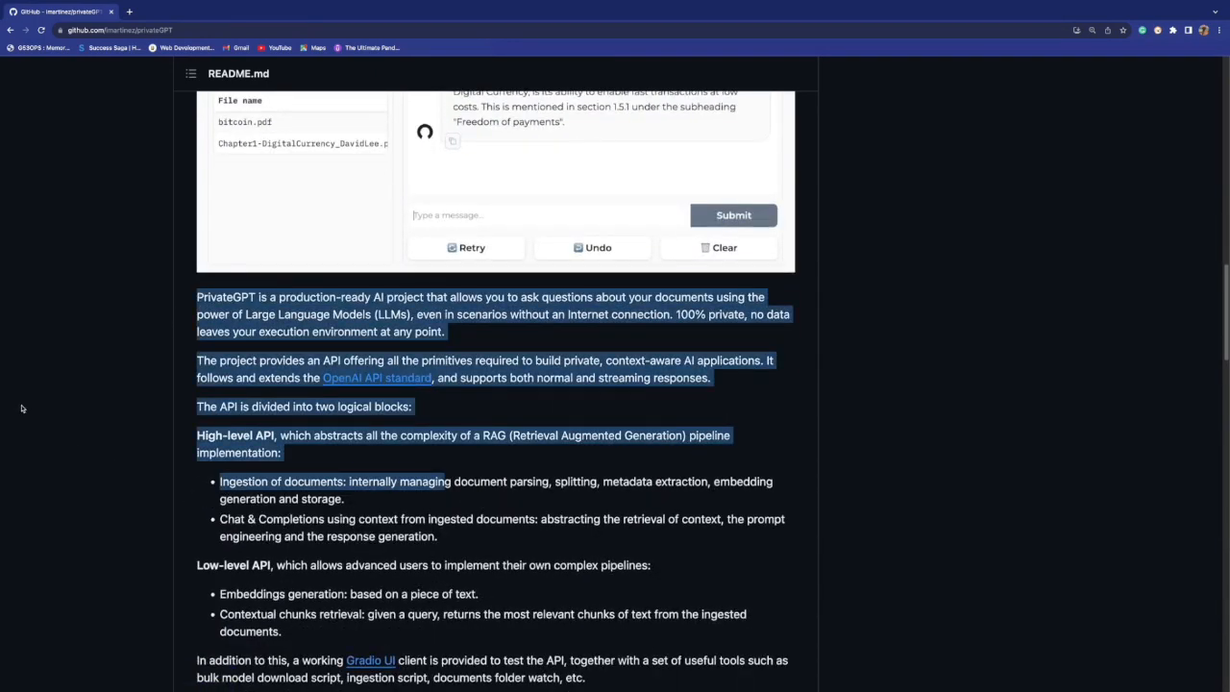
{"action": "scroll", "scroll_direction": "up", "scroll_amount": 3}
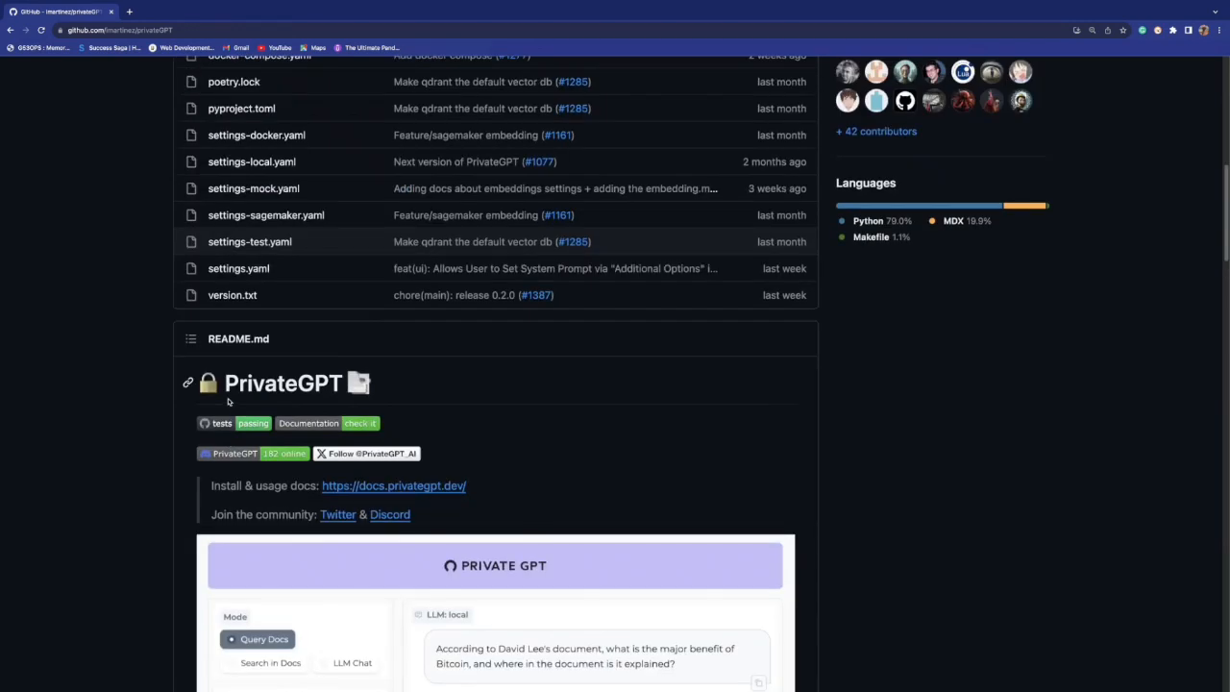
{"action": "scroll", "scroll_direction": "down", "scroll_amount": 3}
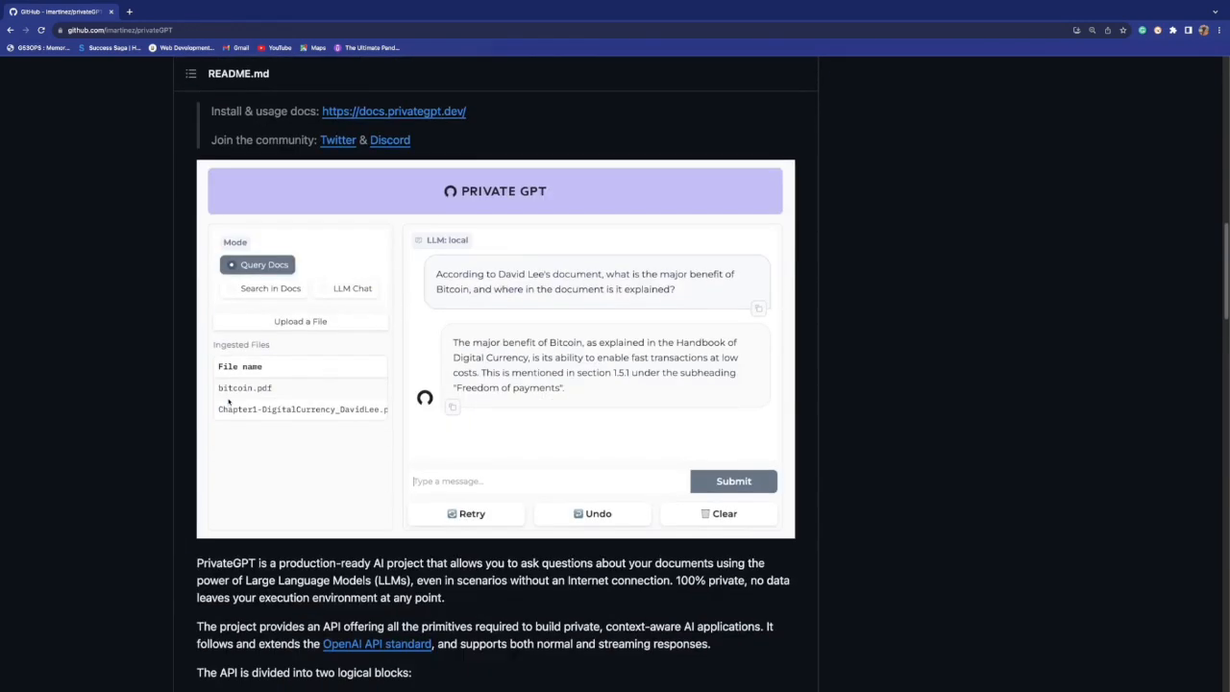
{"action": "scroll", "scroll_direction": "down", "scroll_amount": 3}
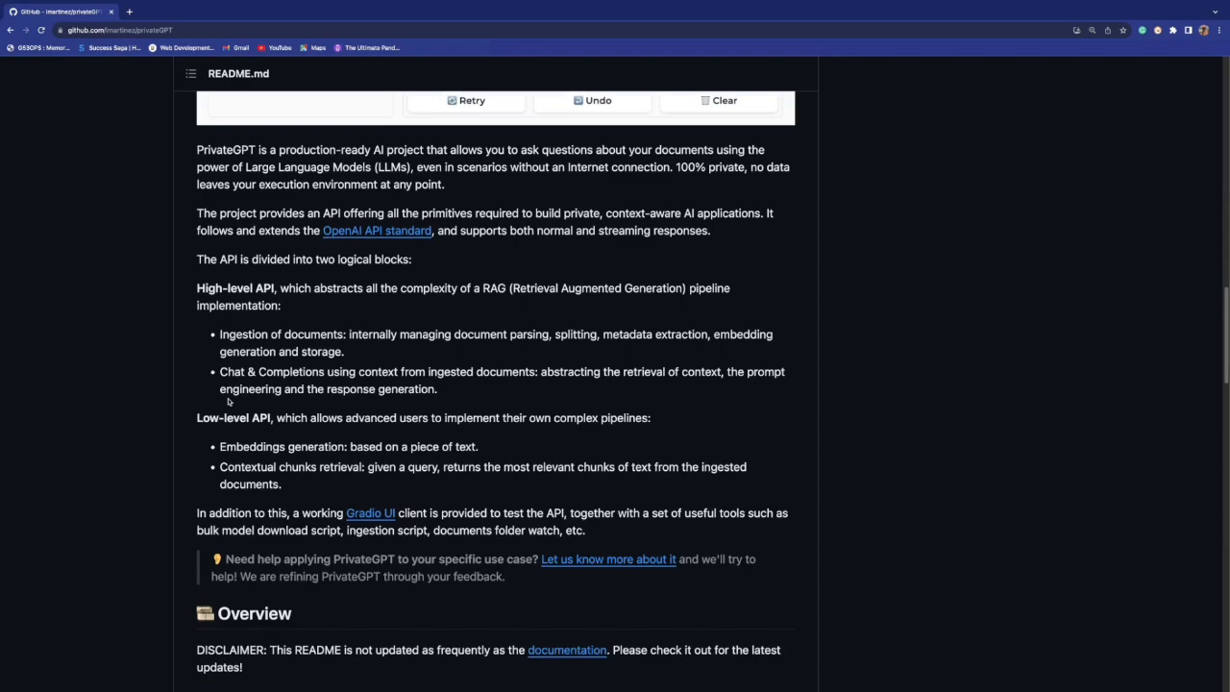
{"action": "scroll", "scroll_direction": "down", "scroll_amount": 3}
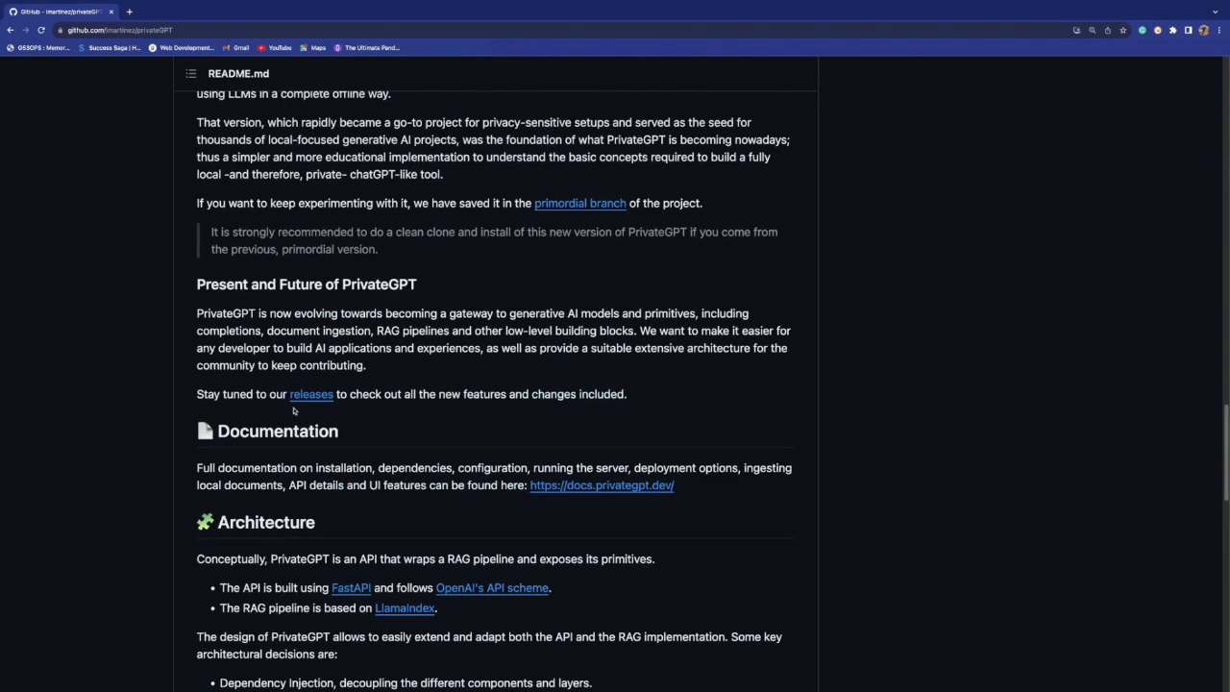
{"action": "scroll", "scroll_direction": "up", "scroll_amount": 3}
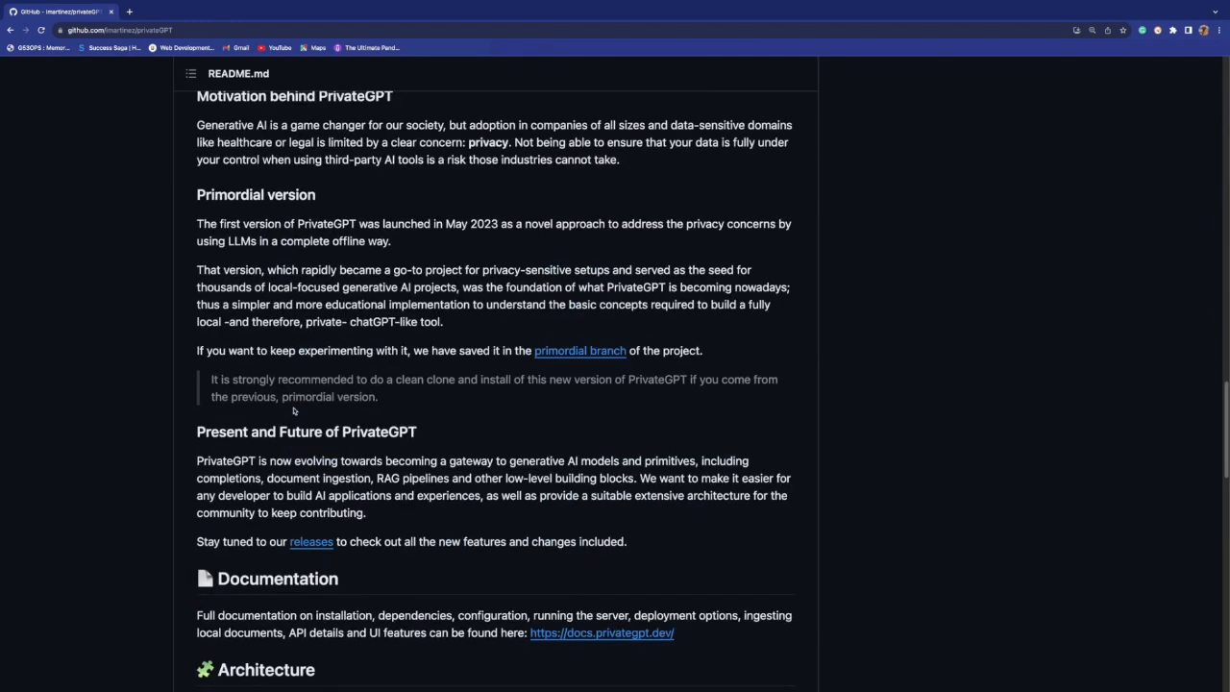
{"action": "scroll", "scroll_direction": "up", "scroll_amount": 3}
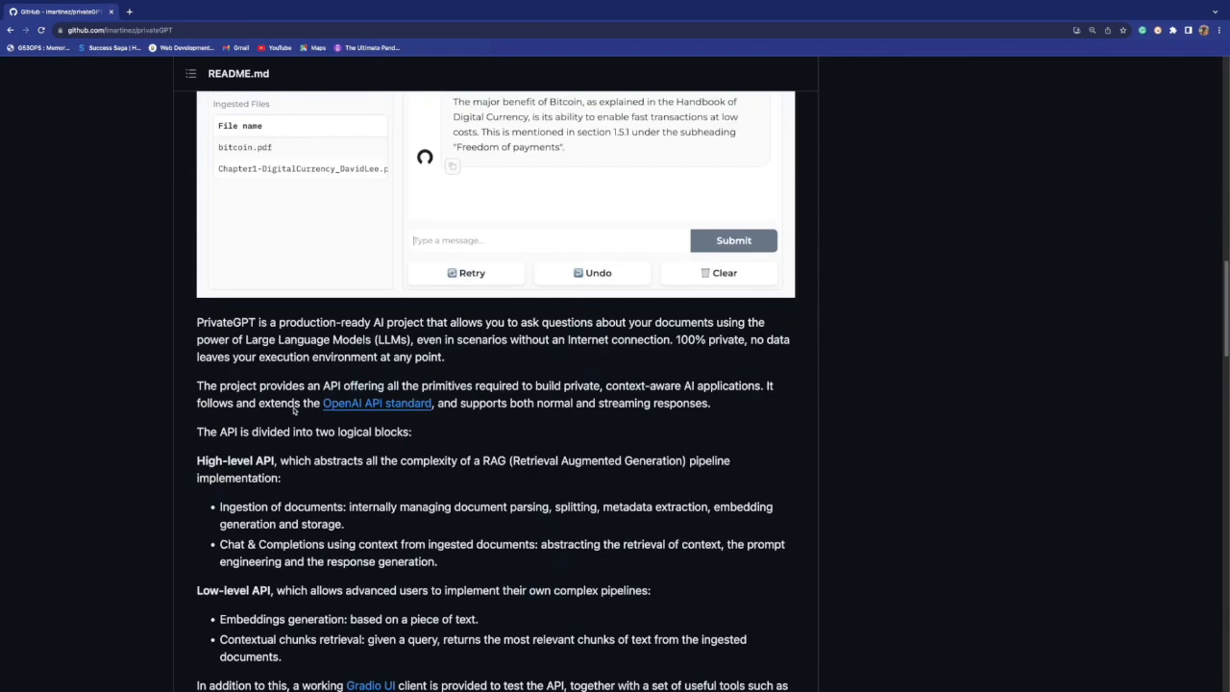
{"action": "scroll", "scroll_direction": "up", "scroll_amount": 3}
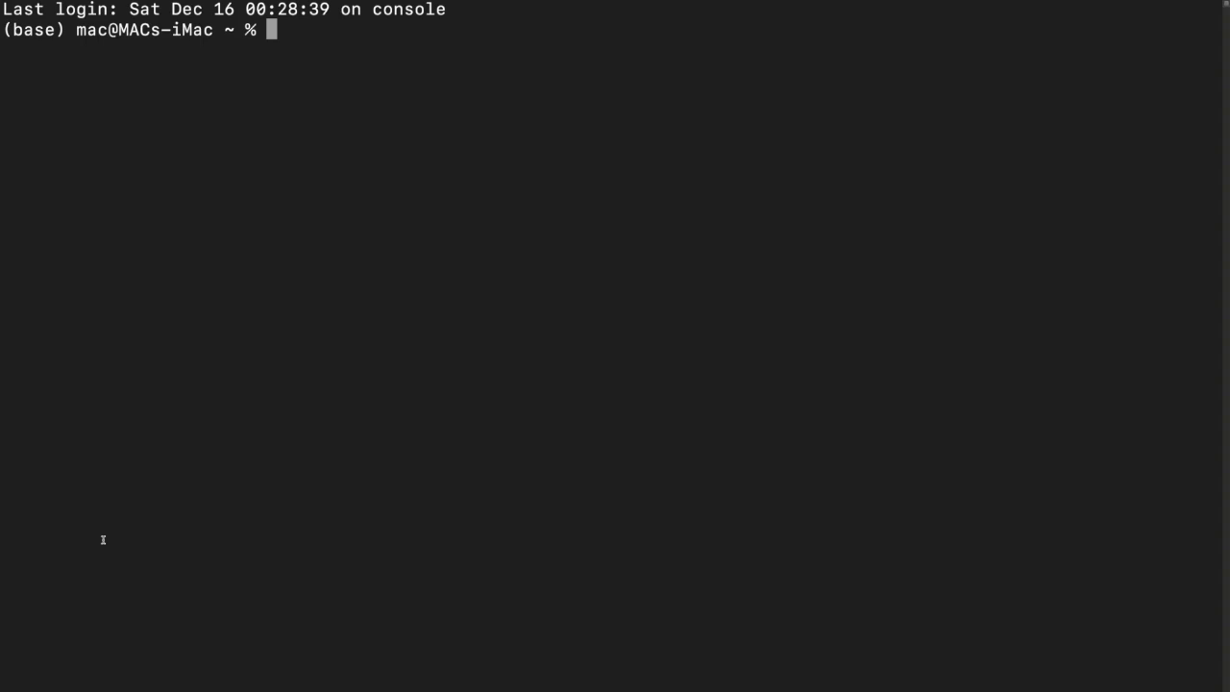
{"action": "type", "text": "gi"}
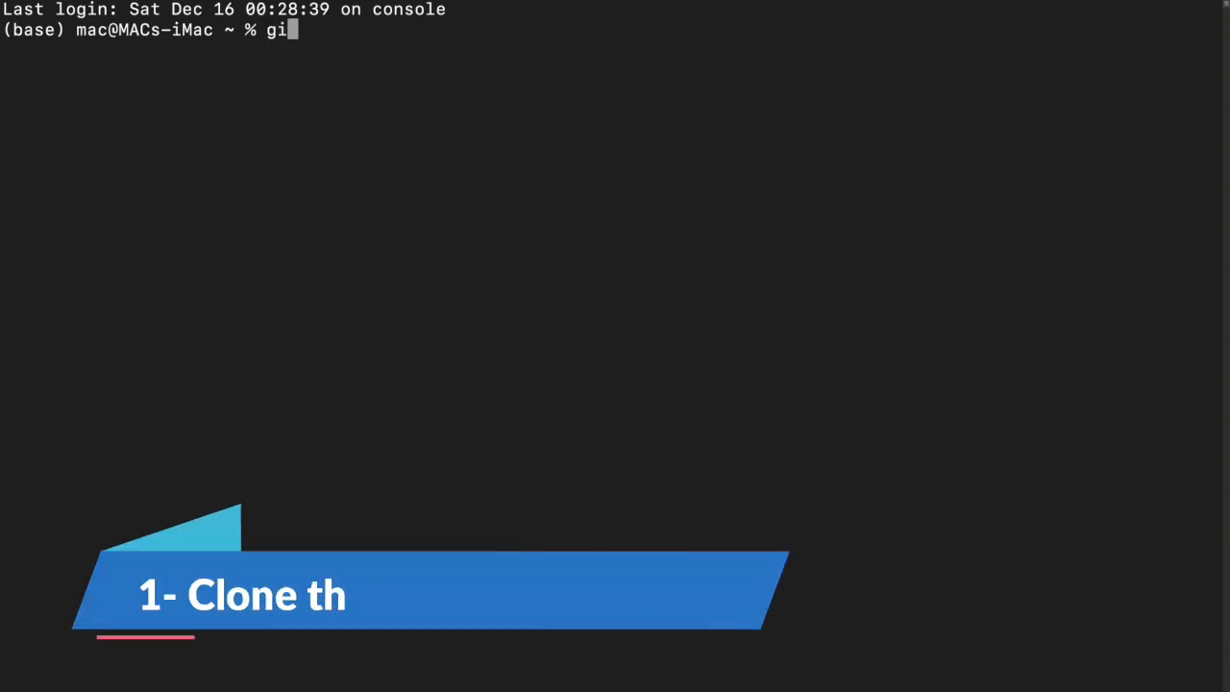
{"action": "type", "text": "t clone"}
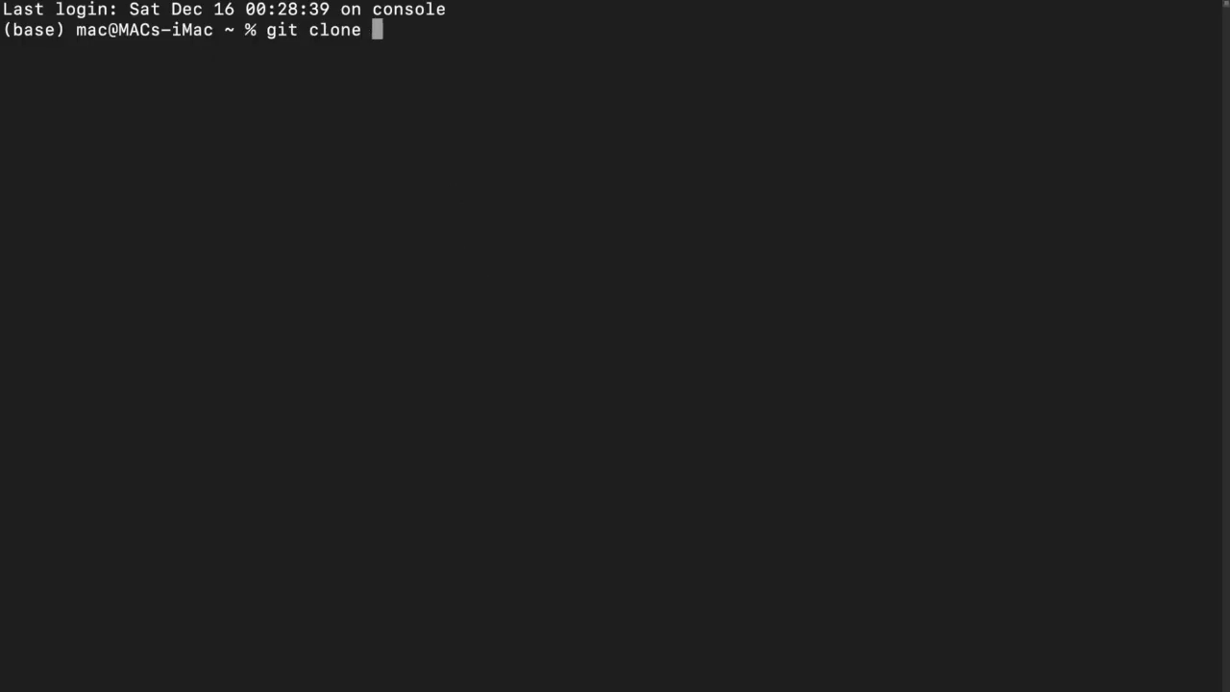
{"action": "type", "text": "https://github.com/imartinez/privateGPT"}
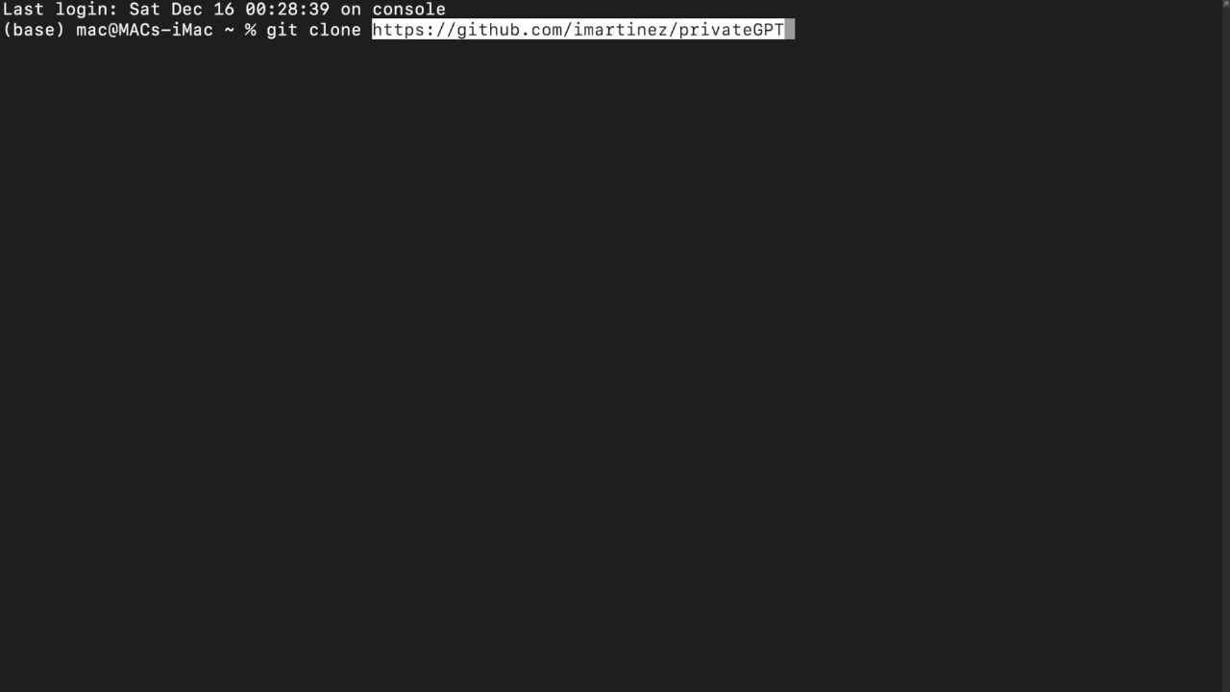
{"action": "key", "text": "Return"}
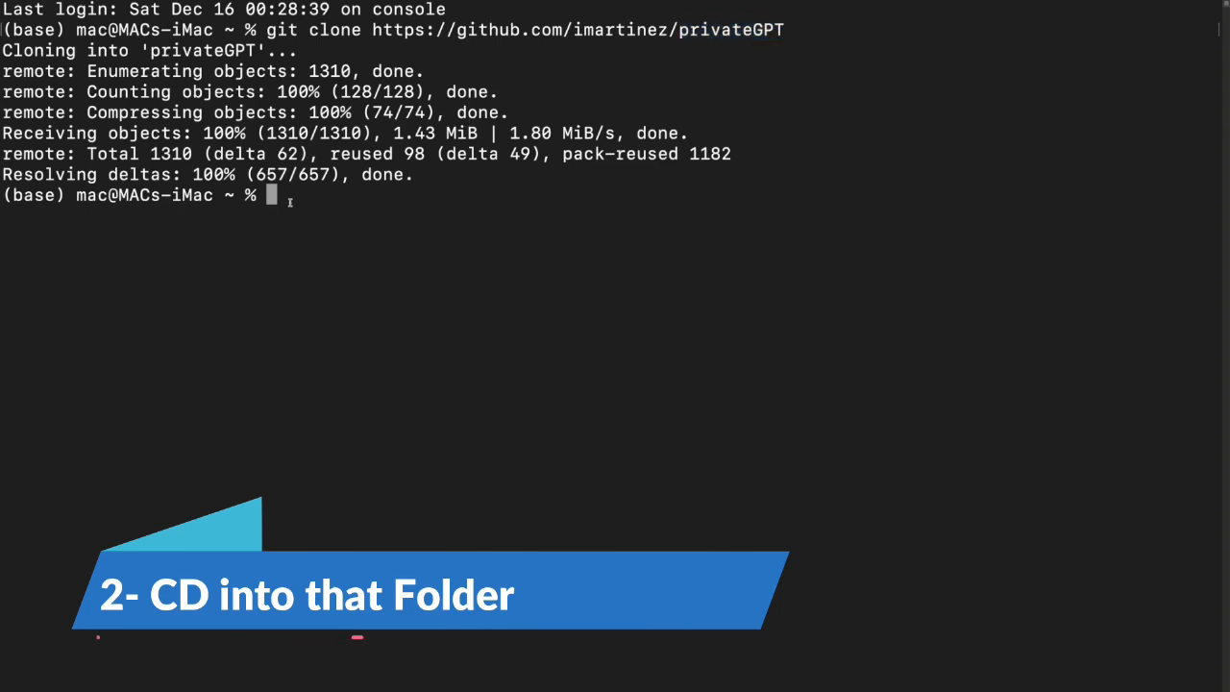
Step: Enter the privateGPT folder and prepare conda create -n privategpt python=3.11
{"action": "type", "text": "cd privateGPT"}
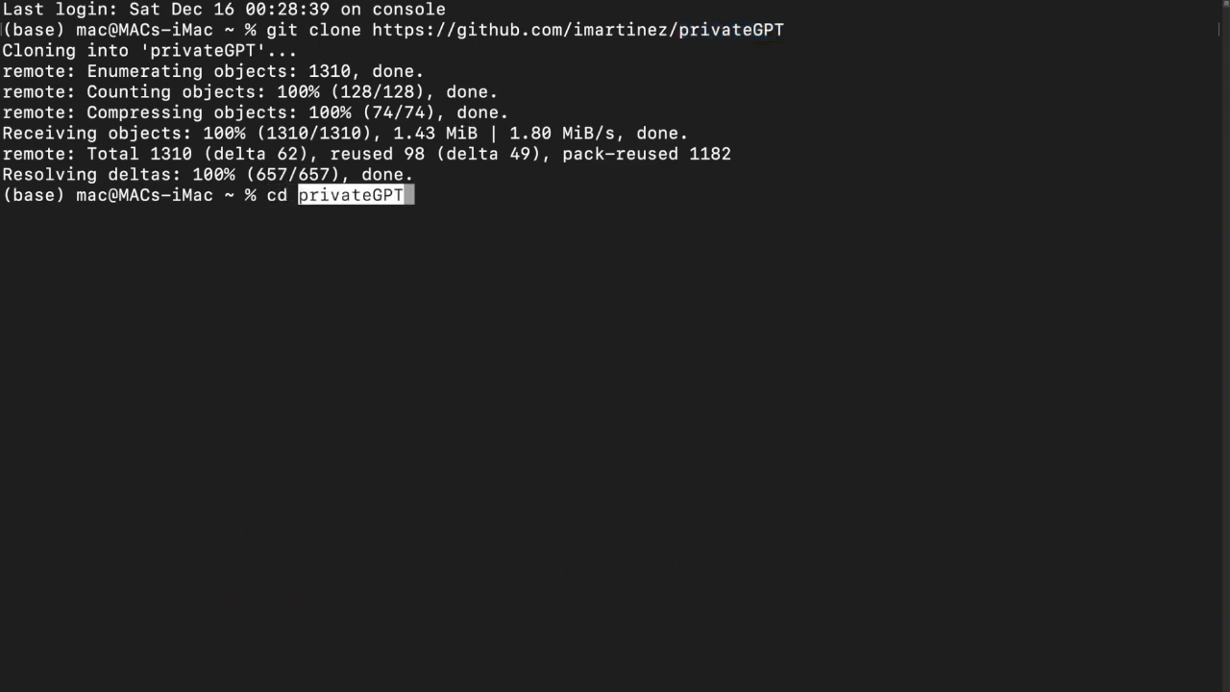
{"action": "key", "text": "Return"}
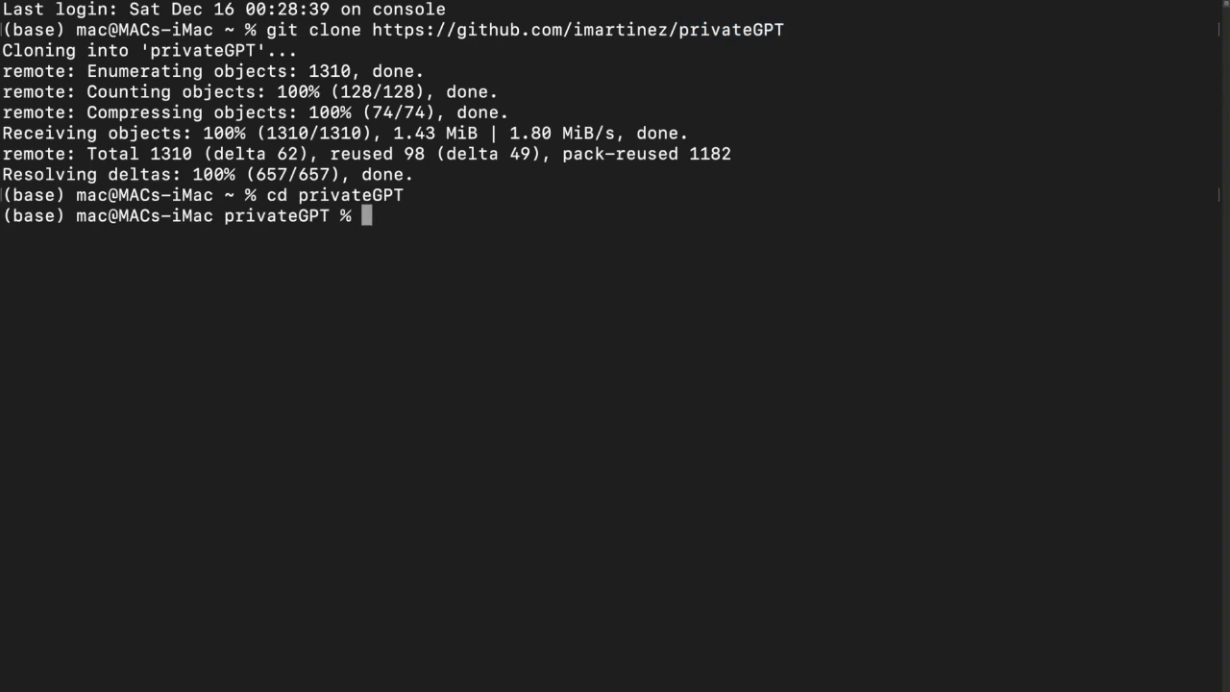
{"action": "mouse_move", "coordinate": [204, 225]}
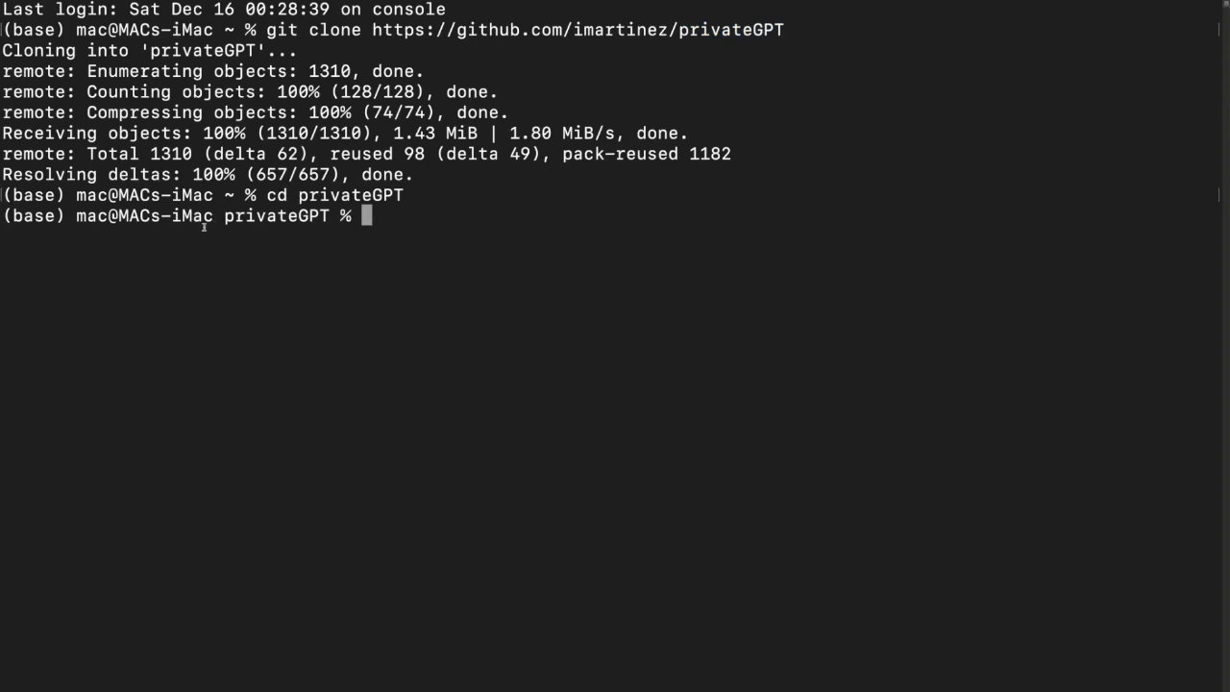
{"action": "type", "text": "conda create -n privategpt python=3.11"}
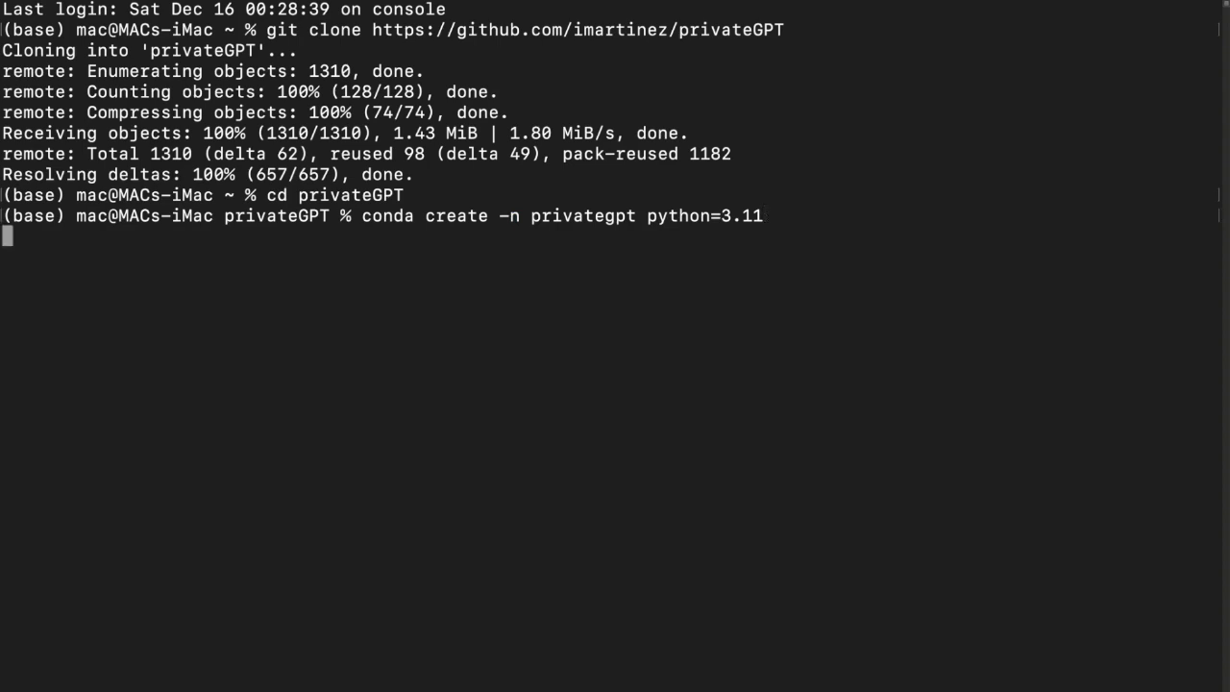
Step: Create the privategpt Python 3.11 environment, confirm with y, and activate it
{"action": "key", "text": "Return"}
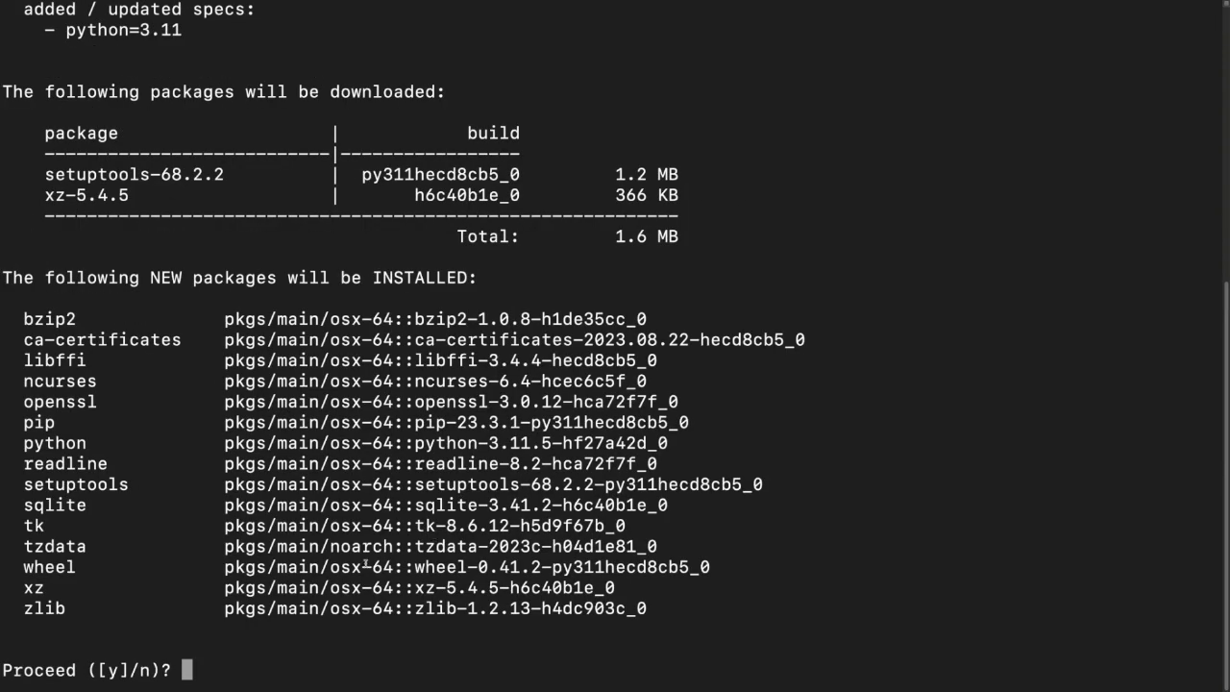
{"action": "type", "text": "y"}
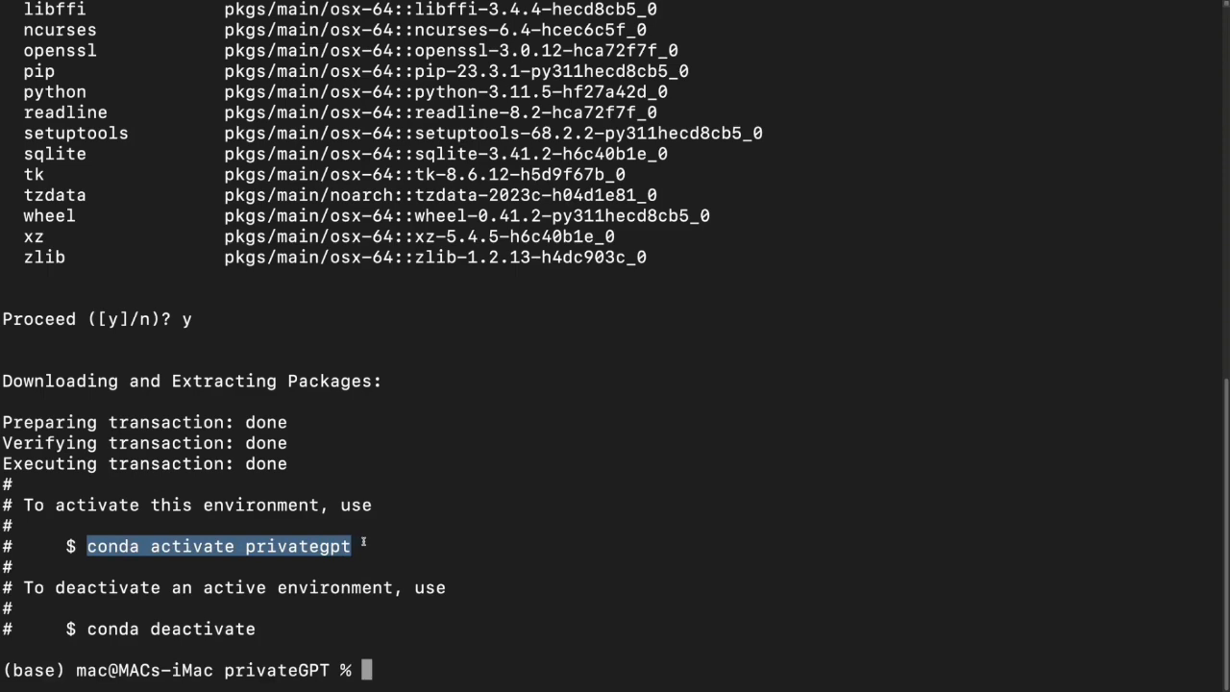
{"action": "left_click", "coordinate": [385, 669]}
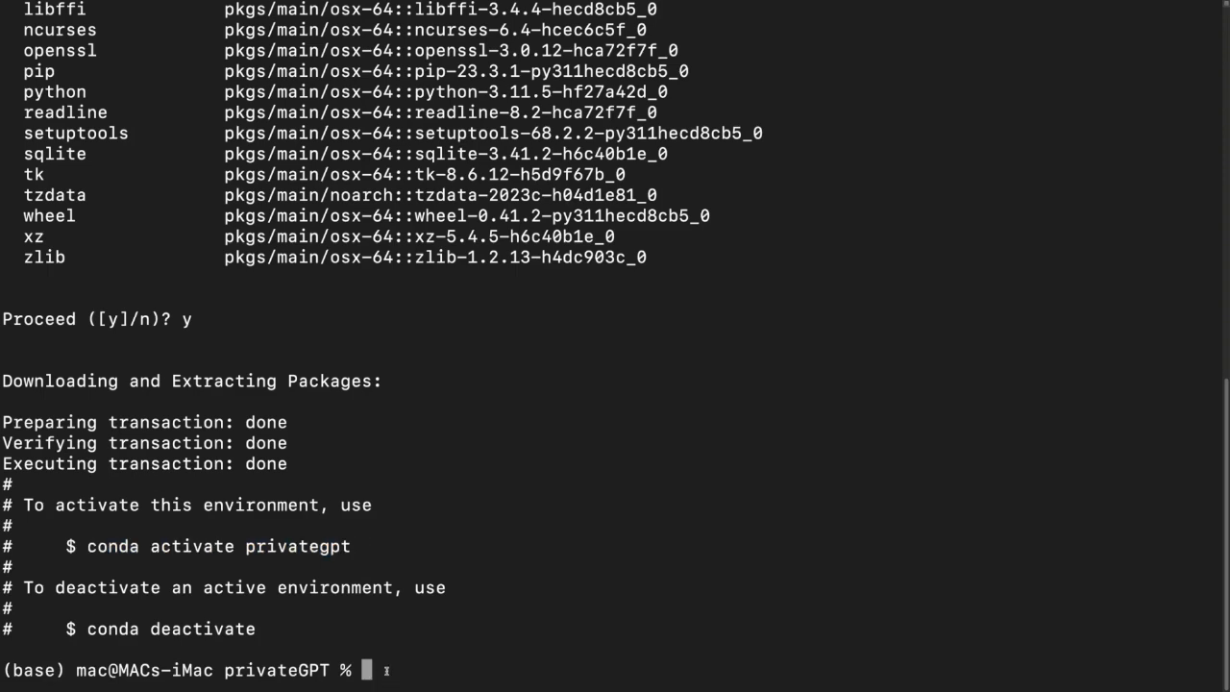
{"action": "type", "text": "conda activate privategpt"}
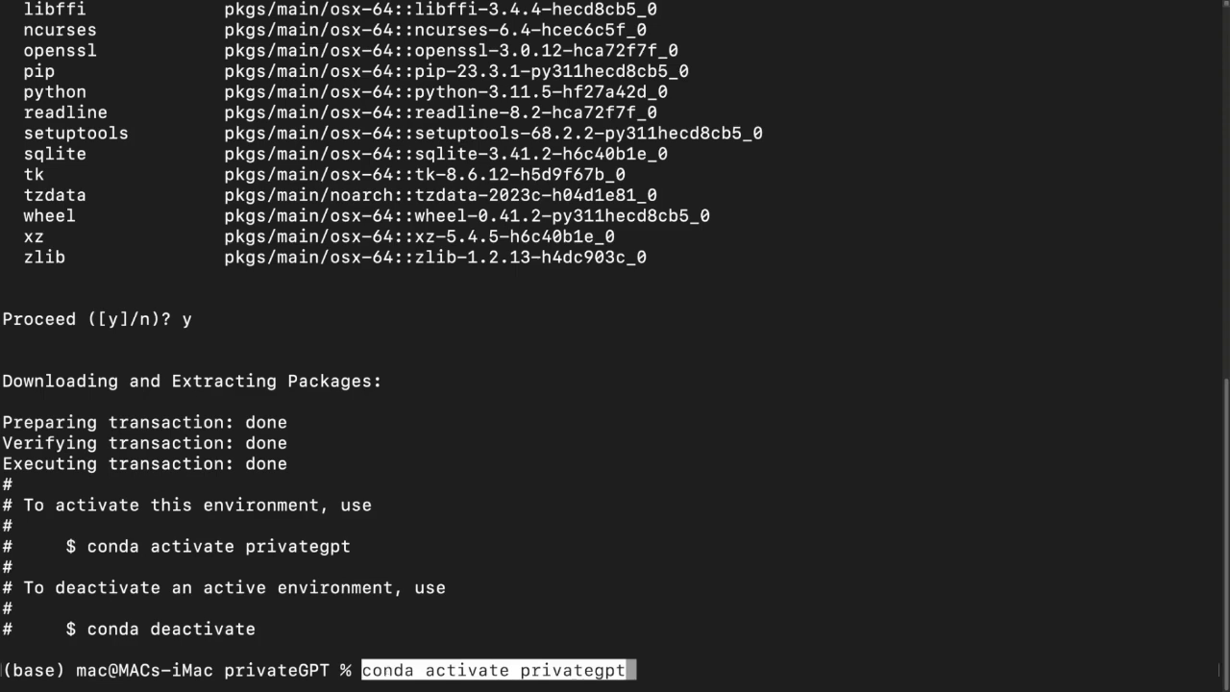
{"action": "key", "text": "Return"}
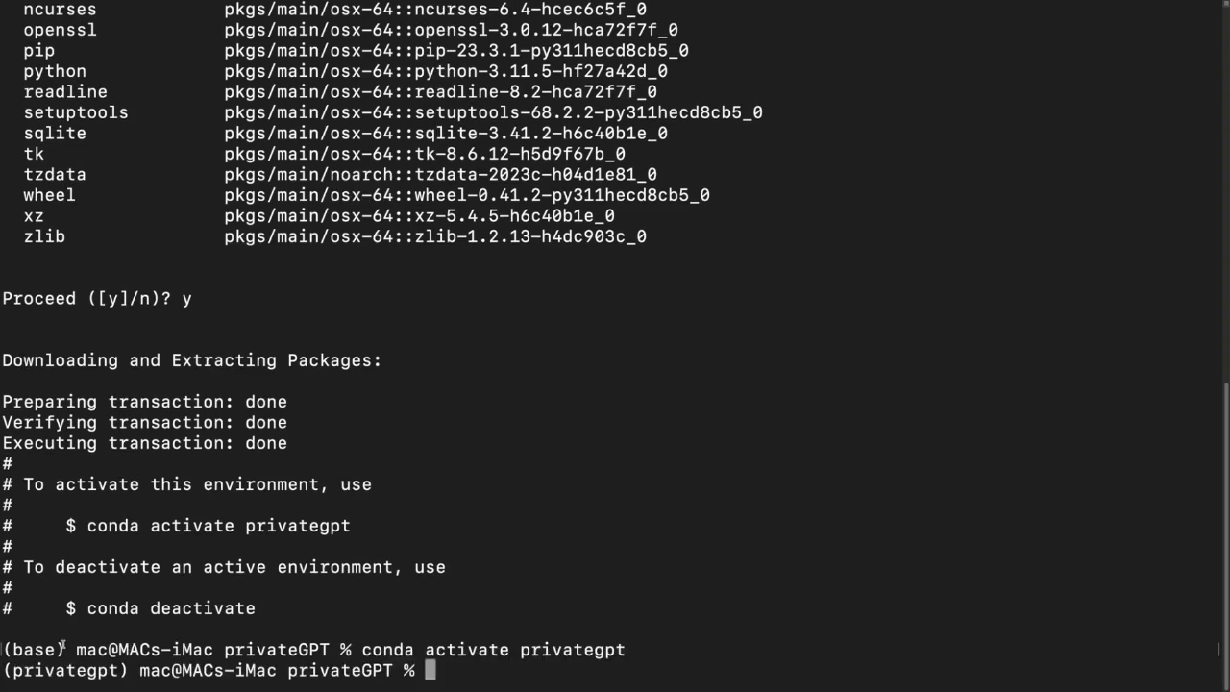
{"action": "double_click", "coordinate": [48, 668]}
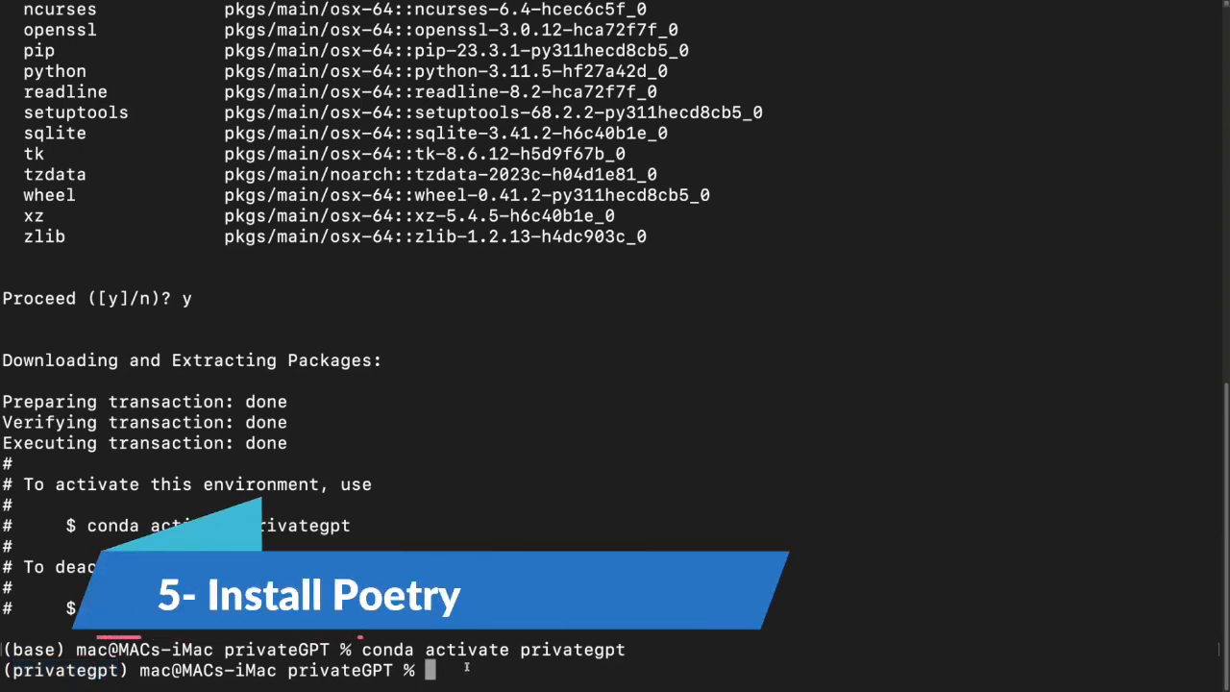
Step: Install Poetry via brew install poetry and watch its dependencies download
{"action": "type", "text": "brew"}
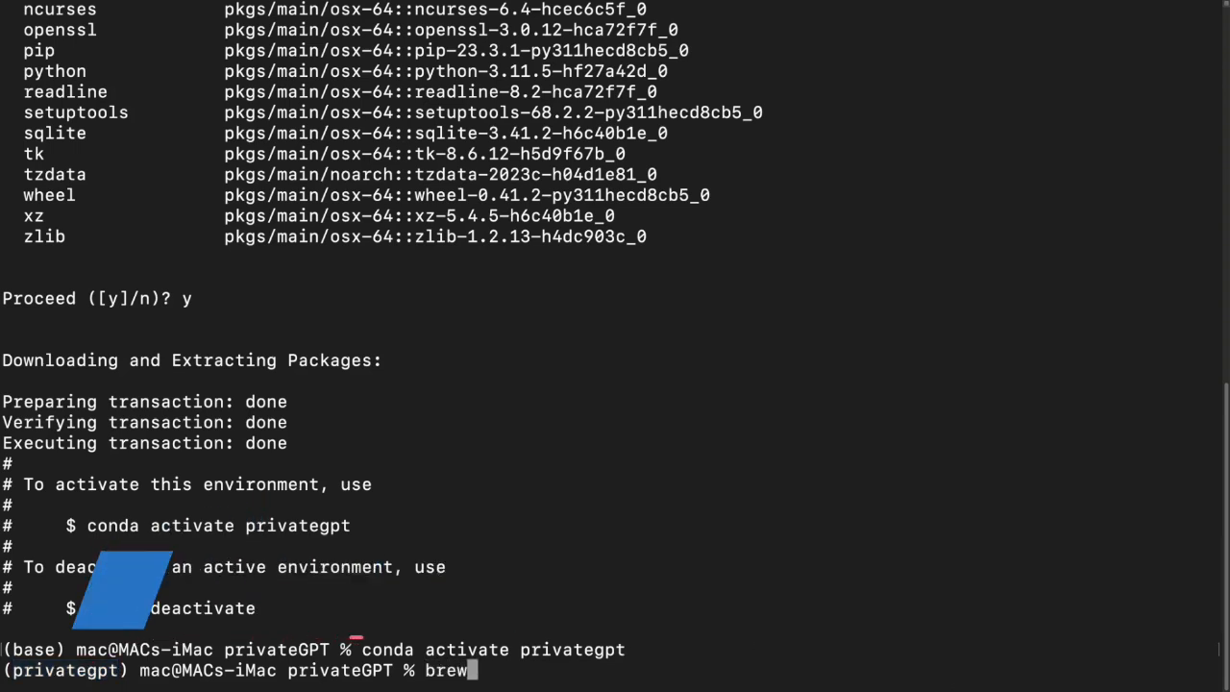
{"action": "type", "text": "ins"}
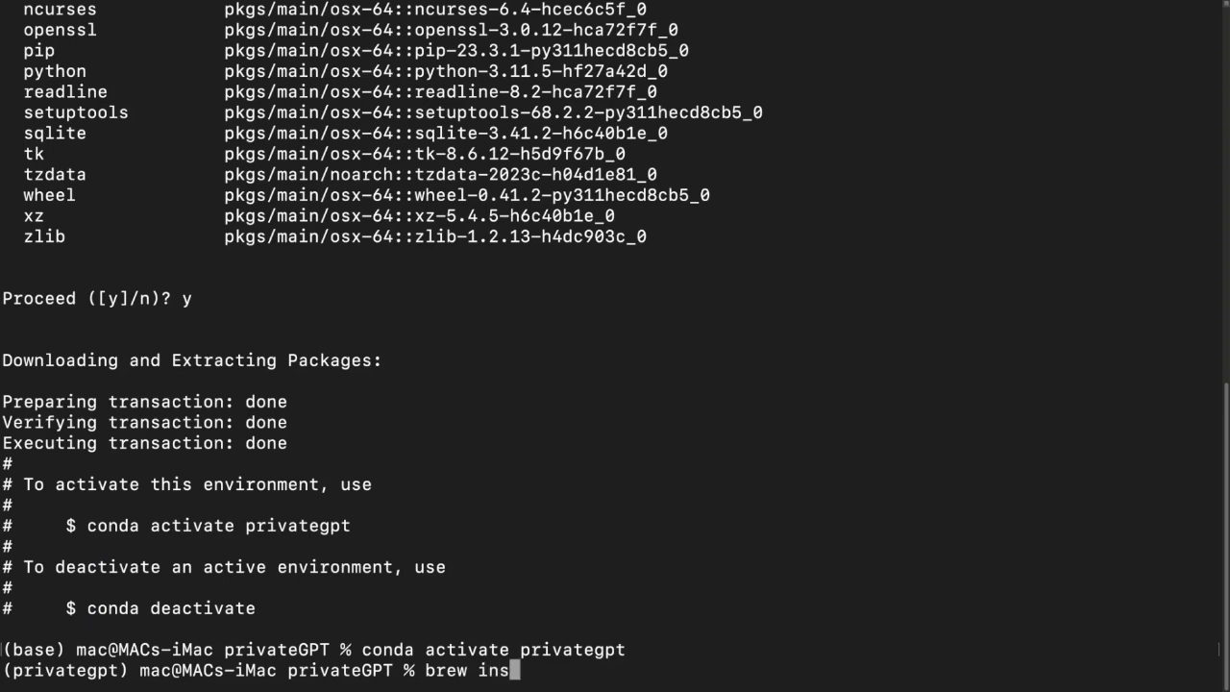
{"action": "type", "text": "tall poetr"}
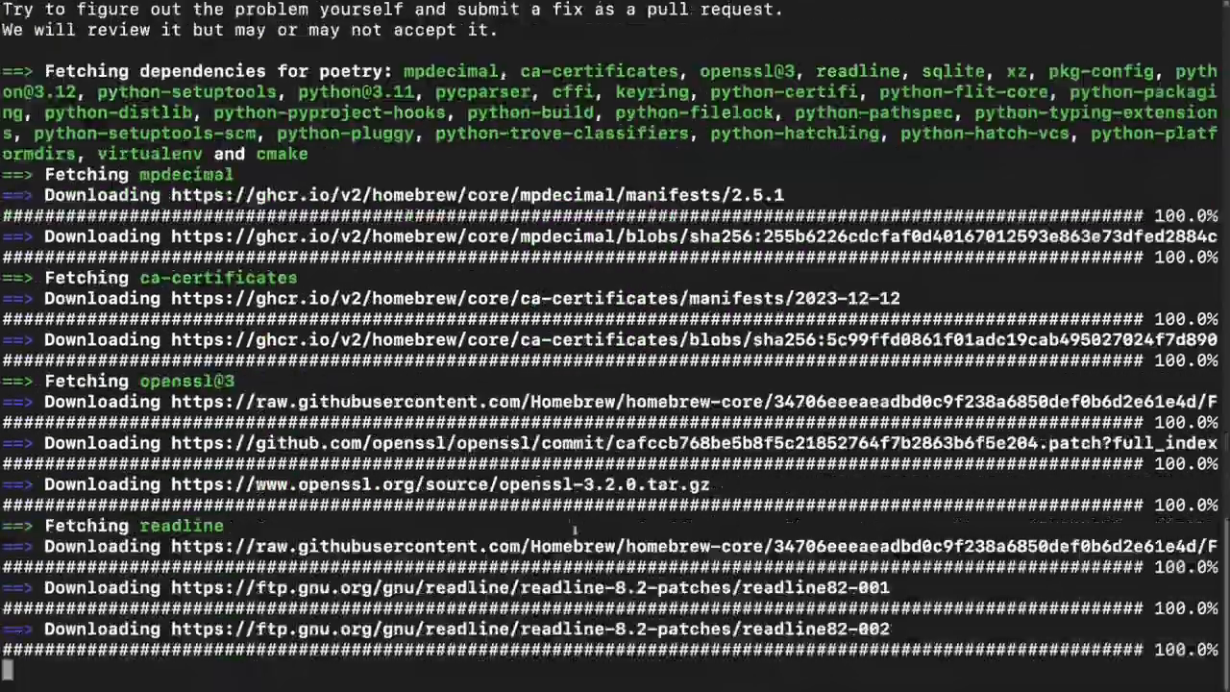
{"action": "scroll", "scroll_direction": "down", "scroll_amount": 3}
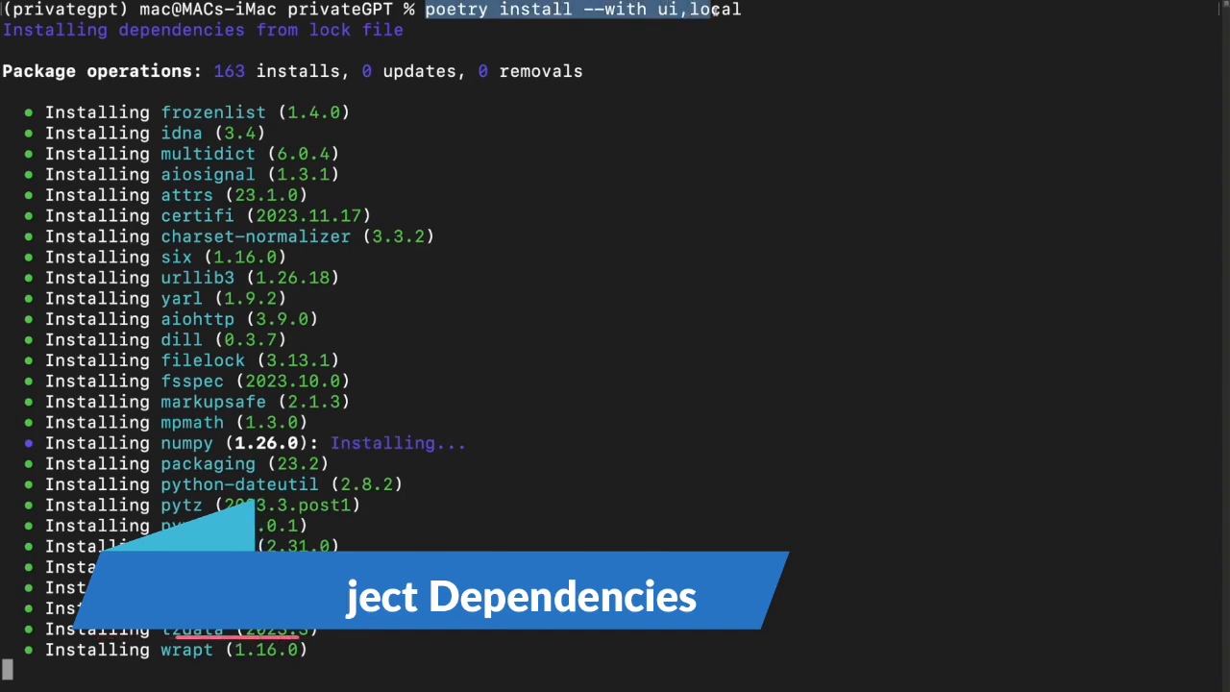
Step: Follow the poetry install to completion and enter poetry run python scripts/setup
{"action": "scroll", "scroll_direction": "down", "scroll_amount": 3}
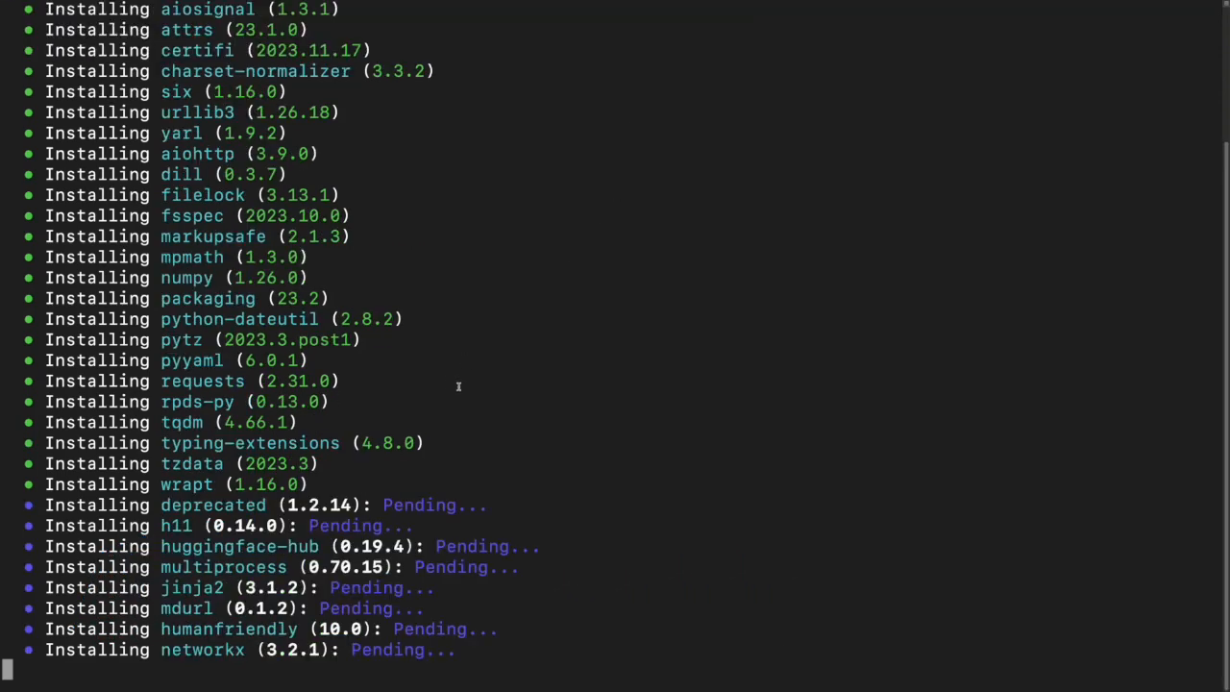
{"action": "scroll", "scroll_direction": "down", "scroll_amount": 3}
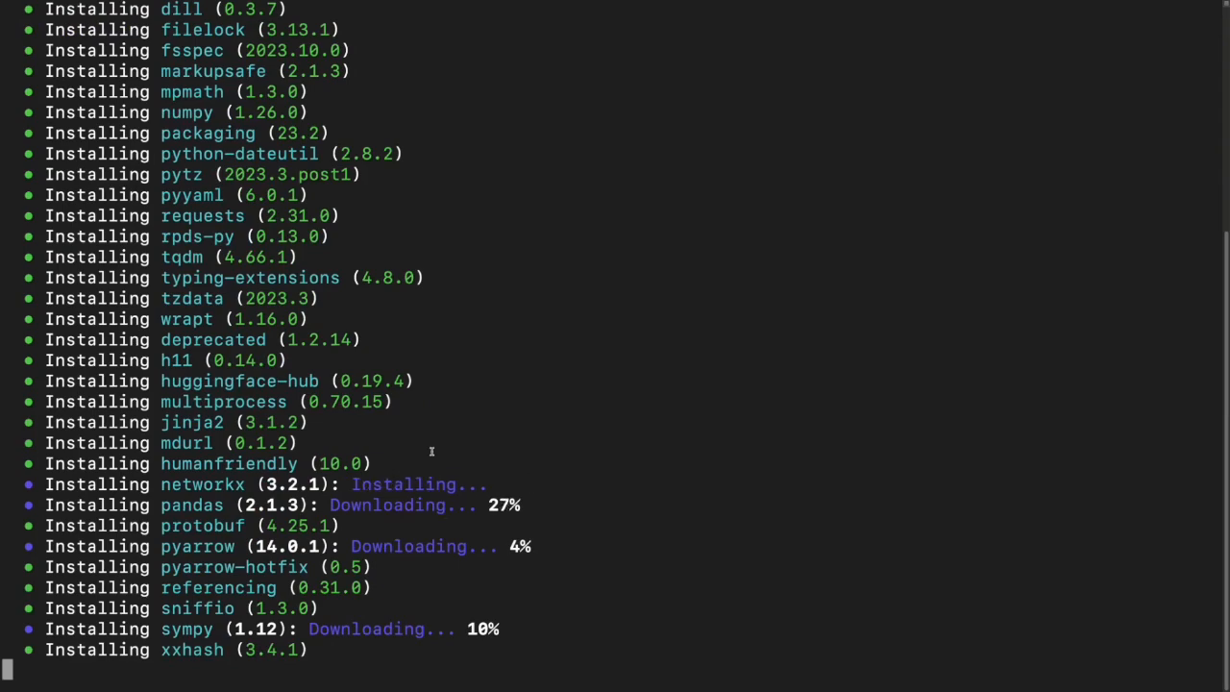
{"action": "scroll", "scroll_direction": "down", "scroll_amount": 3}
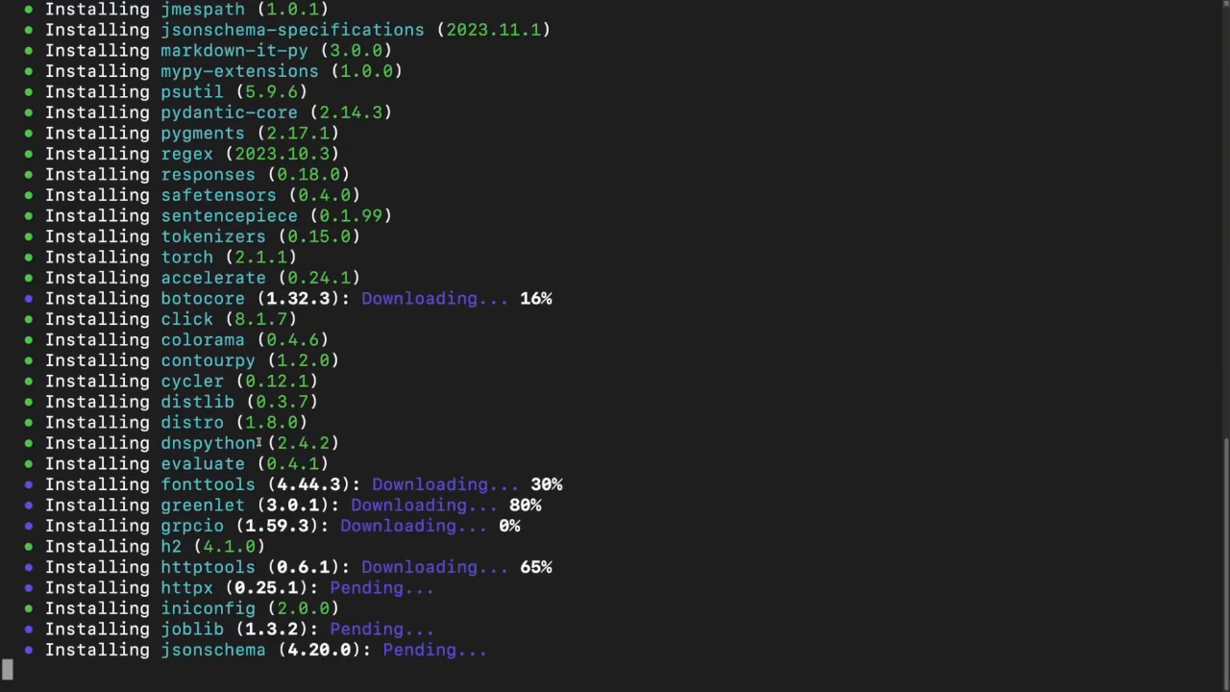
{"action": "scroll", "scroll_direction": "down", "scroll_amount": 3}
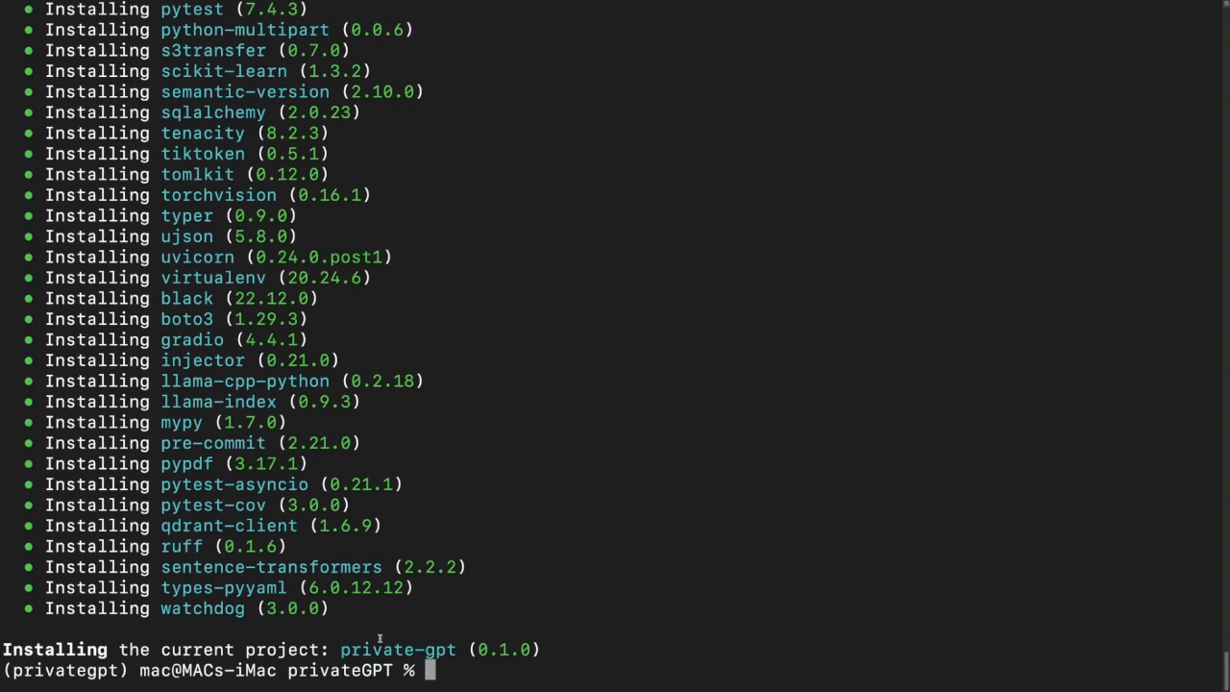
{"action": "scroll", "scroll_direction": "up", "scroll_amount": 3}
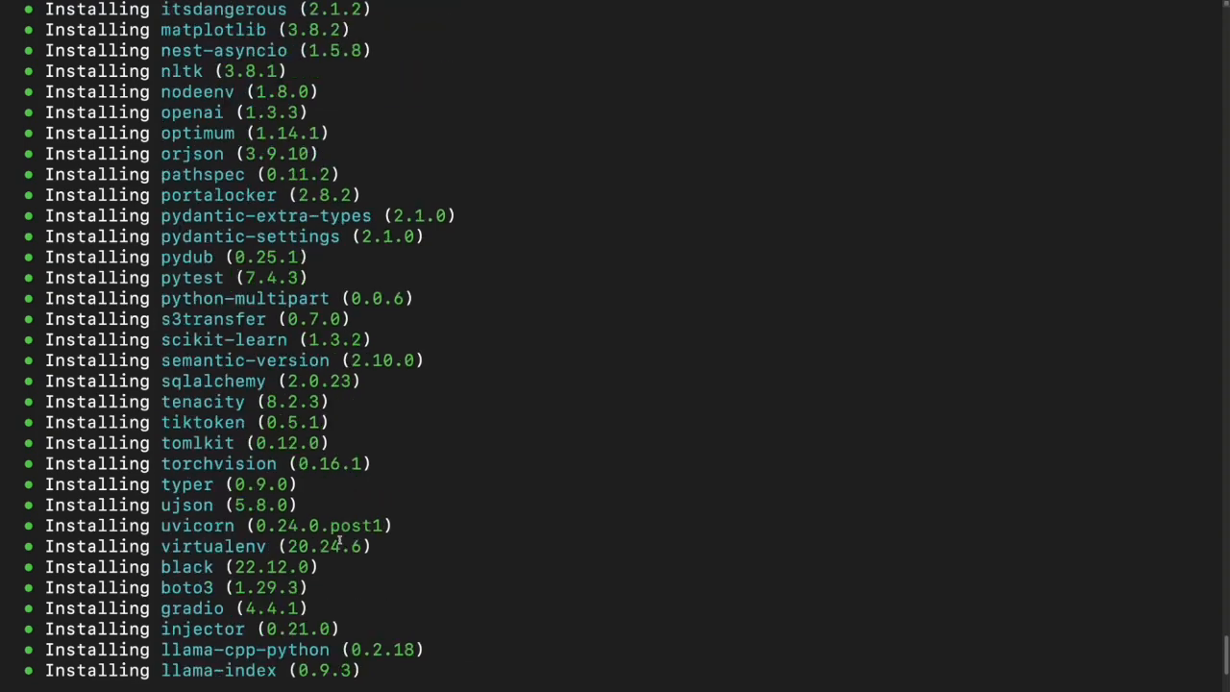
{"action": "scroll", "scroll_direction": "down", "scroll_amount": 3}
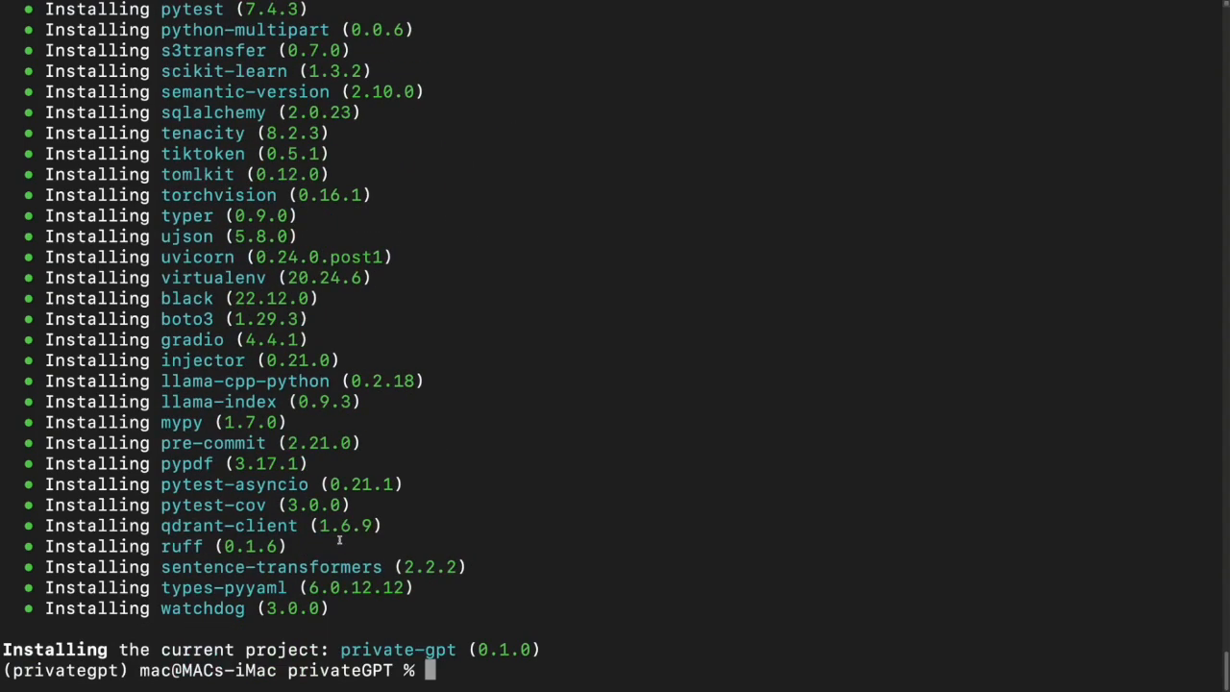
{"action": "type", "text": "poetry run python scripts/setup"}
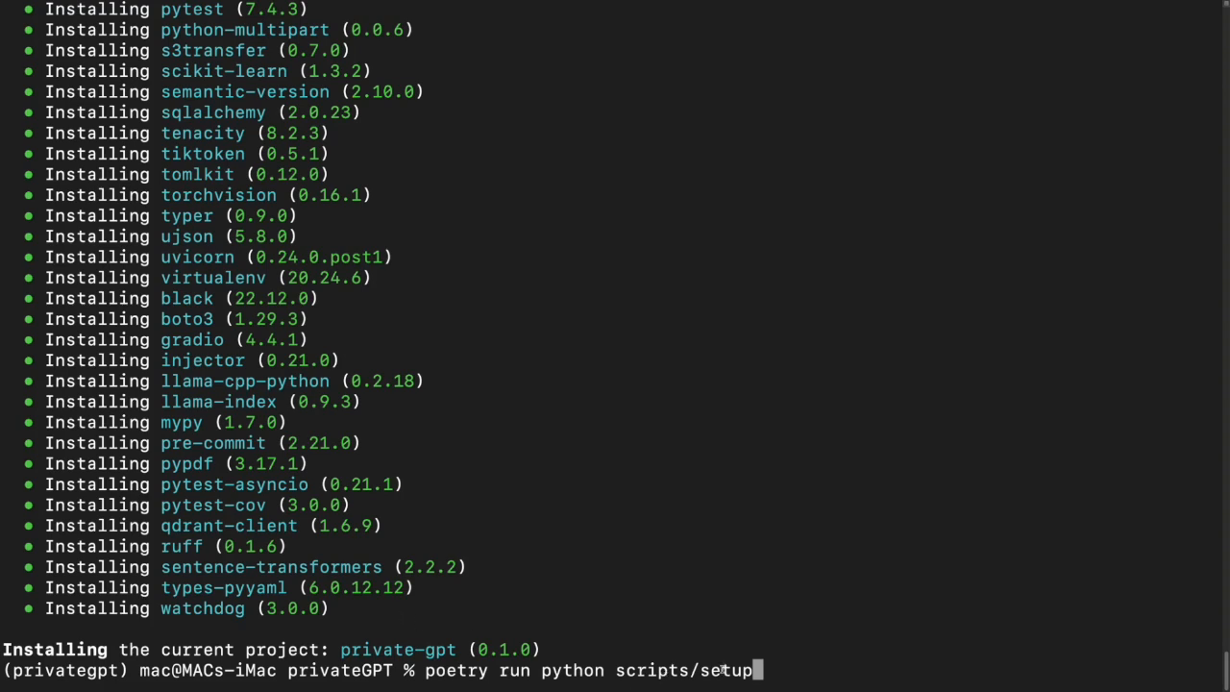
Step: Highlight the setup script name in the pending poetry run command
{"action": "double_click", "coordinate": [726, 668]}
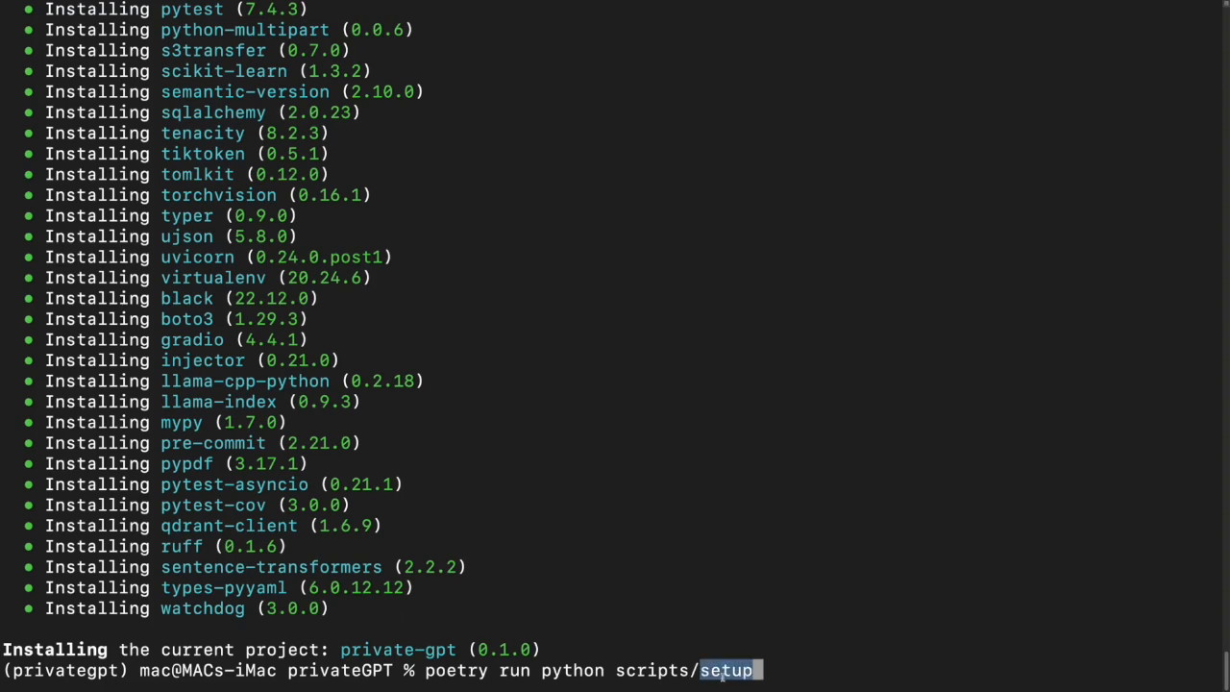
{"action": "mouse_move", "coordinate": [488, 555]}
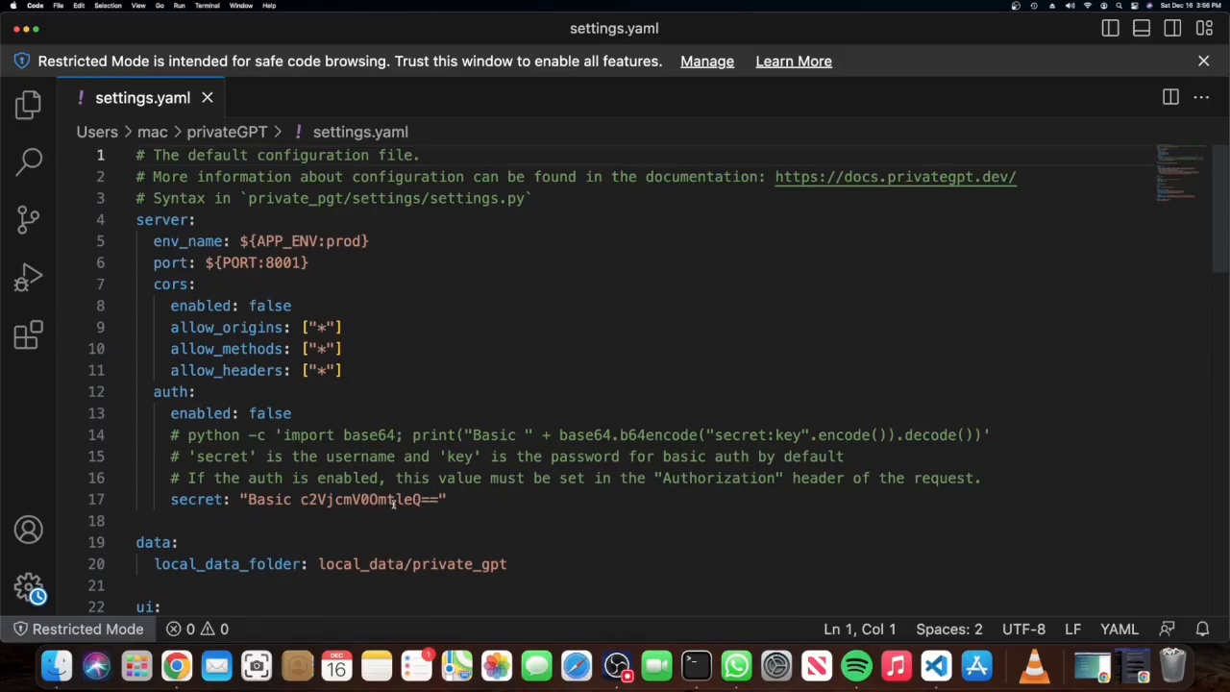
{"action": "scroll", "scroll_direction": "down", "scroll_amount": 3}
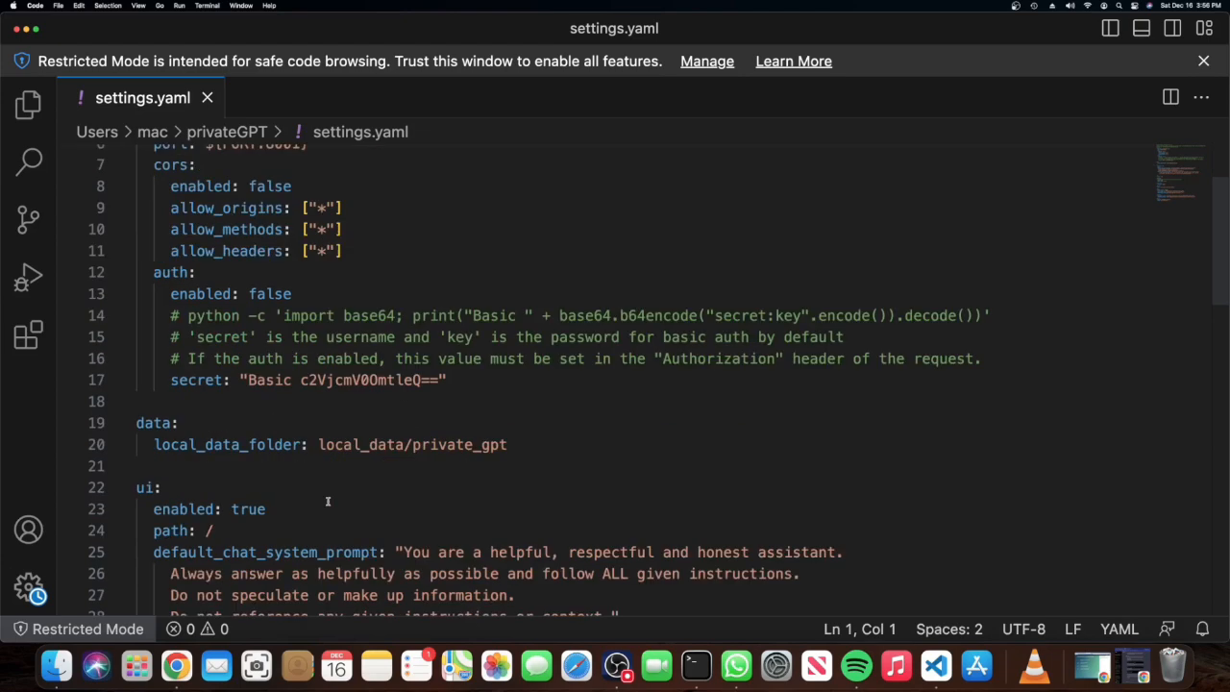
{"action": "mouse_move", "coordinate": [142, 96]}
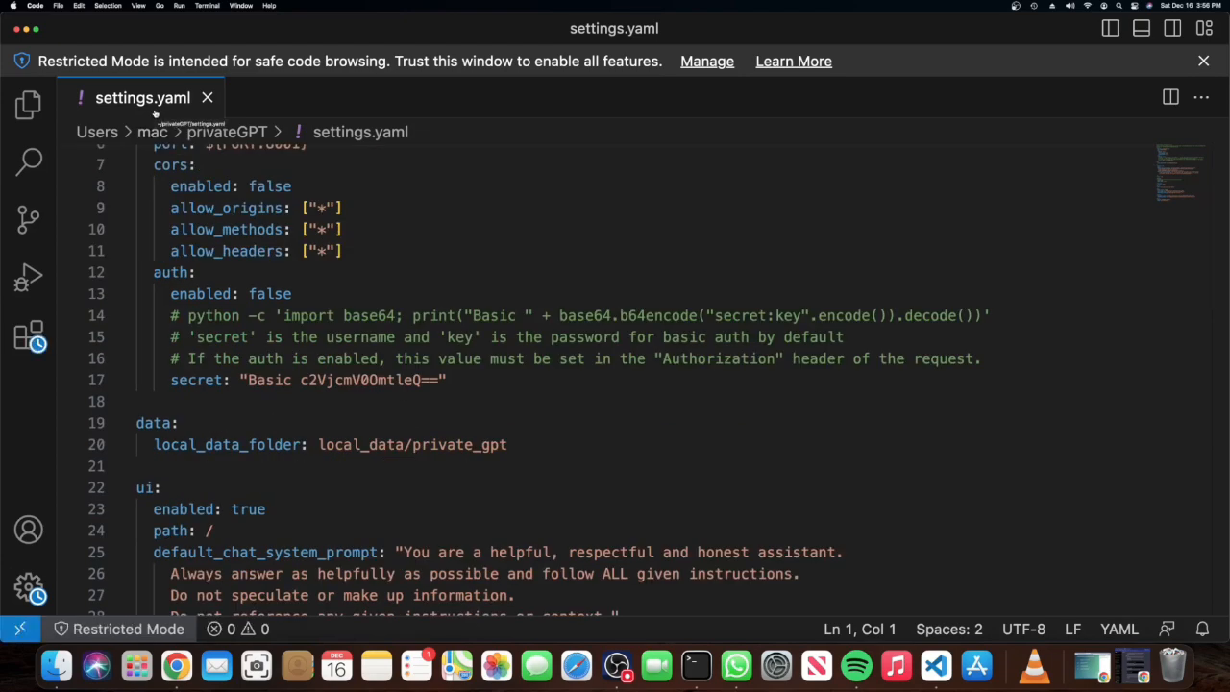
{"action": "scroll", "scroll_direction": "down", "scroll_amount": 3}
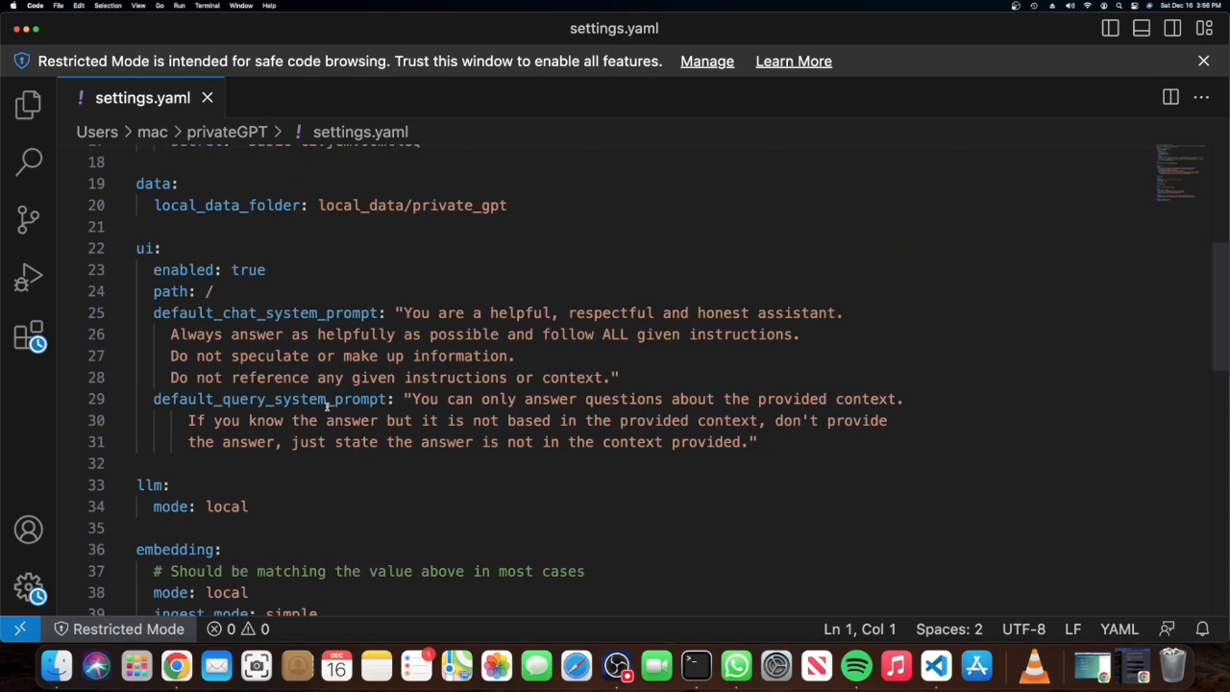
{"action": "scroll", "scroll_direction": "down", "scroll_amount": 3}
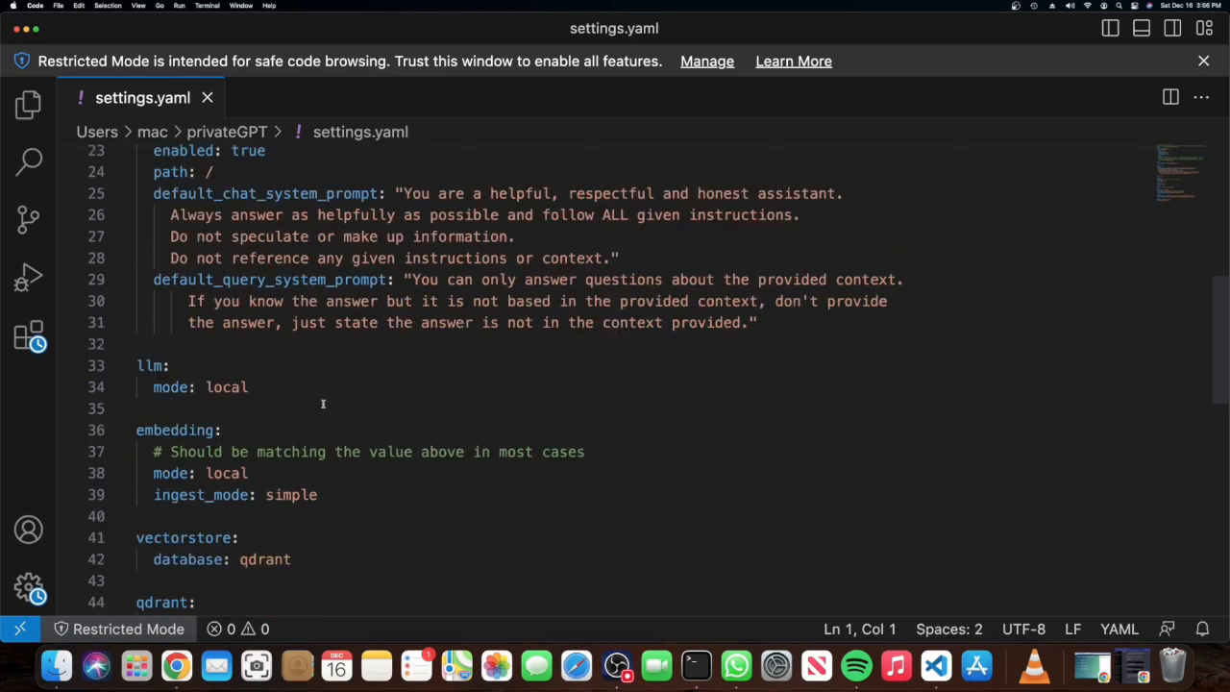
{"action": "scroll", "scroll_direction": "down", "scroll_amount": 3}
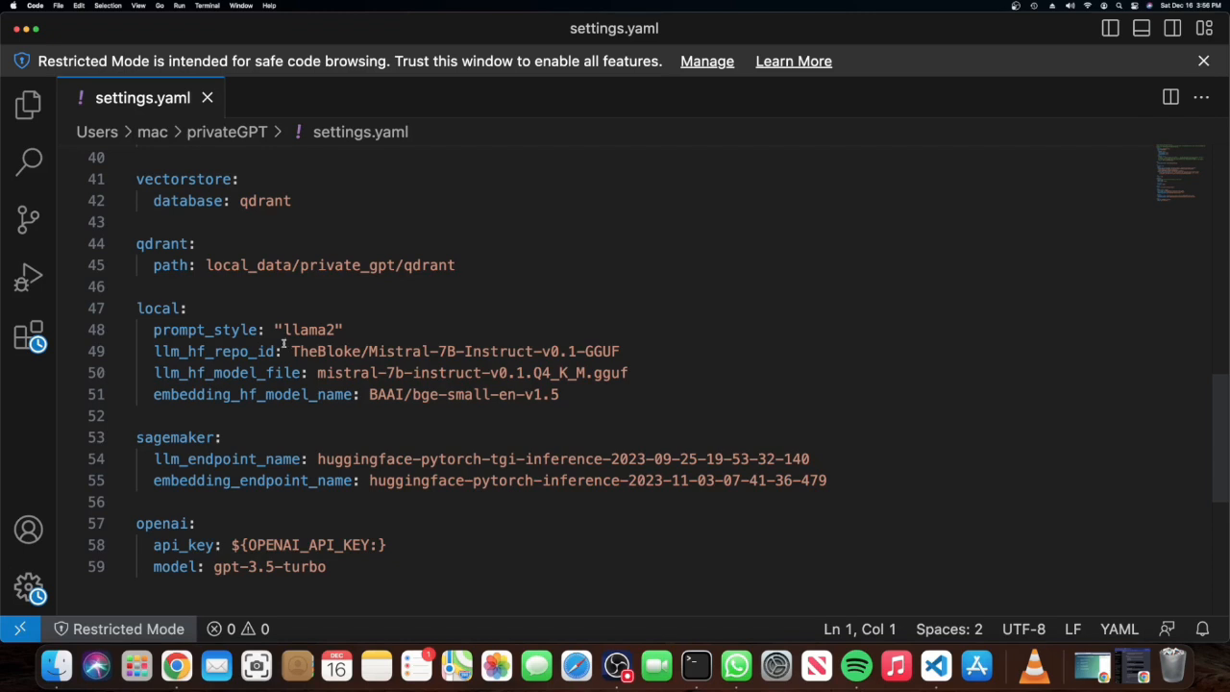
{"action": "double_click", "coordinate": [211, 350]}
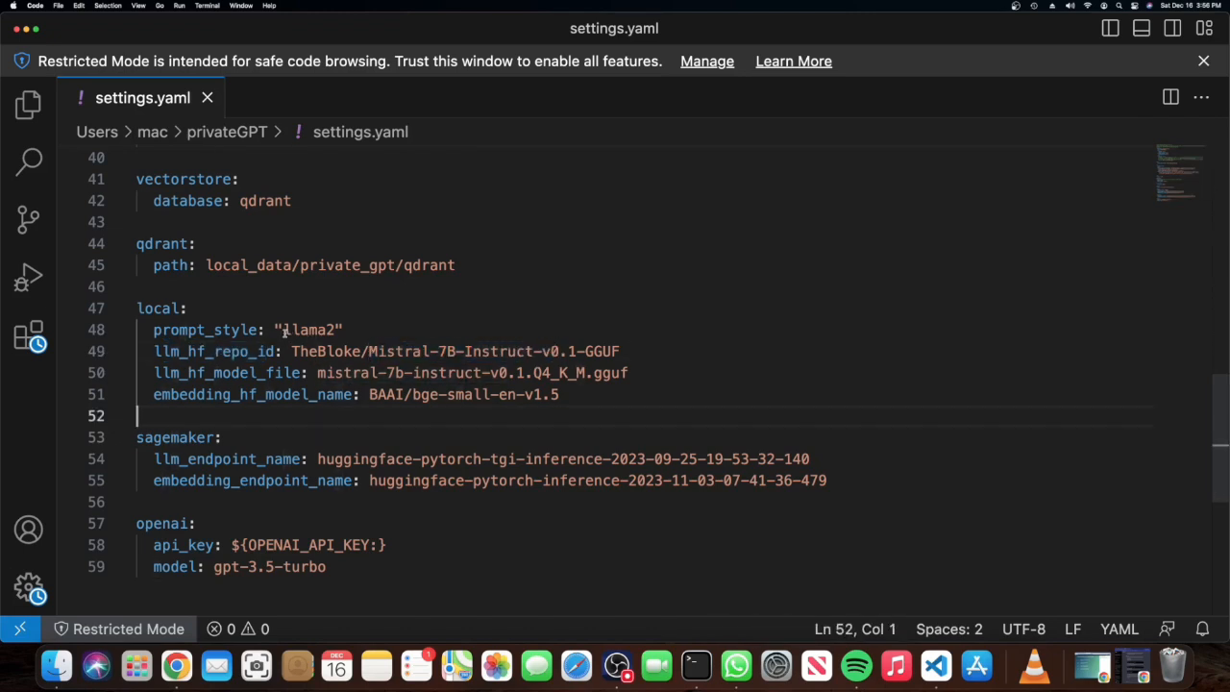
{"action": "double_click", "coordinate": [308, 330]}
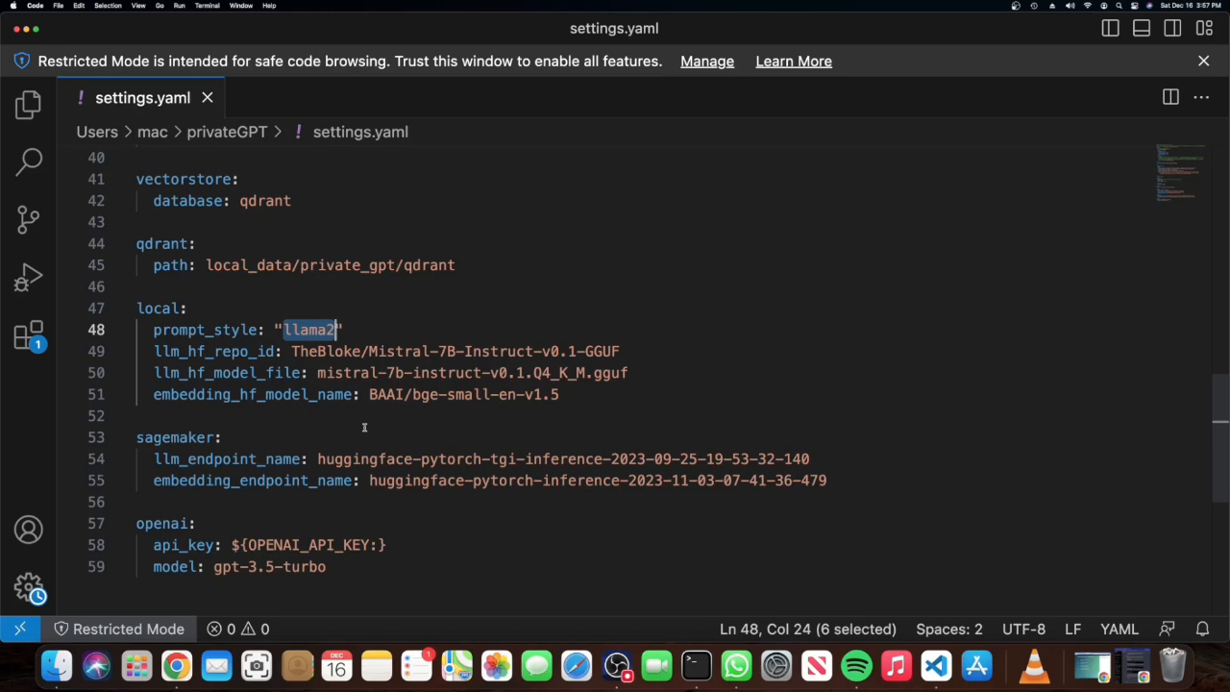
{"action": "mouse_move", "coordinate": [285, 350]}
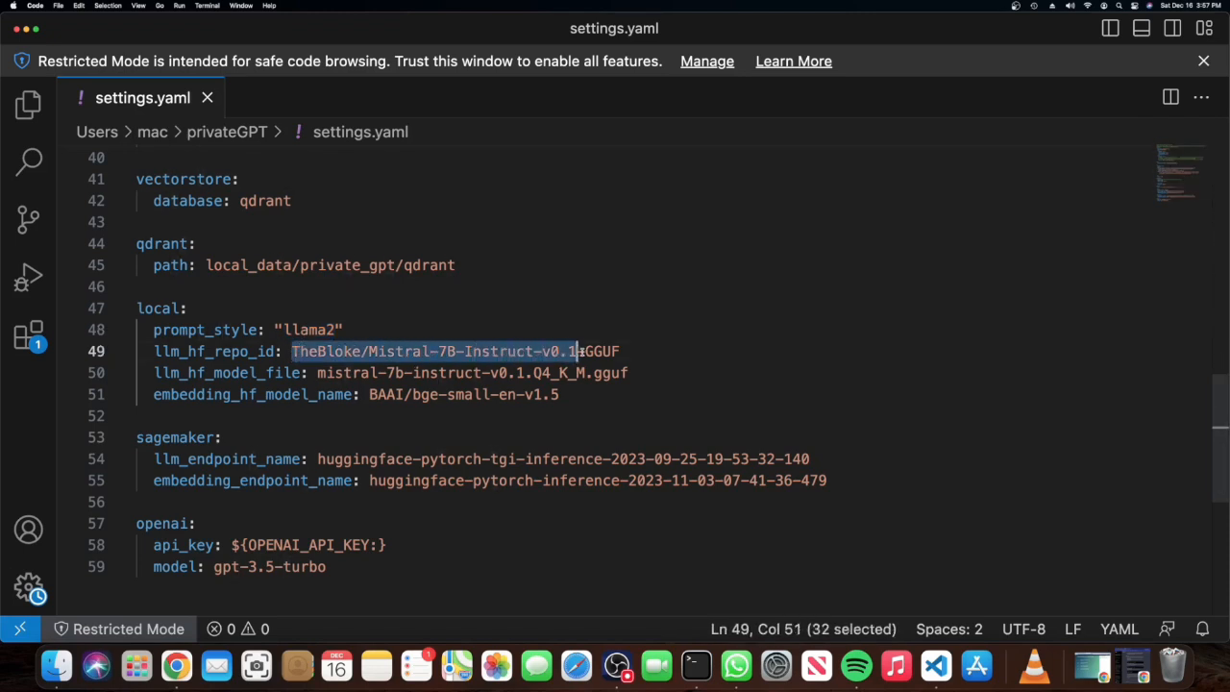
{"action": "left_click_drag", "start_coordinate": [577, 350], "coordinate": [621, 350]}
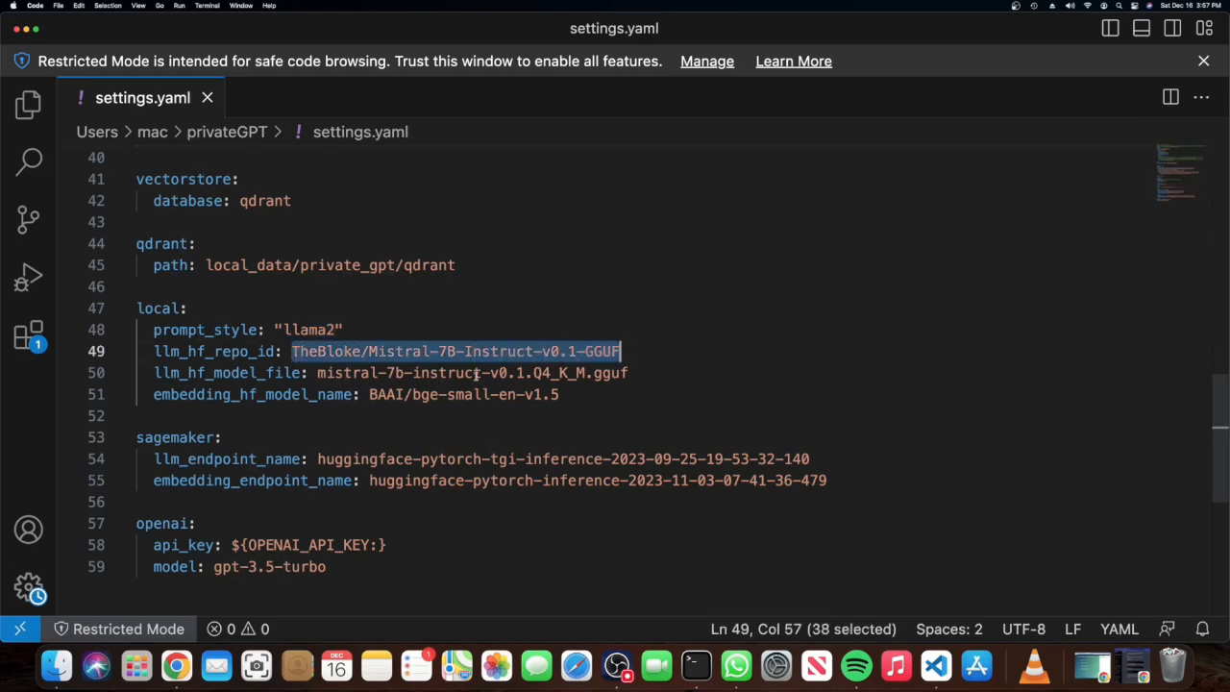
{"action": "mouse_move", "coordinate": [342, 397]}
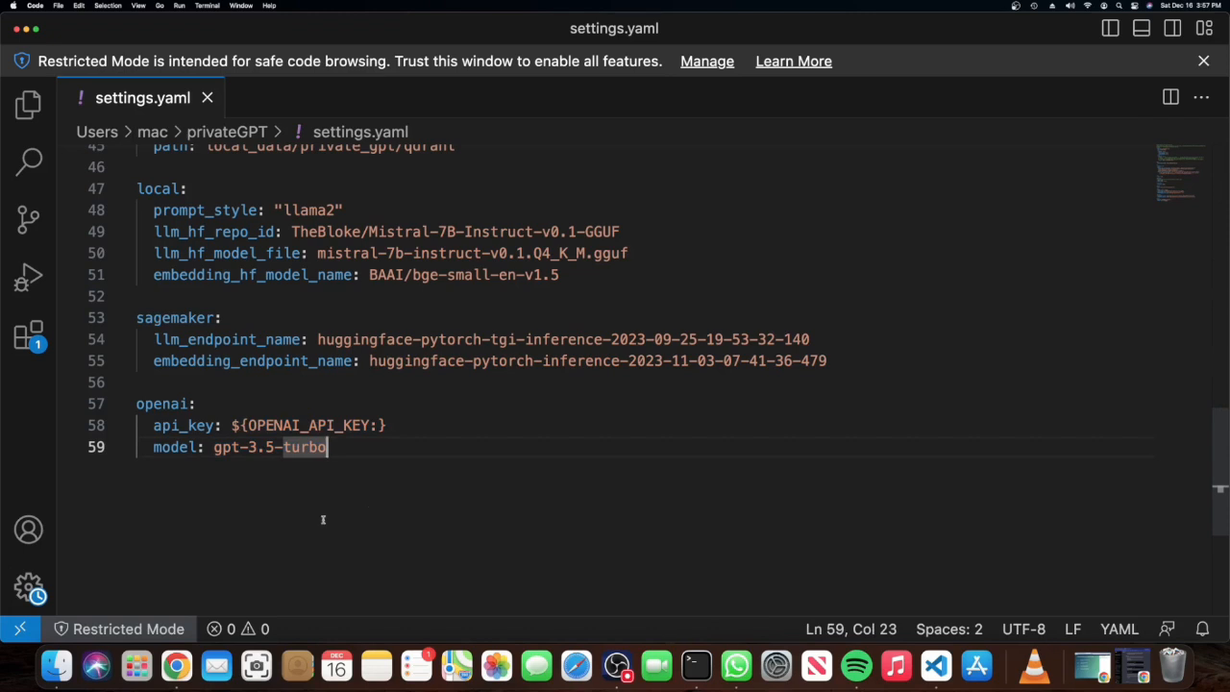
{"action": "scroll", "scroll_direction": "up", "scroll_amount": 3}
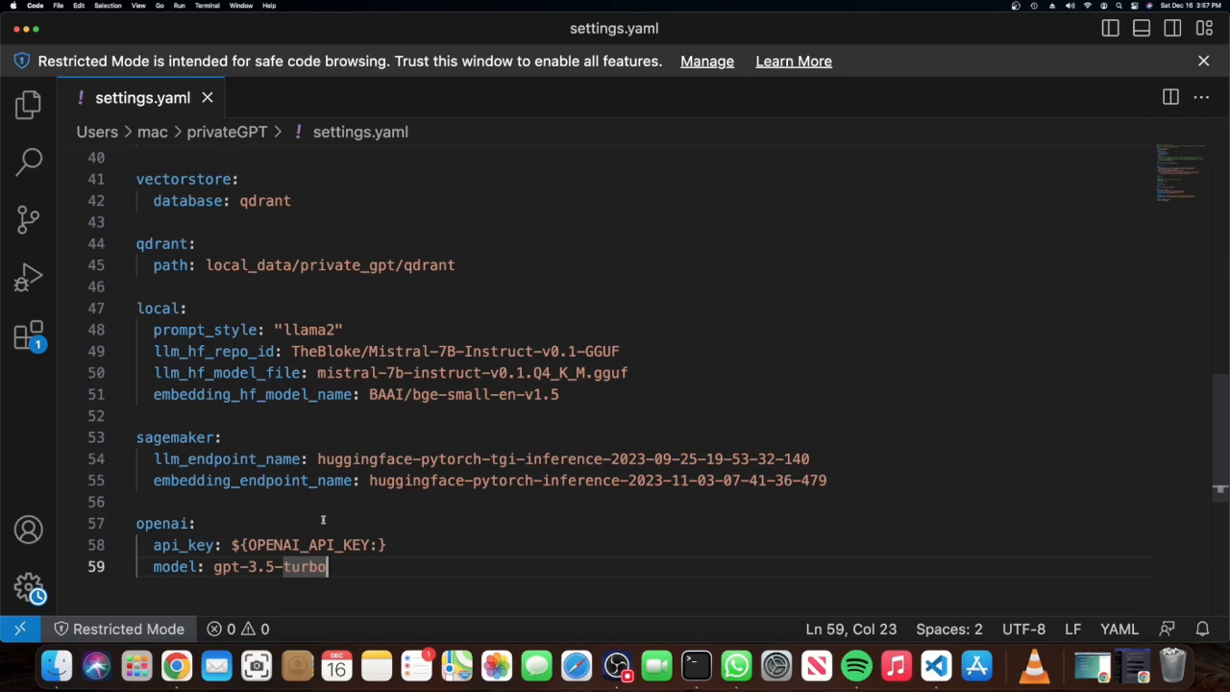
{"action": "double_click", "coordinate": [453, 350]}
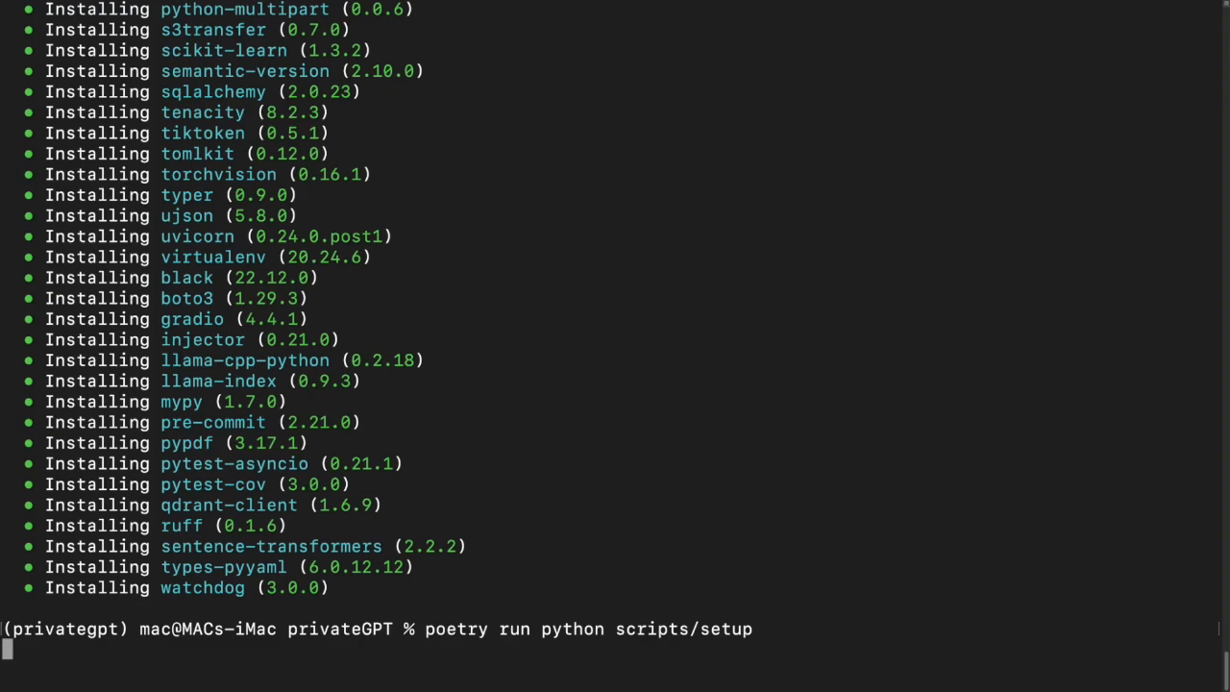
Step: Run scripts/setup to download the embedding and Mistral models, then enter PGPT_PROFILES=local make run
{"action": "key", "text": "Return"}
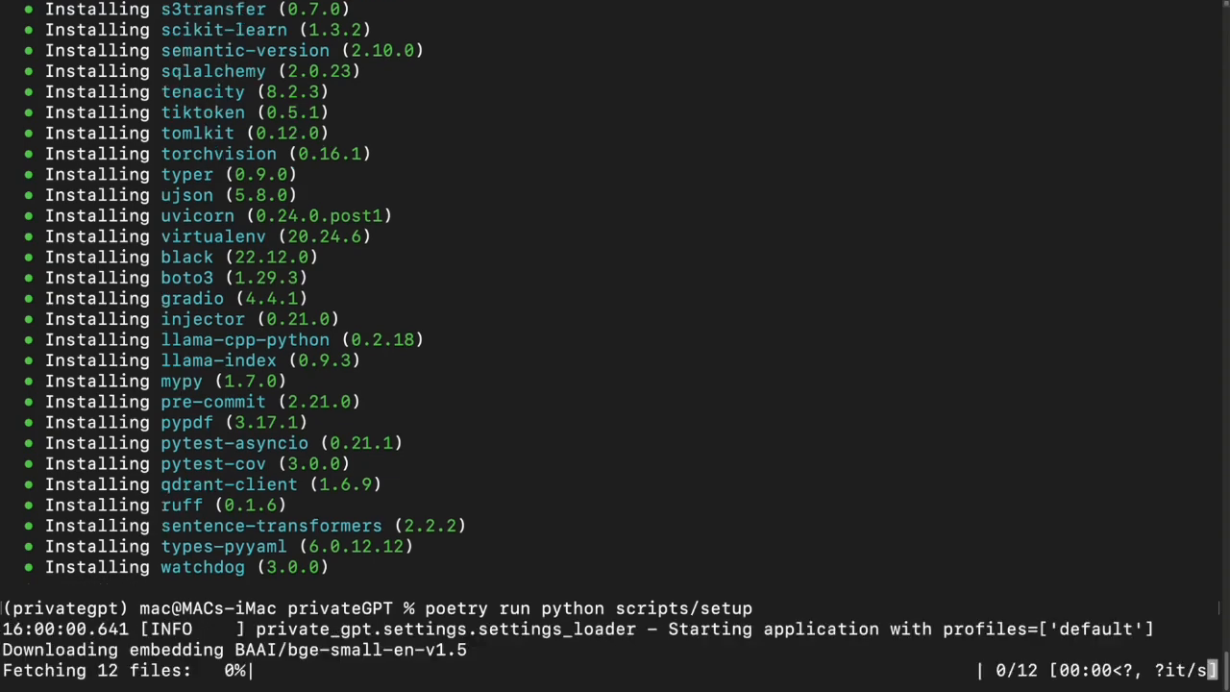
{"action": "scroll", "scroll_direction": "down", "scroll_amount": 3}
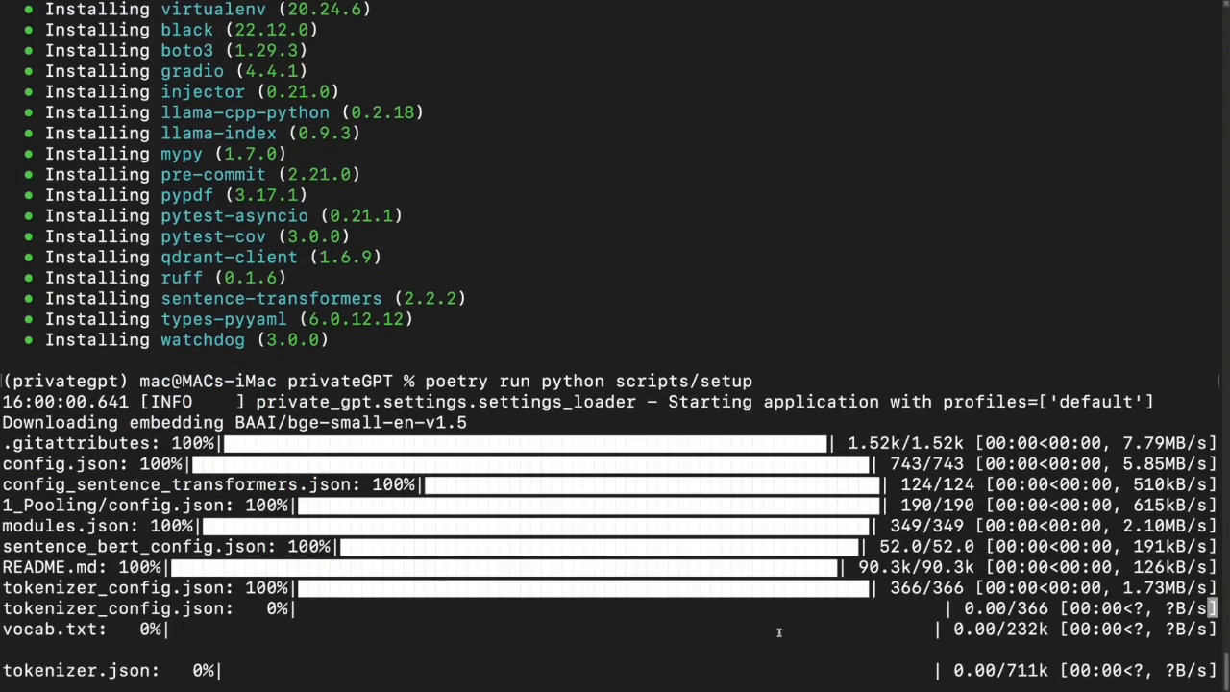
{"action": "scroll", "scroll_direction": "down", "scroll_amount": 3}
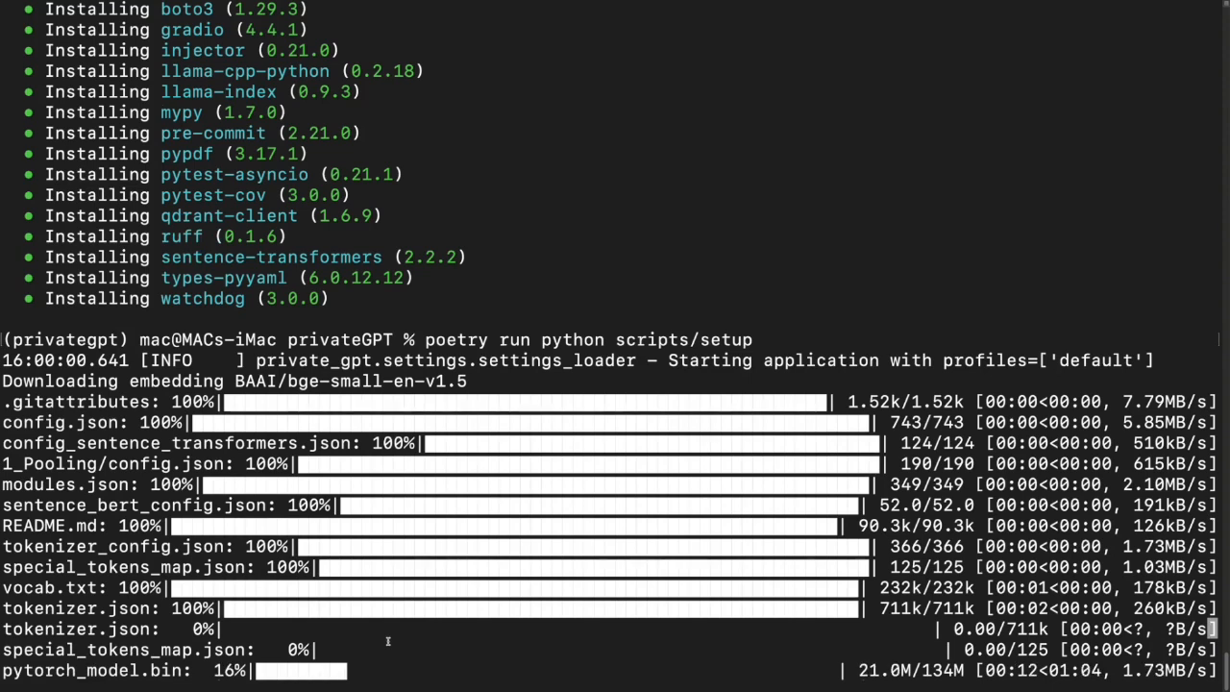
{"action": "scroll", "scroll_direction": "down", "scroll_amount": 3}
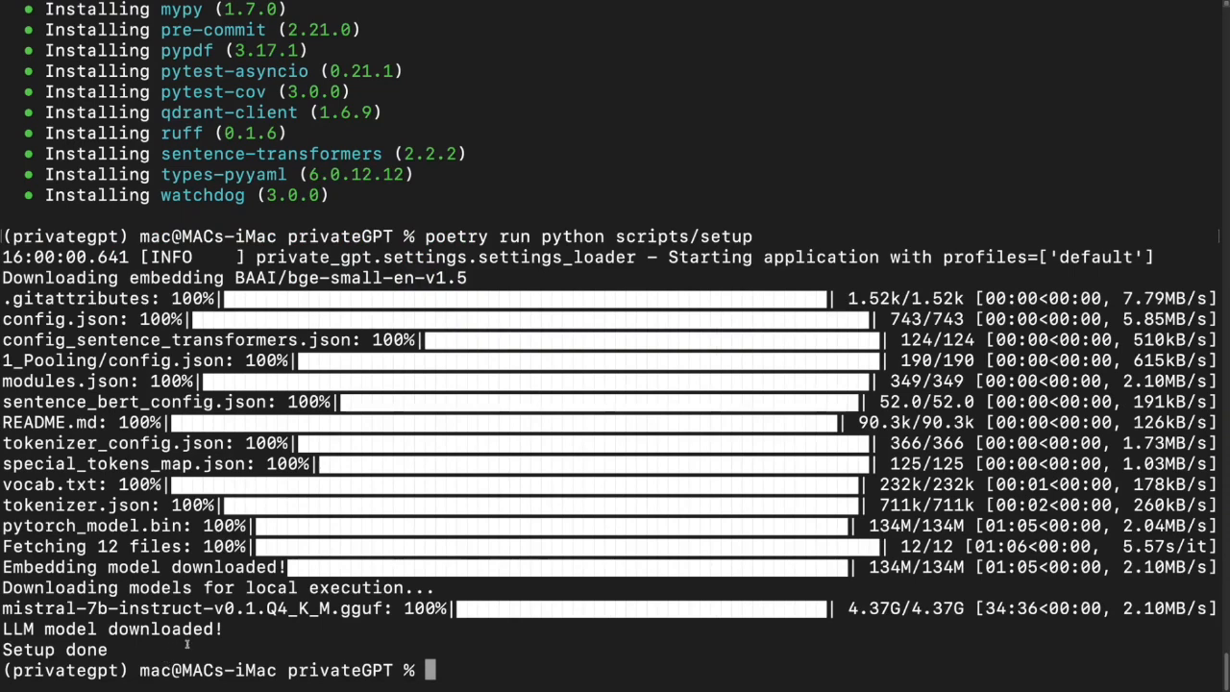
{"action": "double_click", "coordinate": [134, 629]}
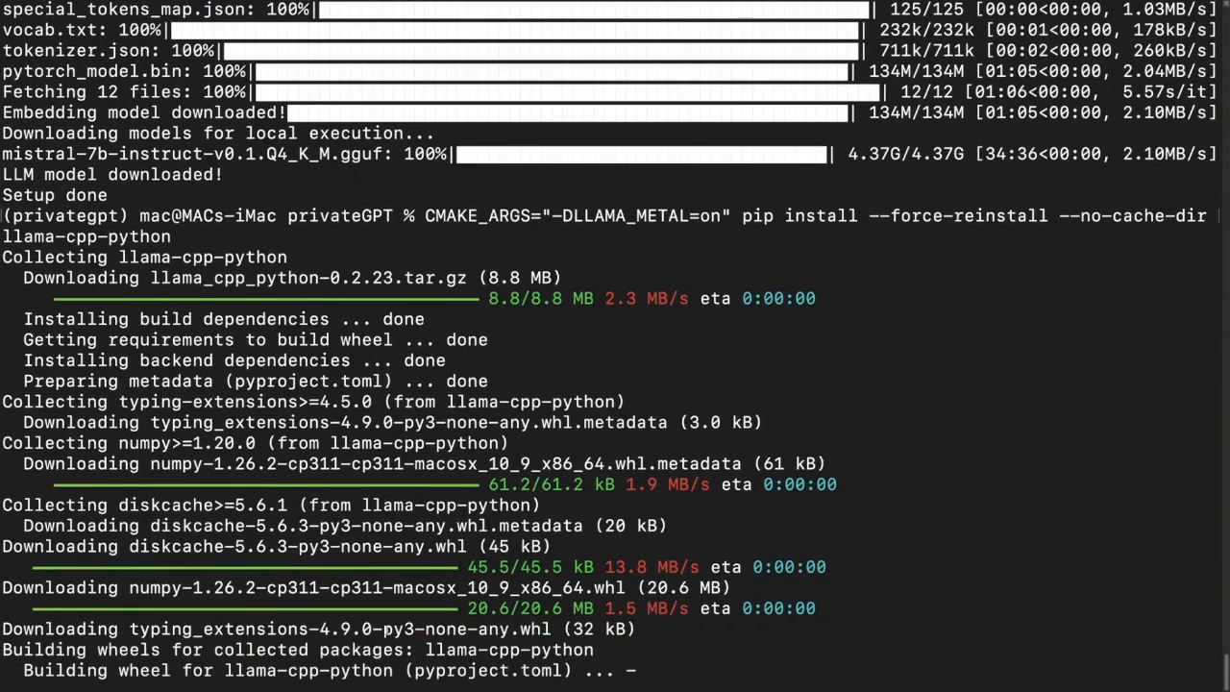
{"action": "scroll", "scroll_direction": "down", "scroll_amount": 3}
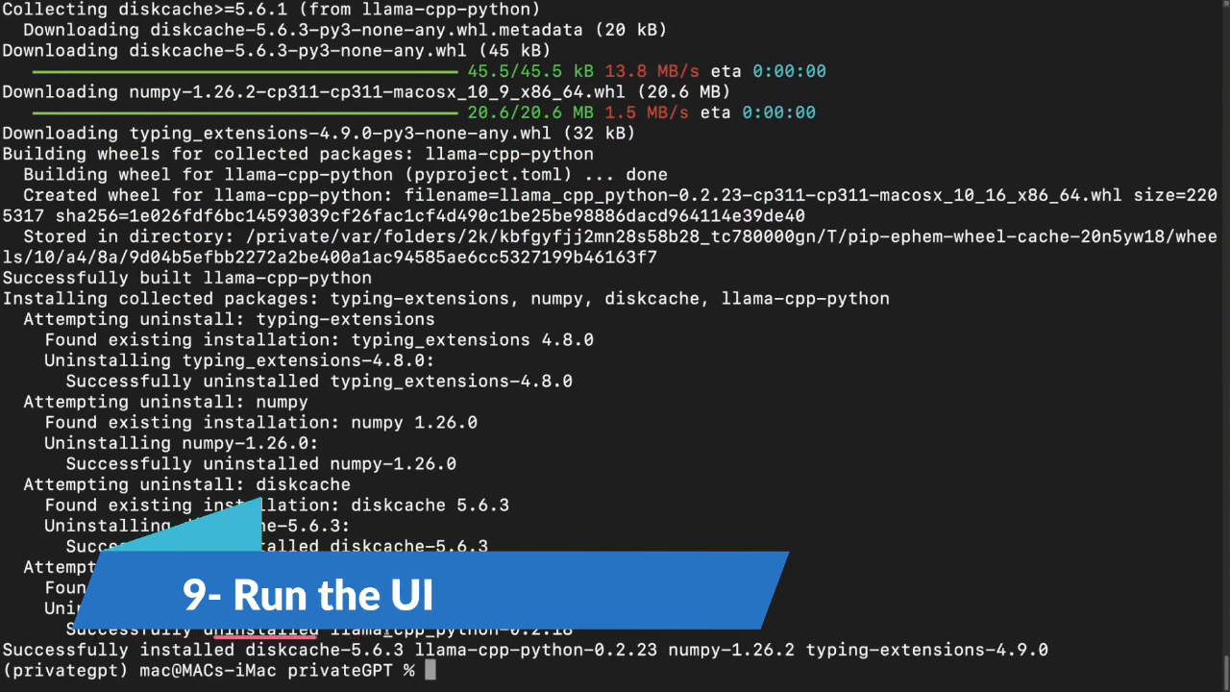
{"action": "type", "text": "PGPT_PROFILES=local make run"}
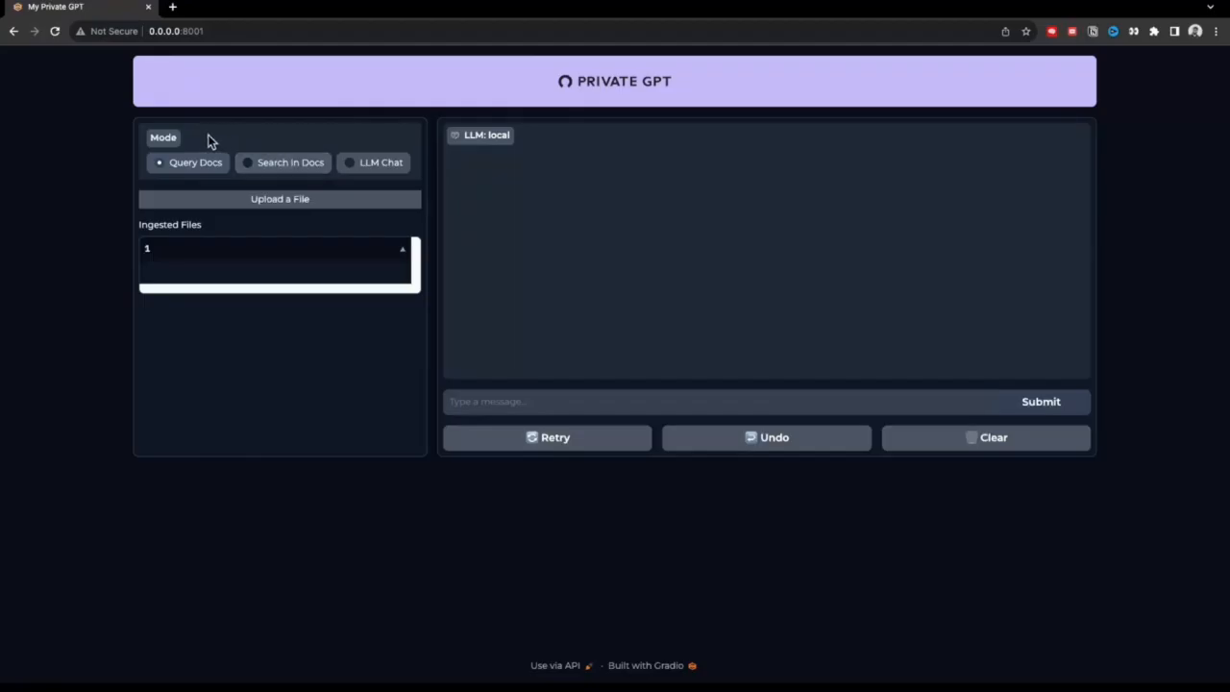
{"action": "mouse_move", "coordinate": [197, 181]}
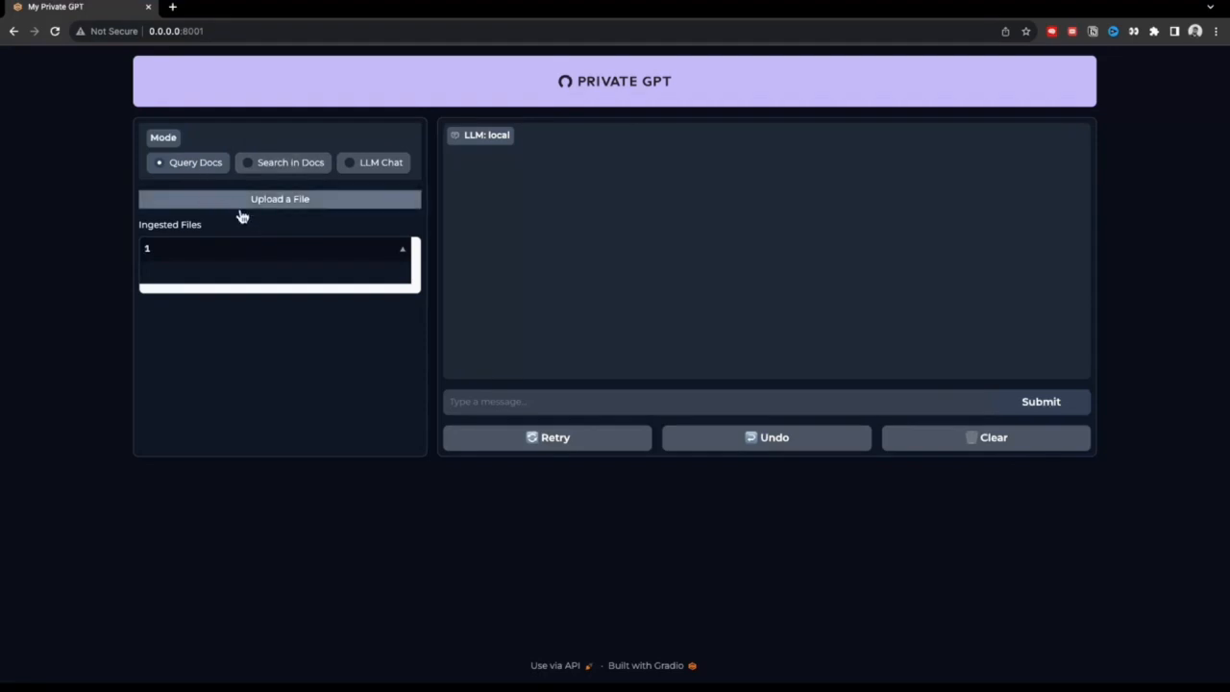
{"action": "mouse_move", "coordinate": [265, 226]}
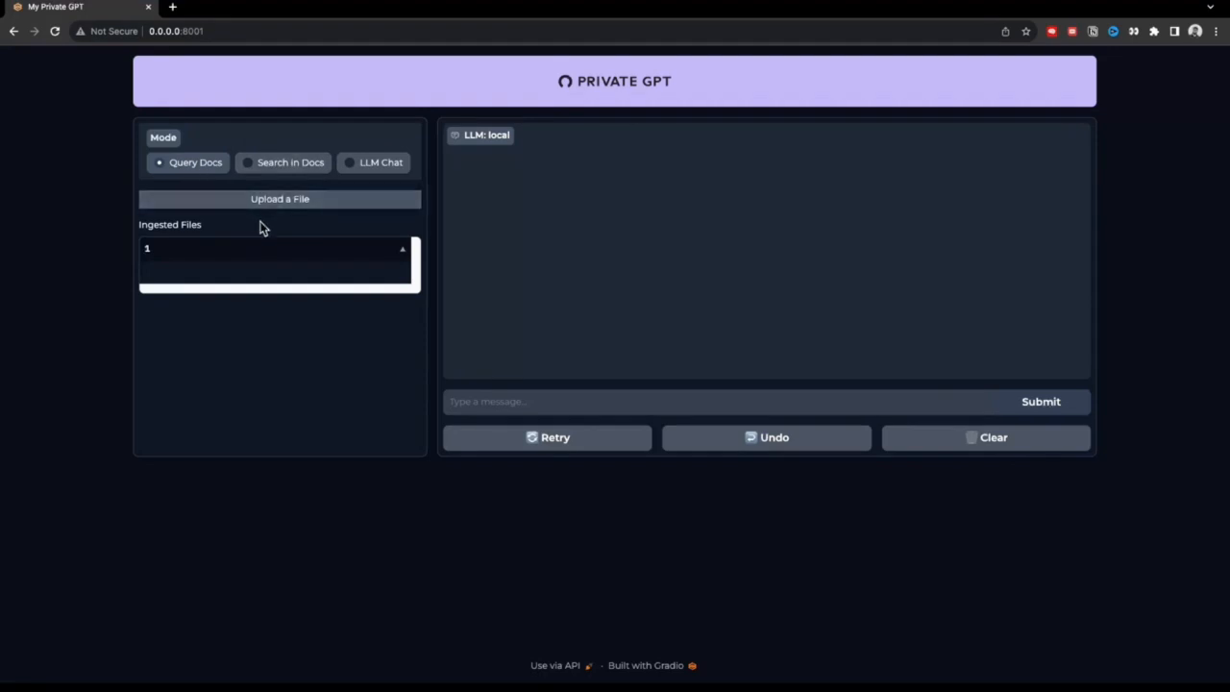
{"action": "mouse_move", "coordinate": [292, 146]}
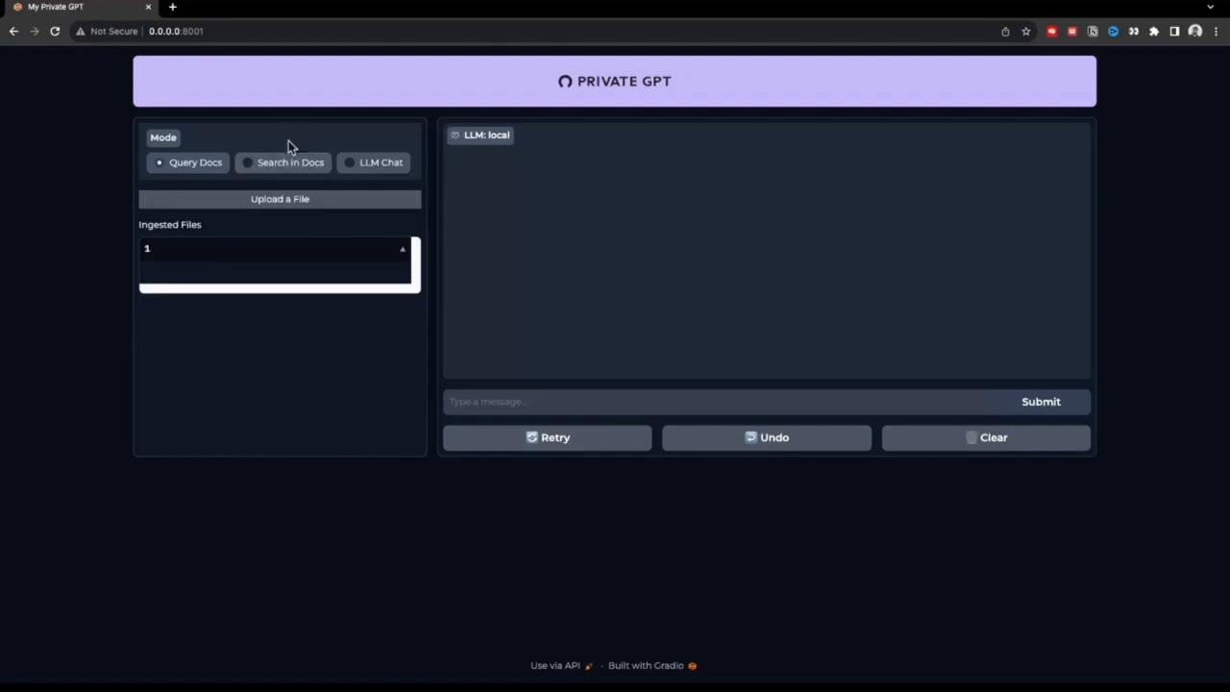
{"action": "mouse_move", "coordinate": [380, 188]}
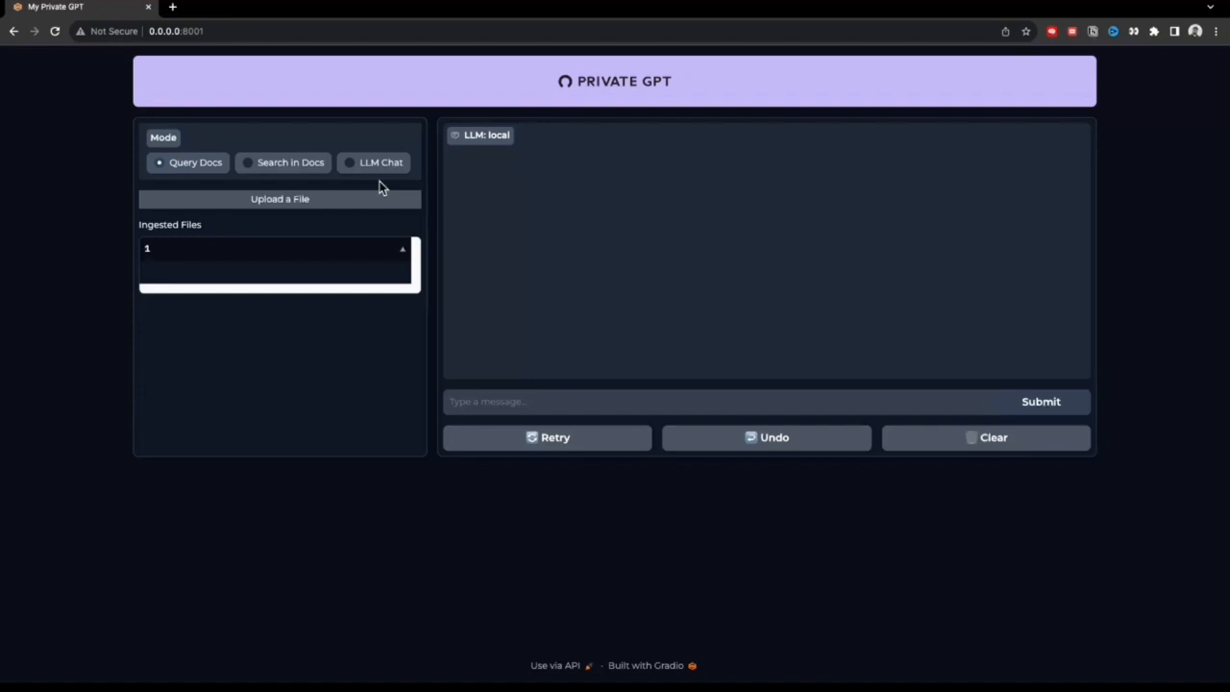
{"action": "mouse_move", "coordinate": [360, 202]}
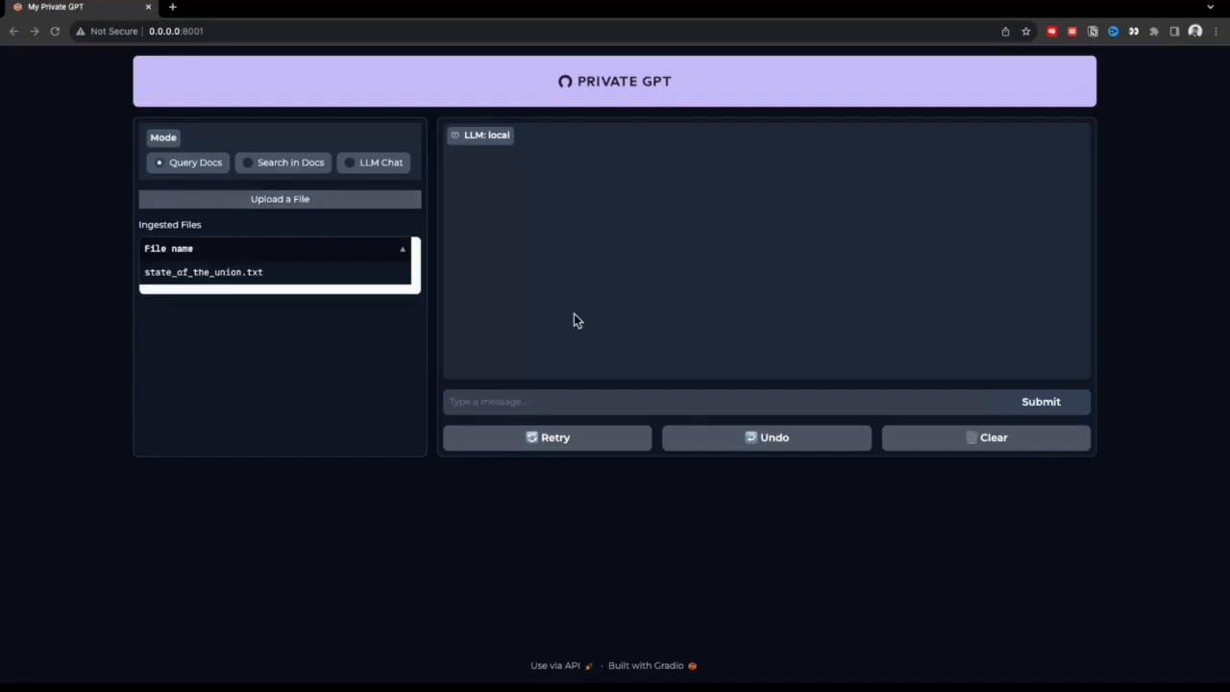
{"action": "mouse_move", "coordinate": [267, 285]}
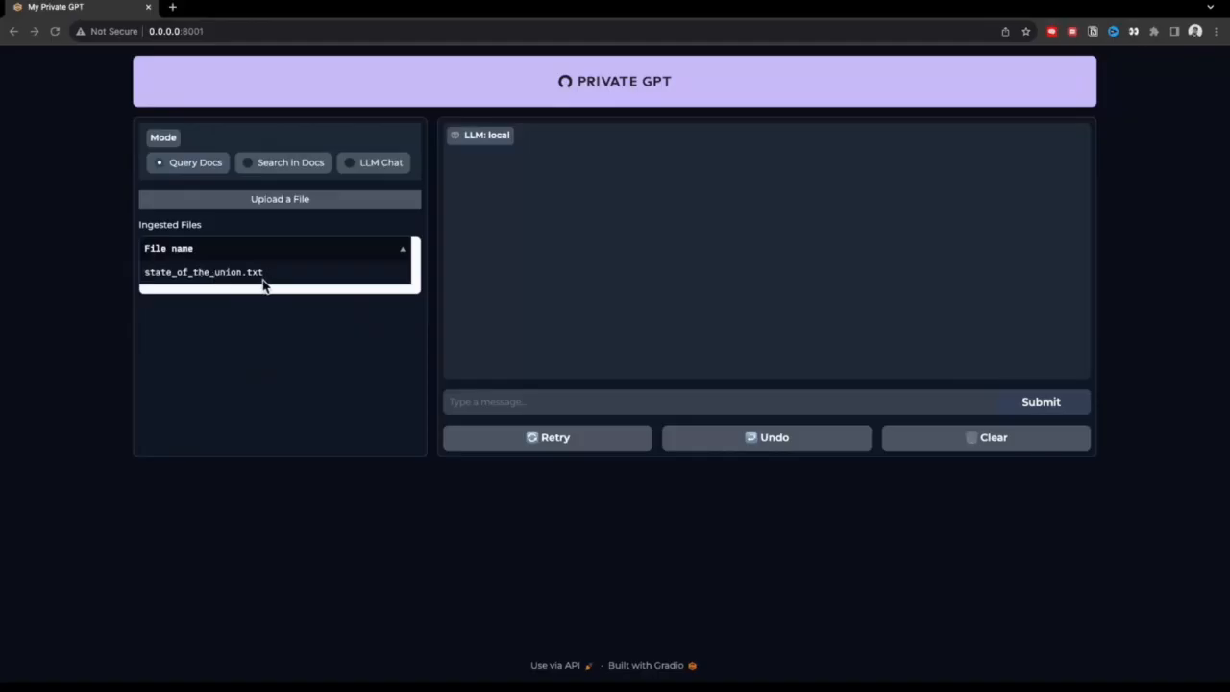
{"action": "mouse_move", "coordinate": [377, 361]}
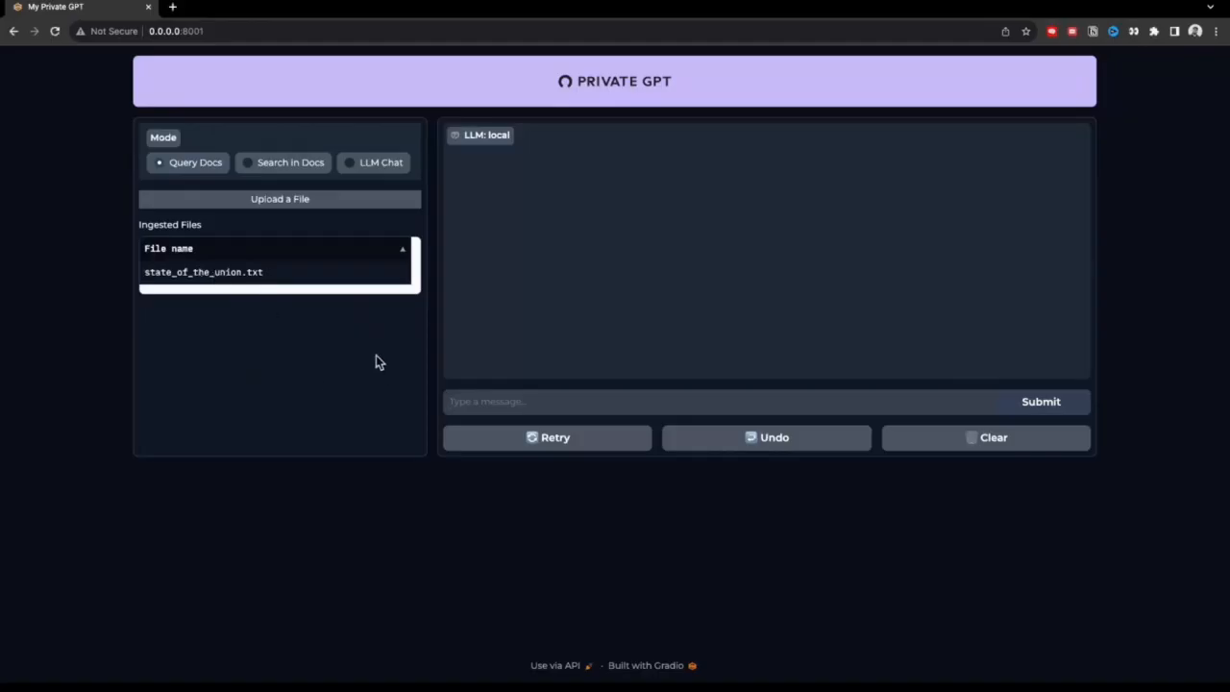
Step: Submit 'Summarize this document' to the assistant in Query Docs mode
{"action": "type", "text": "Summa"}
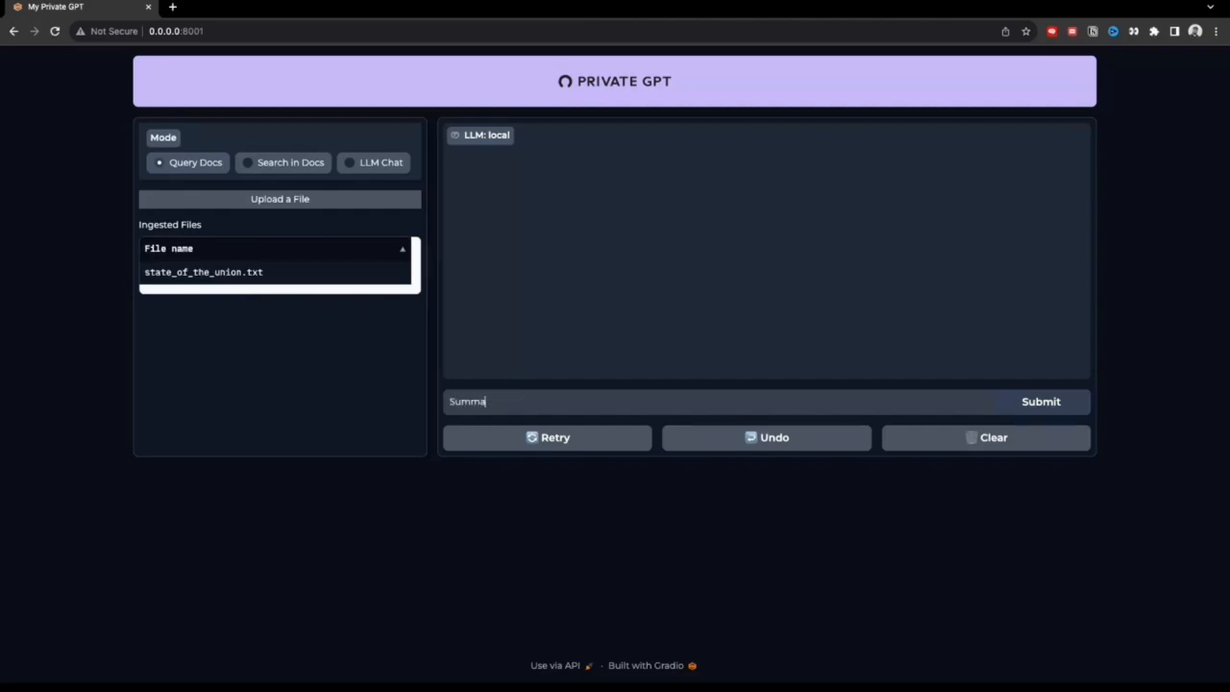
{"action": "type", "text": "rize this docume"}
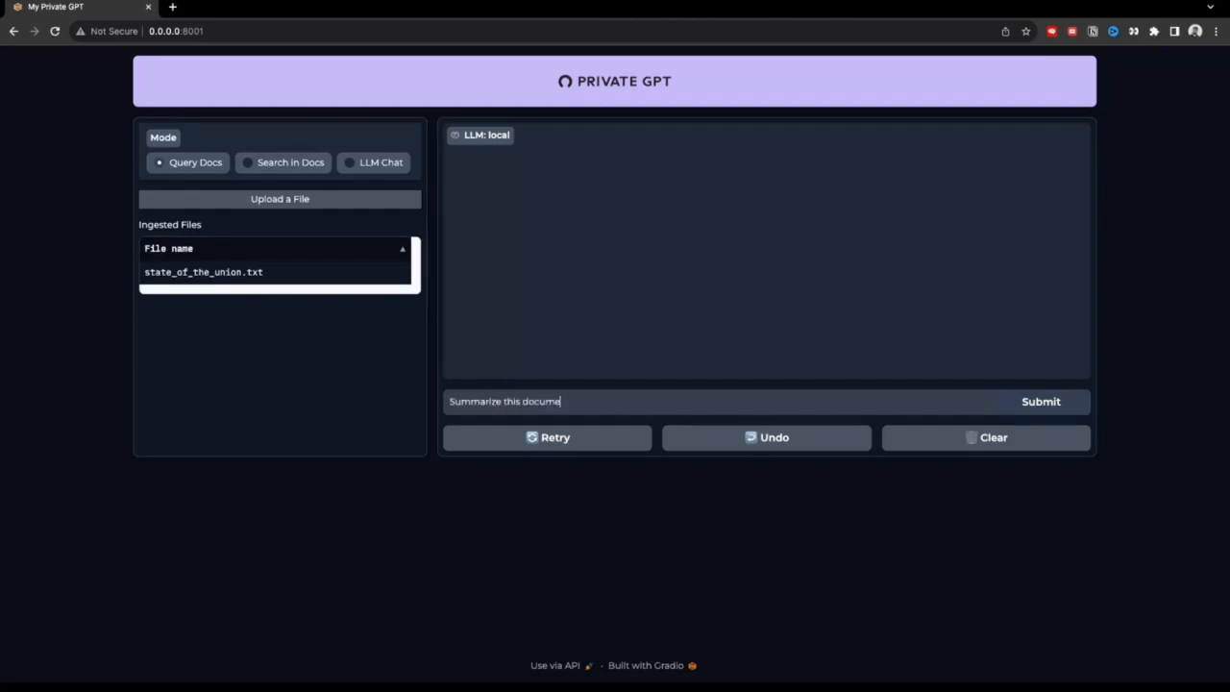
{"action": "left_click", "coordinate": [1041, 401]}
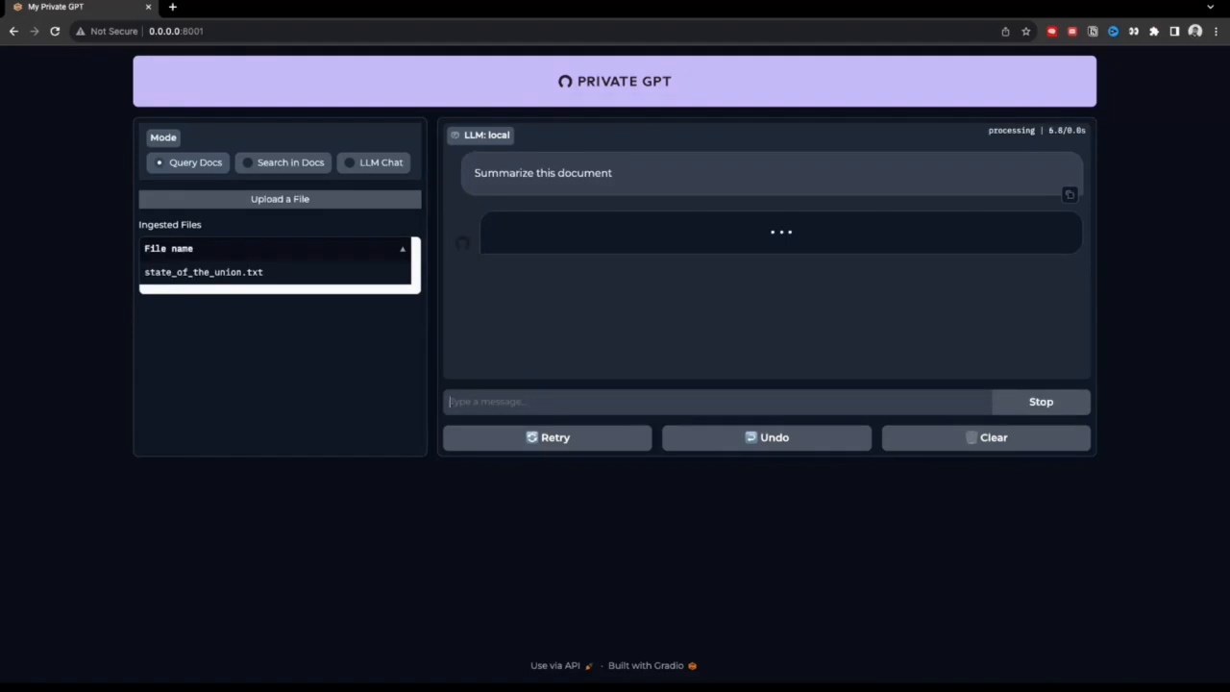
{"action": "mouse_move", "coordinate": [1041, 138]}
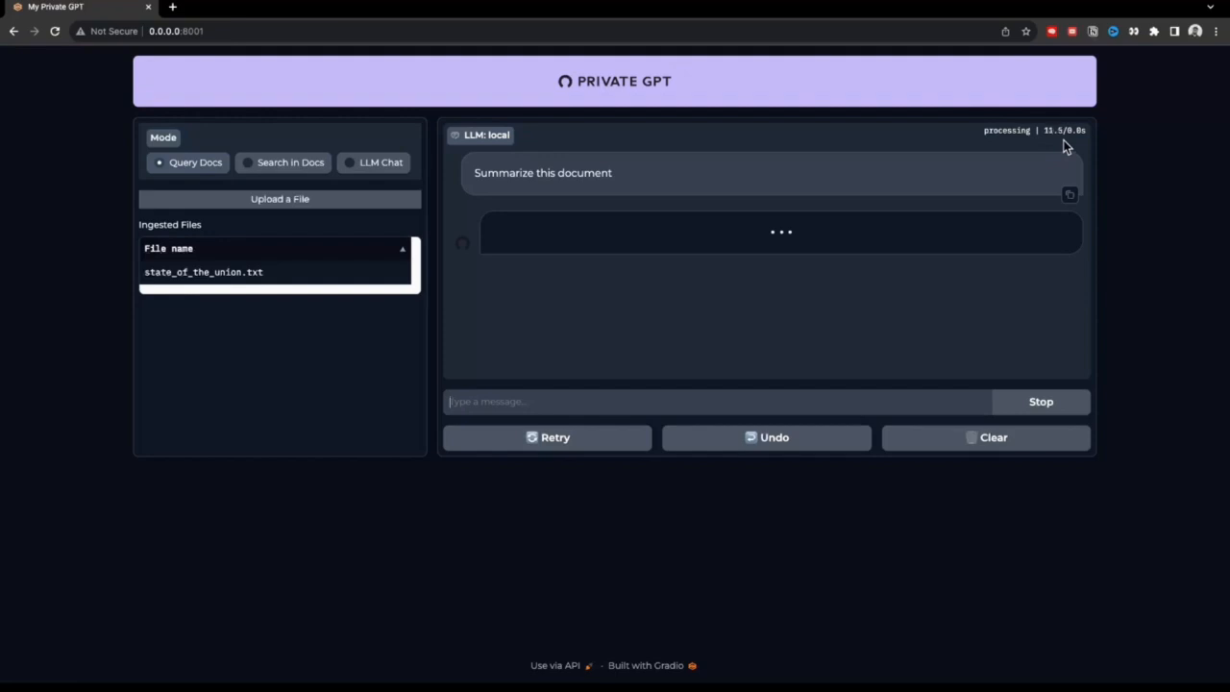
{"action": "mouse_move", "coordinate": [807, 200]}
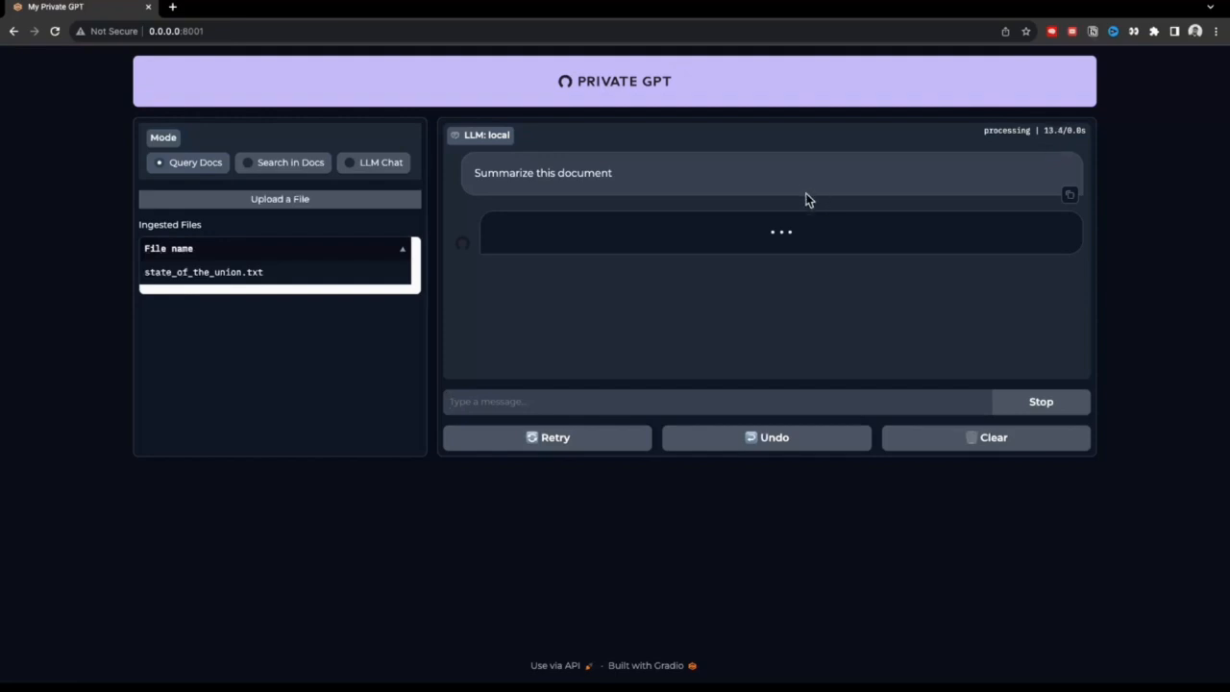
{"action": "mouse_move", "coordinate": [786, 322]}
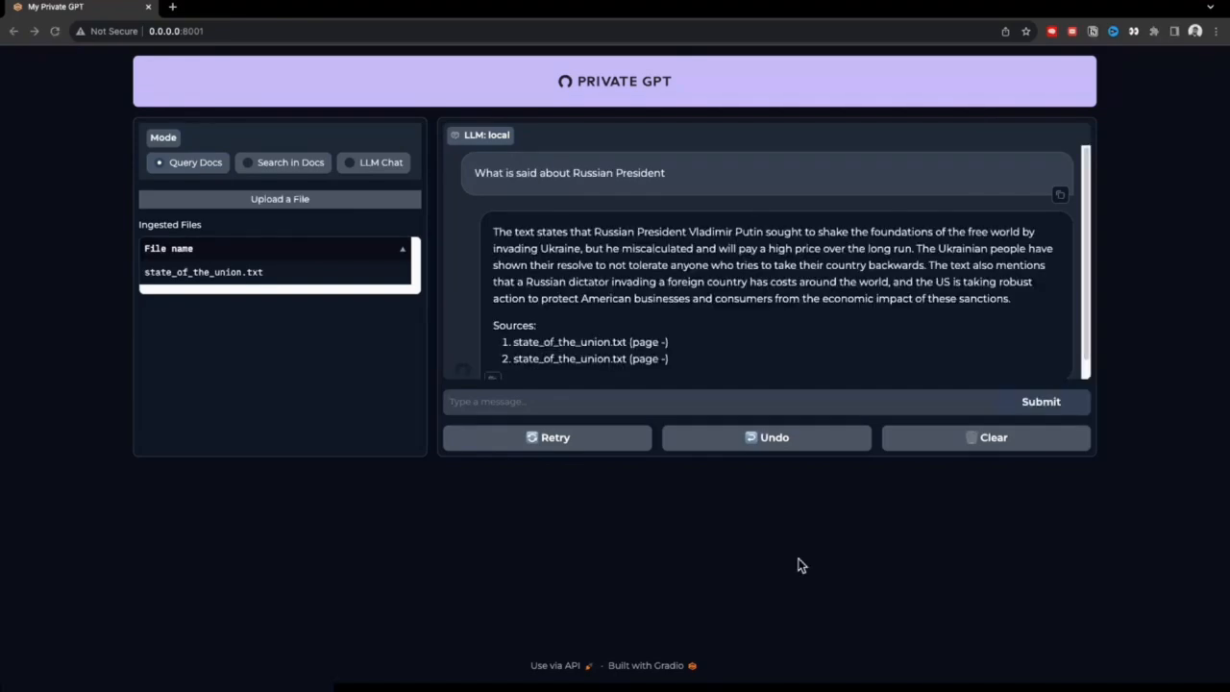
{"action": "mouse_move", "coordinate": [837, 507]}
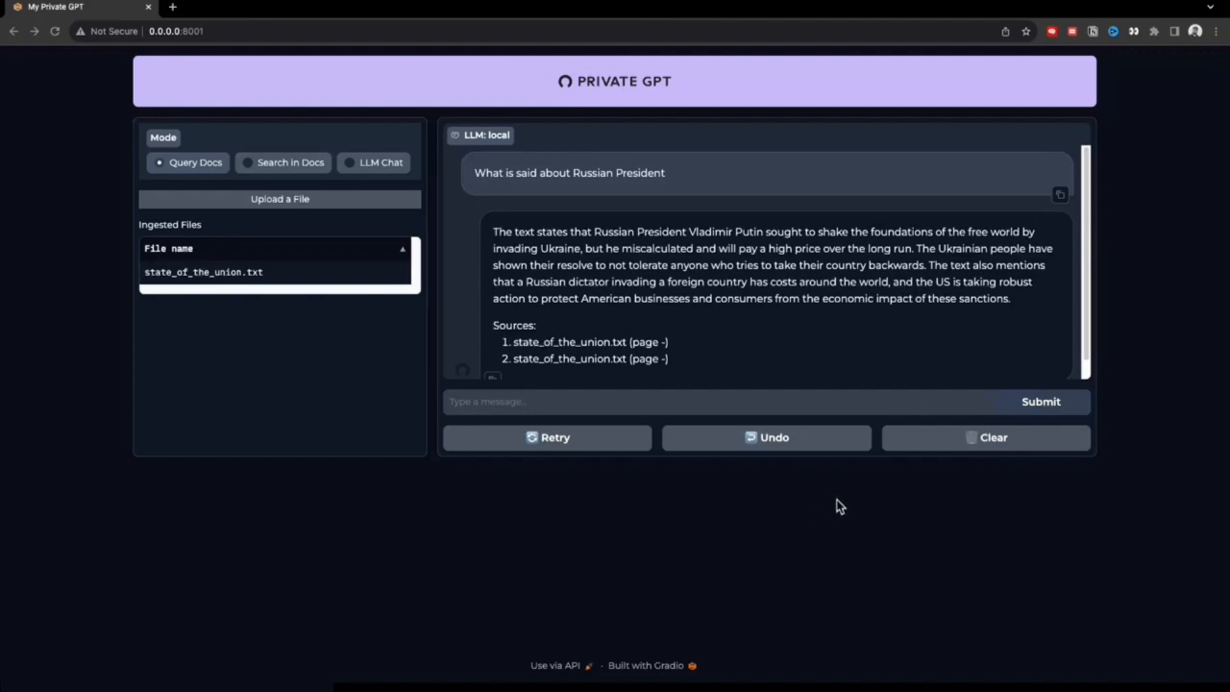
{"action": "mouse_move", "coordinate": [835, 511]}
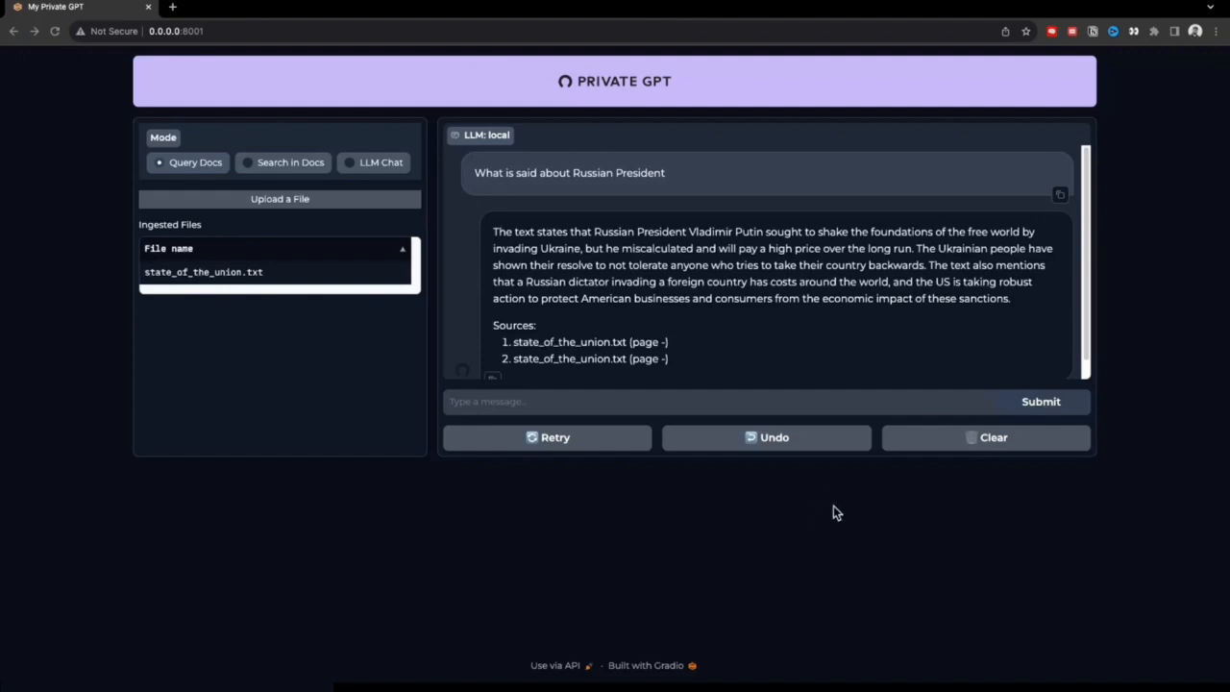
{"action": "mouse_move", "coordinate": [927, 319]}
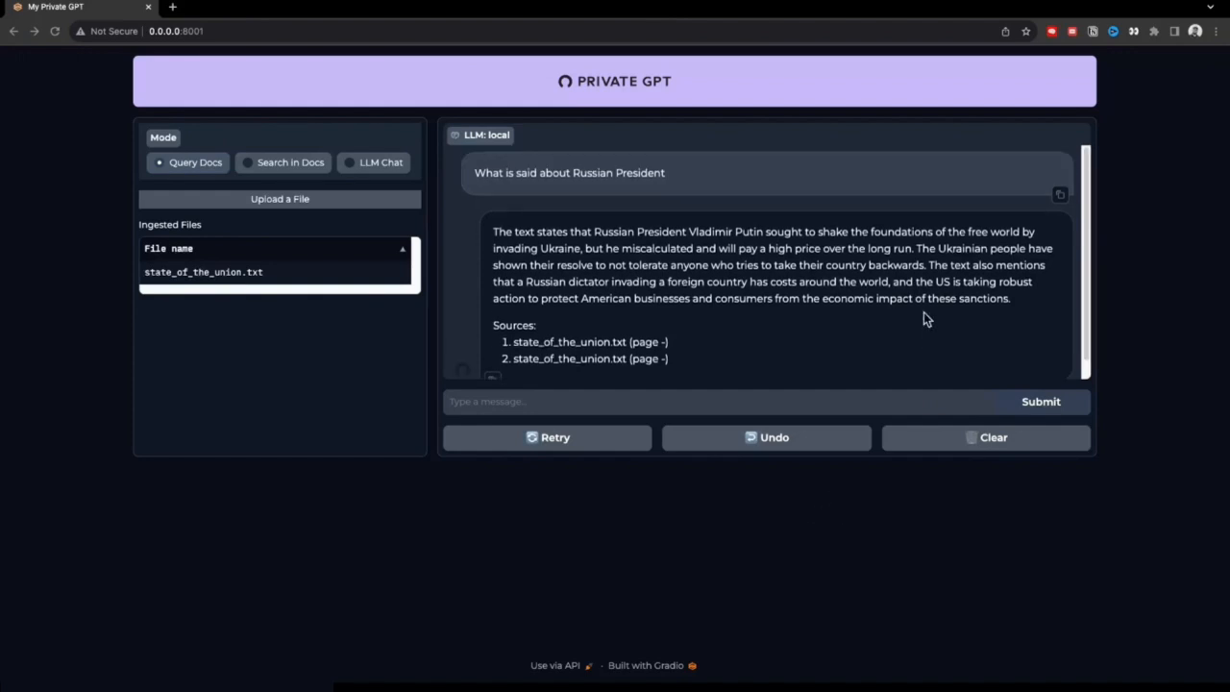
{"action": "mouse_move", "coordinate": [673, 200]}
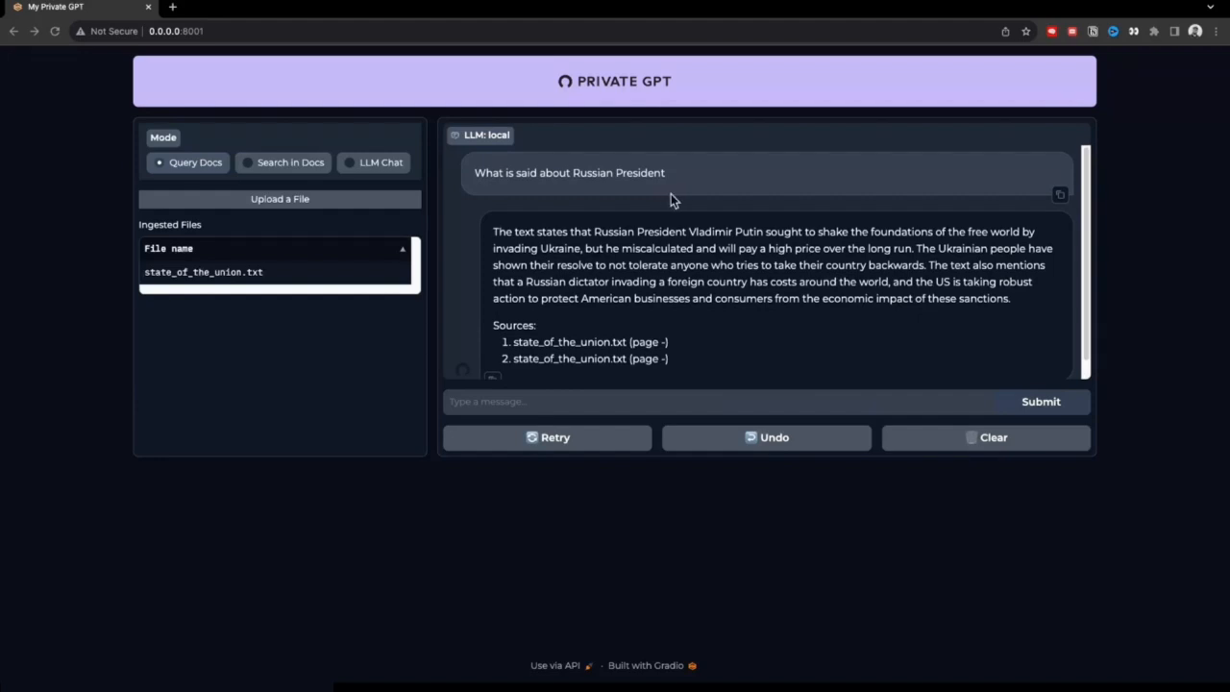
{"action": "mouse_move", "coordinate": [365, 312]}
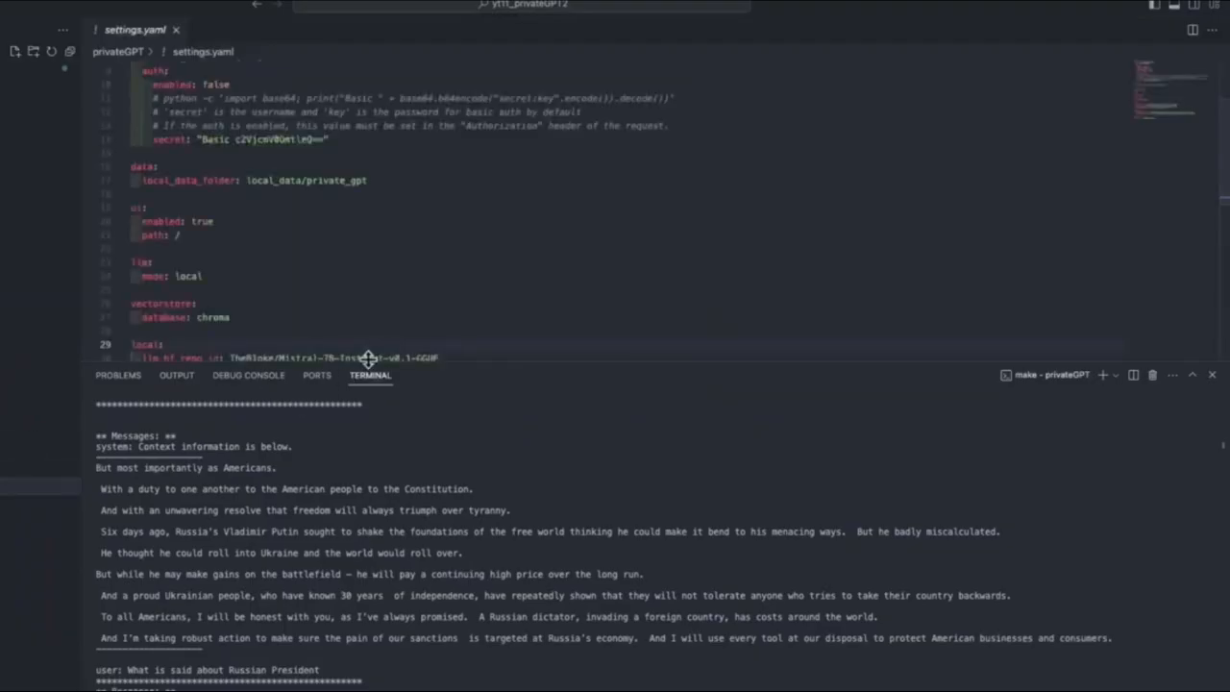
Step: Enlarge the settings.yaml editor above the log and highlight the sagemaker section
{"action": "left_click_drag", "start_coordinate": [369, 357], "coordinate": [457, 385]}
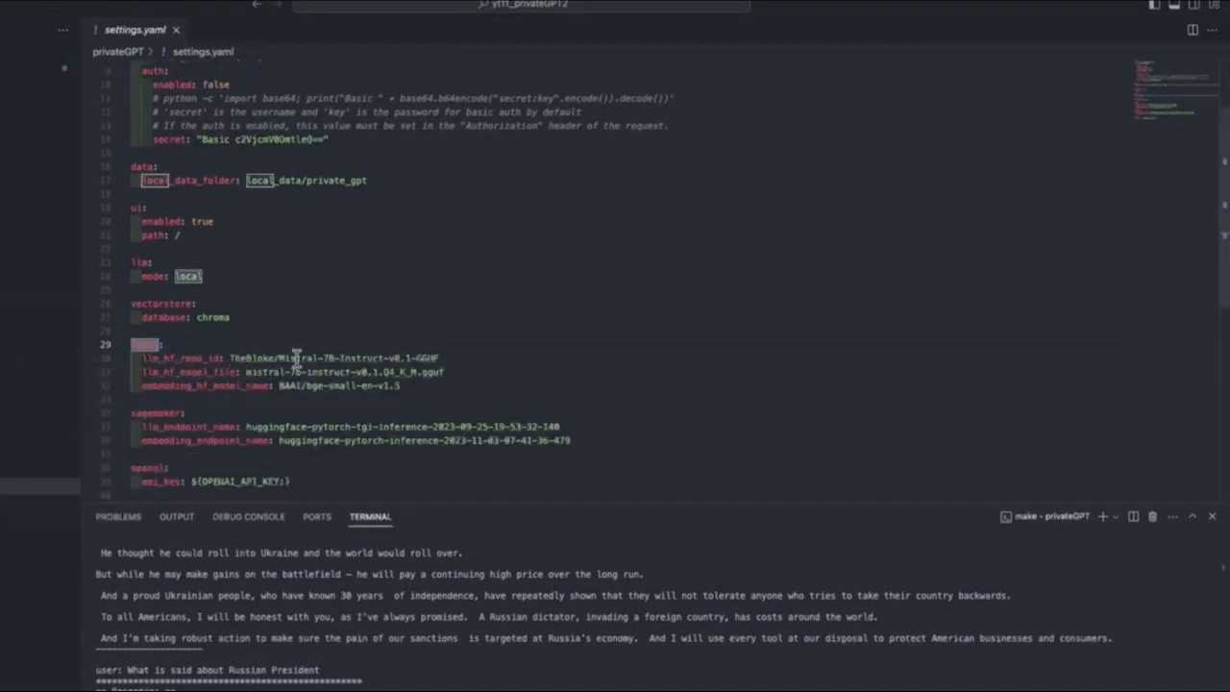
{"action": "mouse_move", "coordinate": [440, 360]}
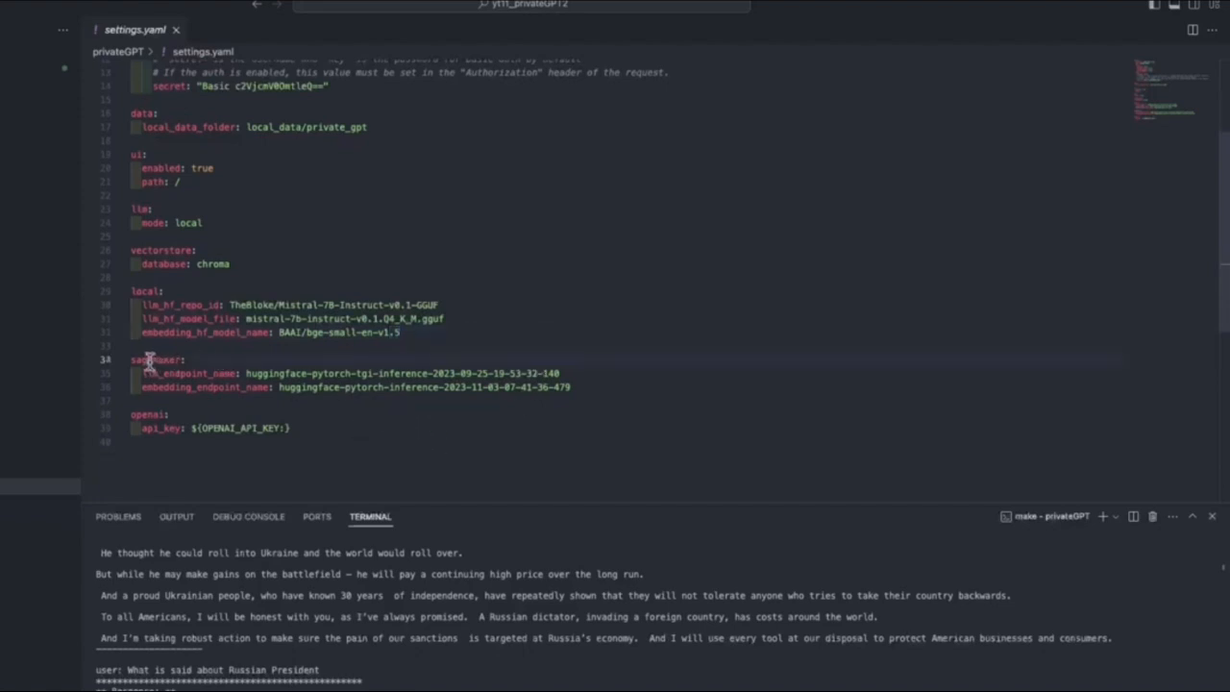
{"action": "double_click", "coordinate": [158, 360]}
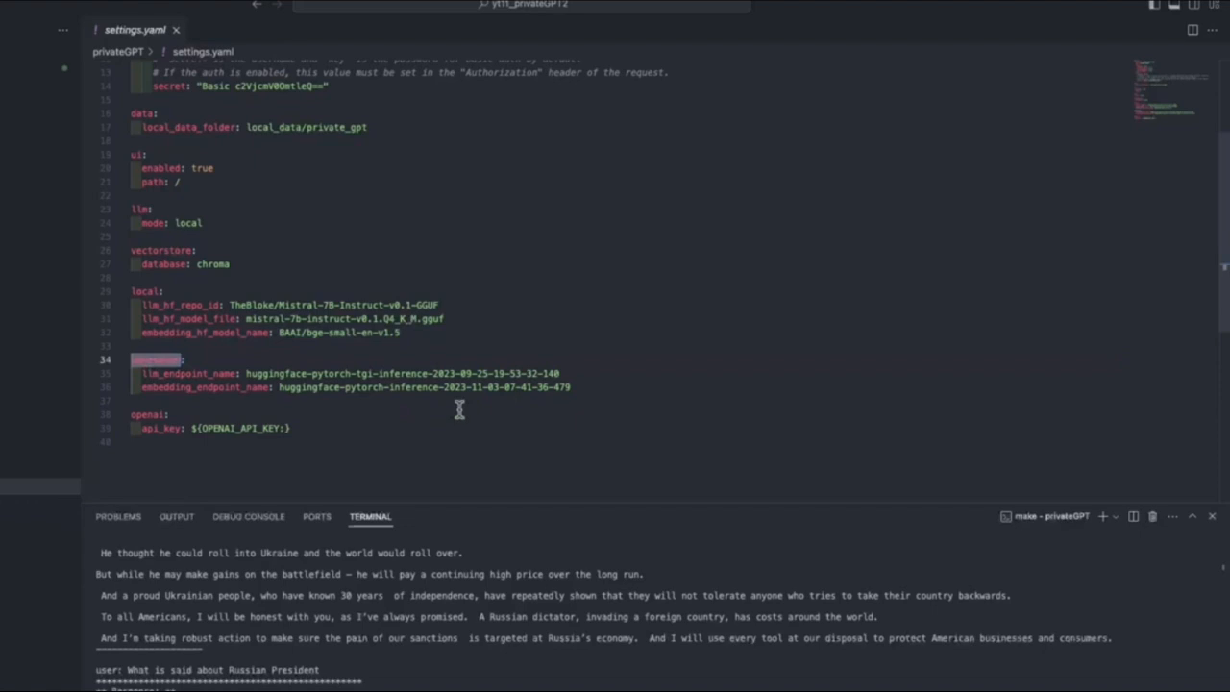
{"action": "scroll", "scroll_direction": "up", "scroll_amount": 3}
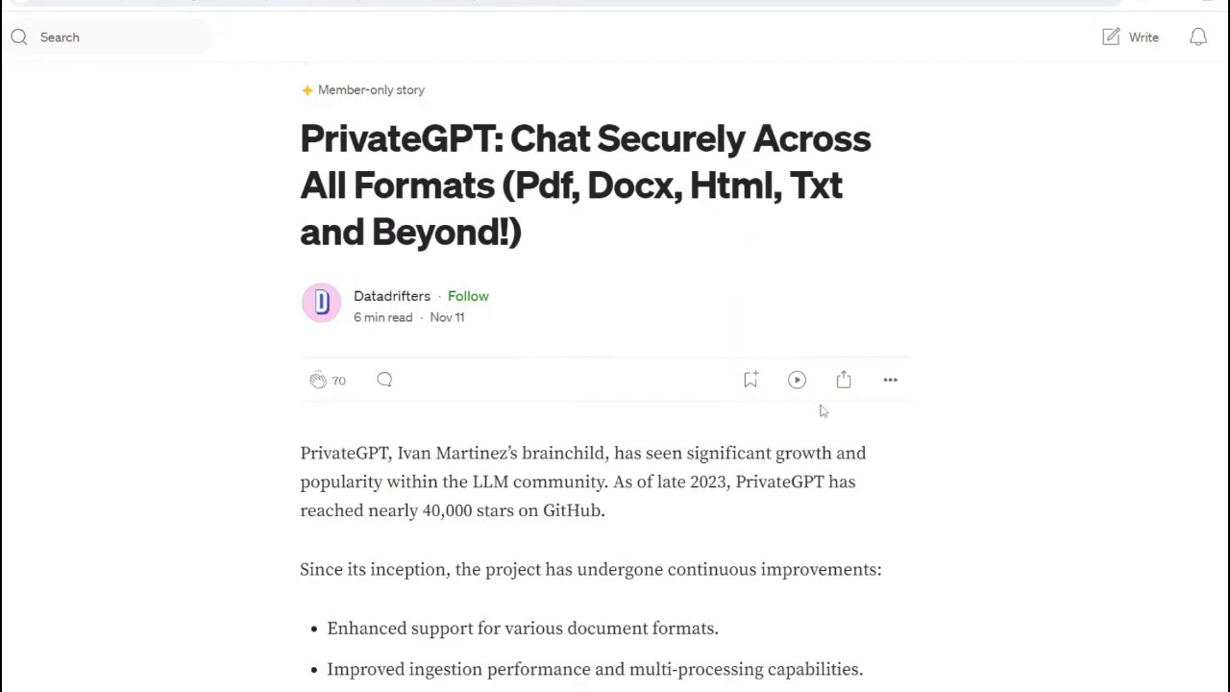
Step: Scroll the article to the Getting Started block with clone, conda, pipx and poetry commands
{"action": "scroll", "scroll_direction": "down", "scroll_amount": 3}
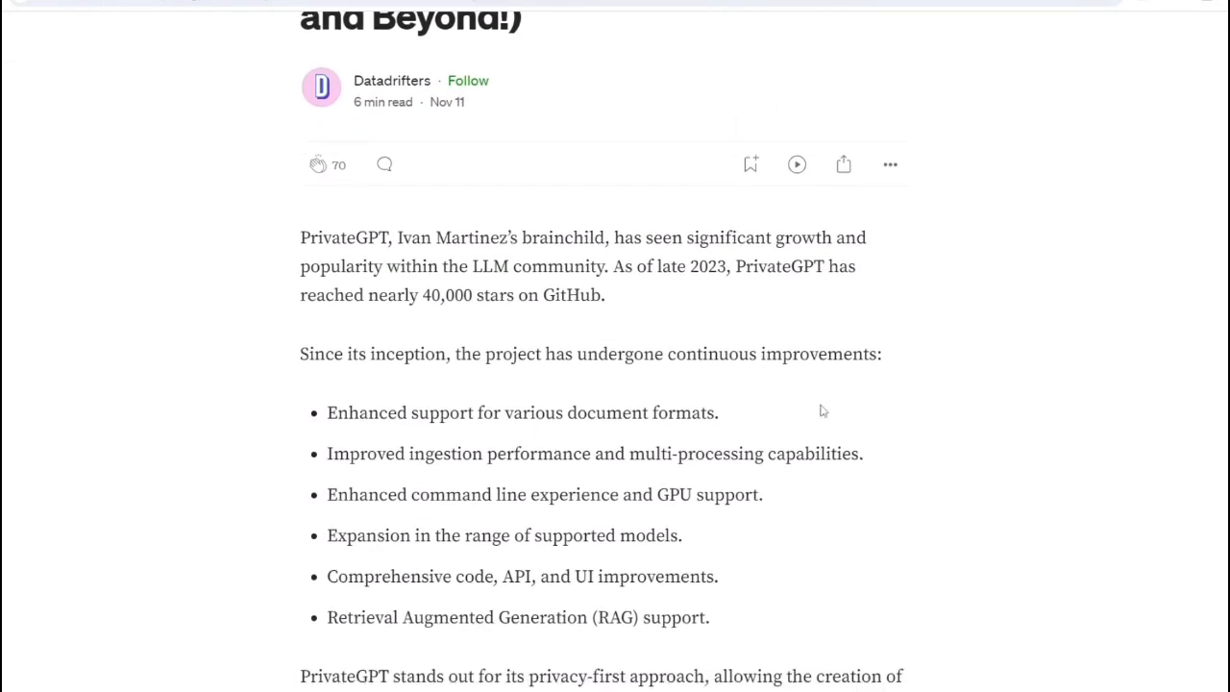
{"action": "scroll", "scroll_direction": "down", "scroll_amount": 3}
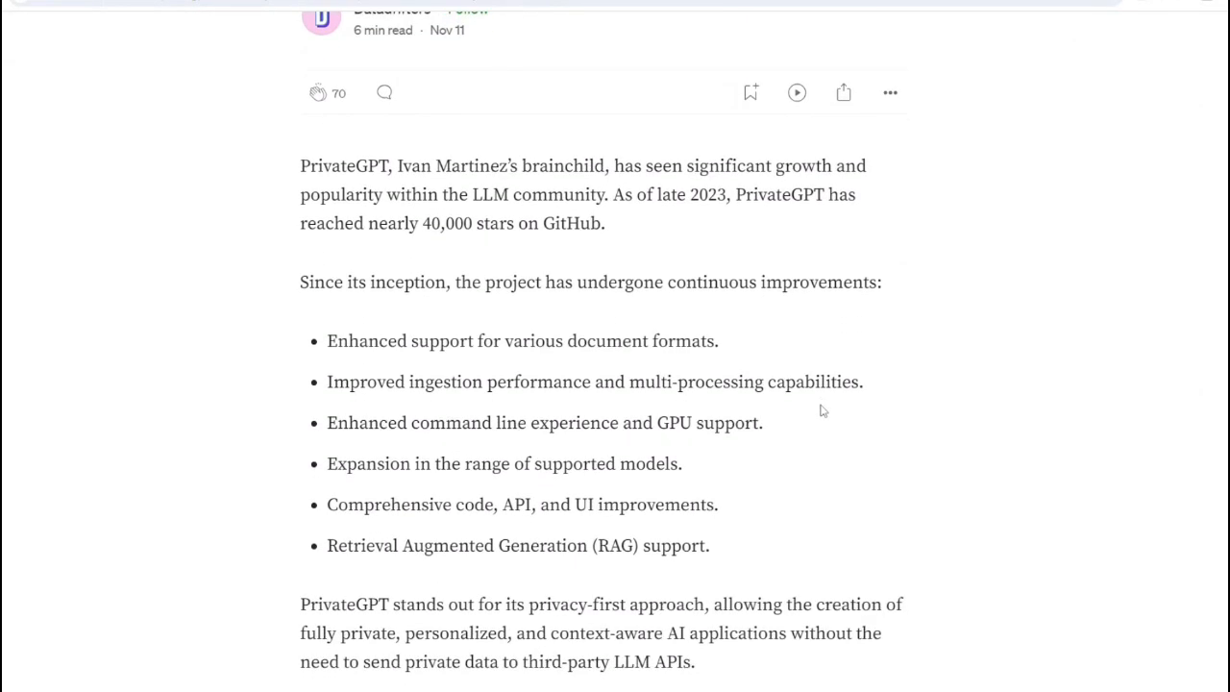
{"action": "scroll", "scroll_direction": "down", "scroll_amount": 3}
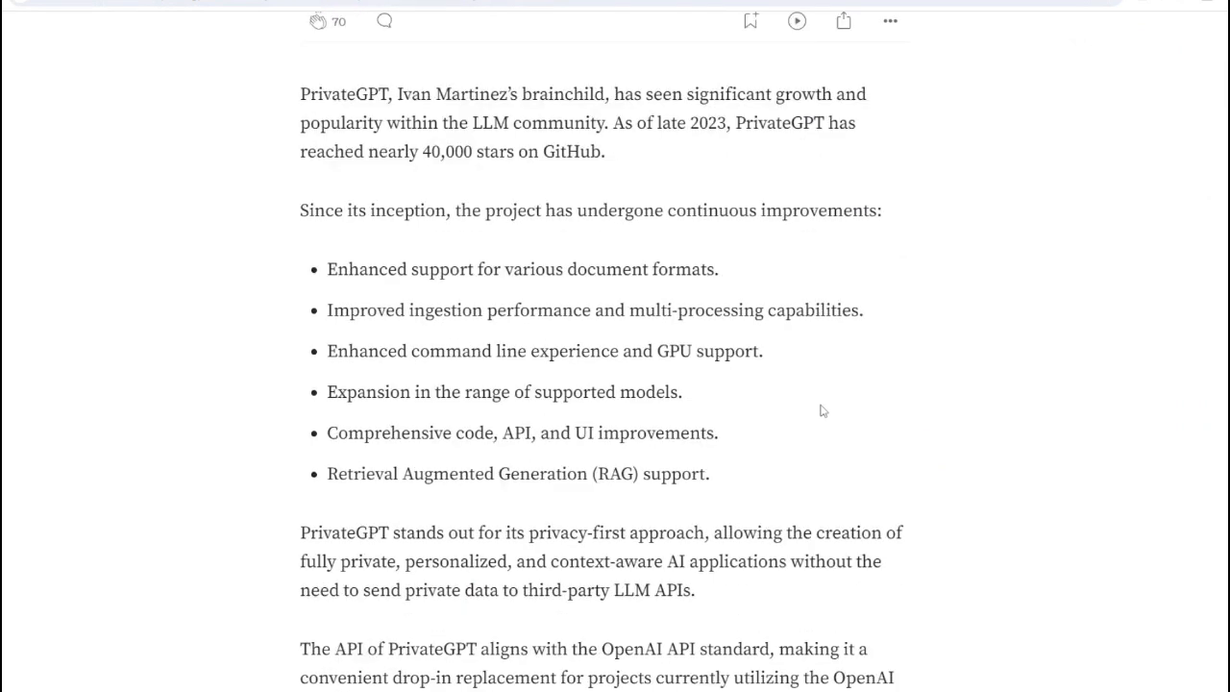
{"action": "scroll", "scroll_direction": "down", "scroll_amount": 3}
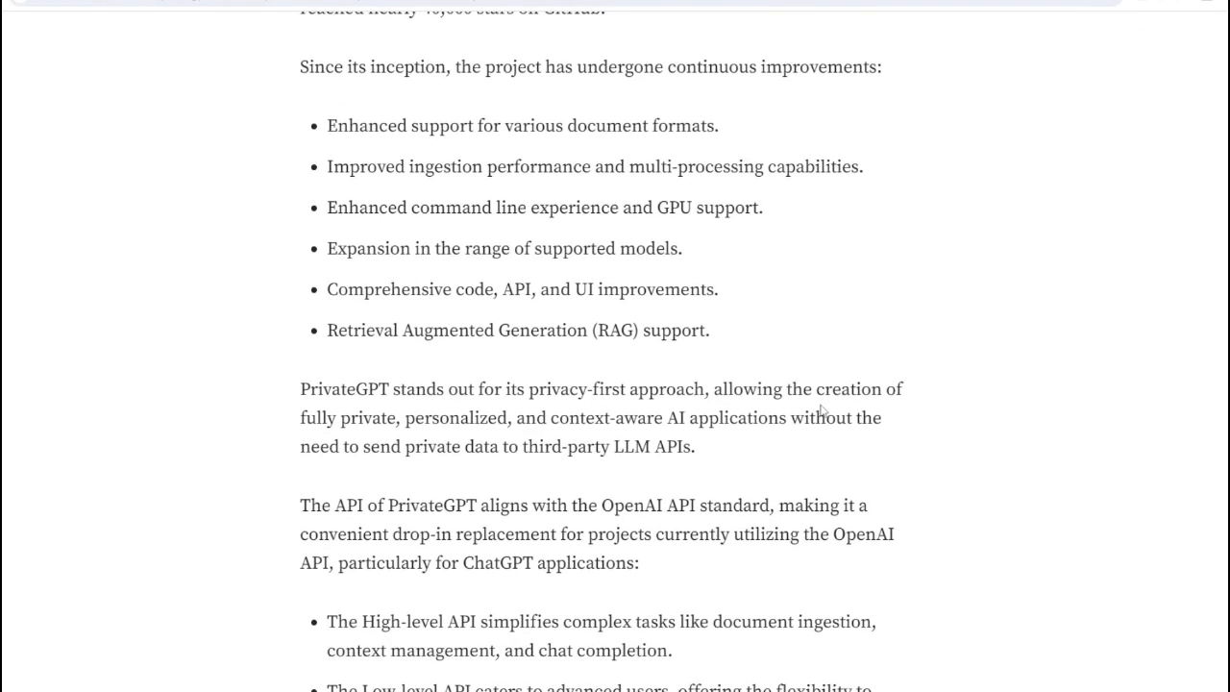
{"action": "scroll", "scroll_direction": "down", "scroll_amount": 3}
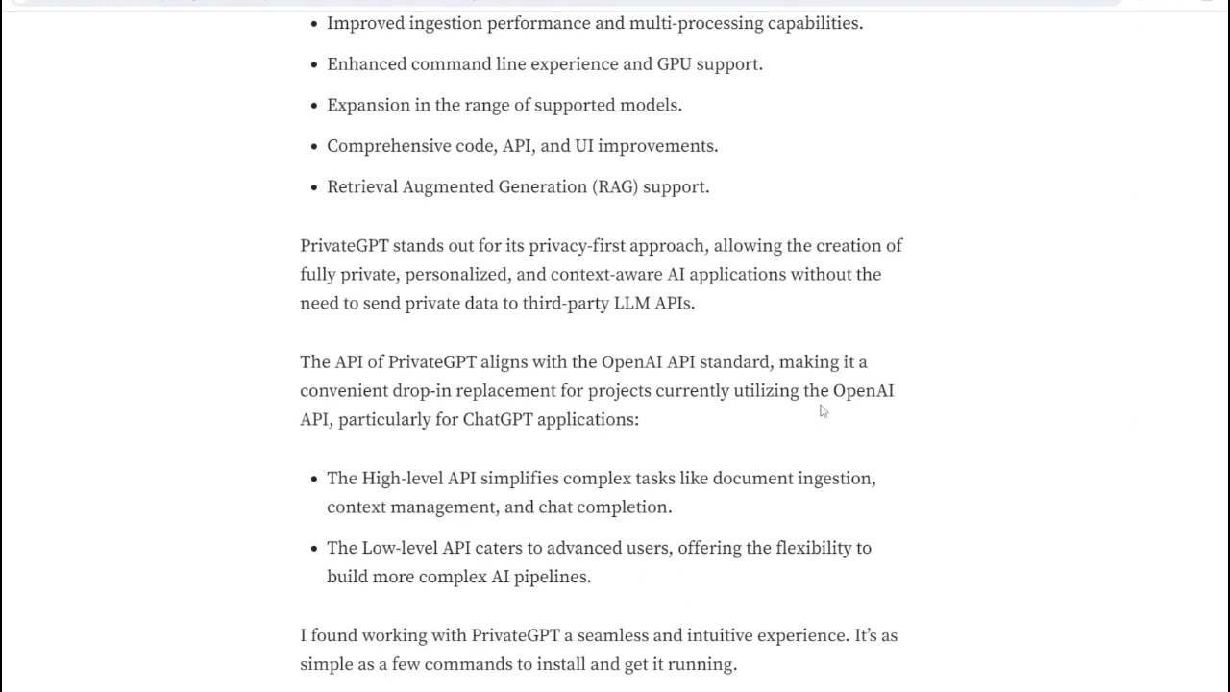
{"action": "scroll", "scroll_direction": "down", "scroll_amount": 3}
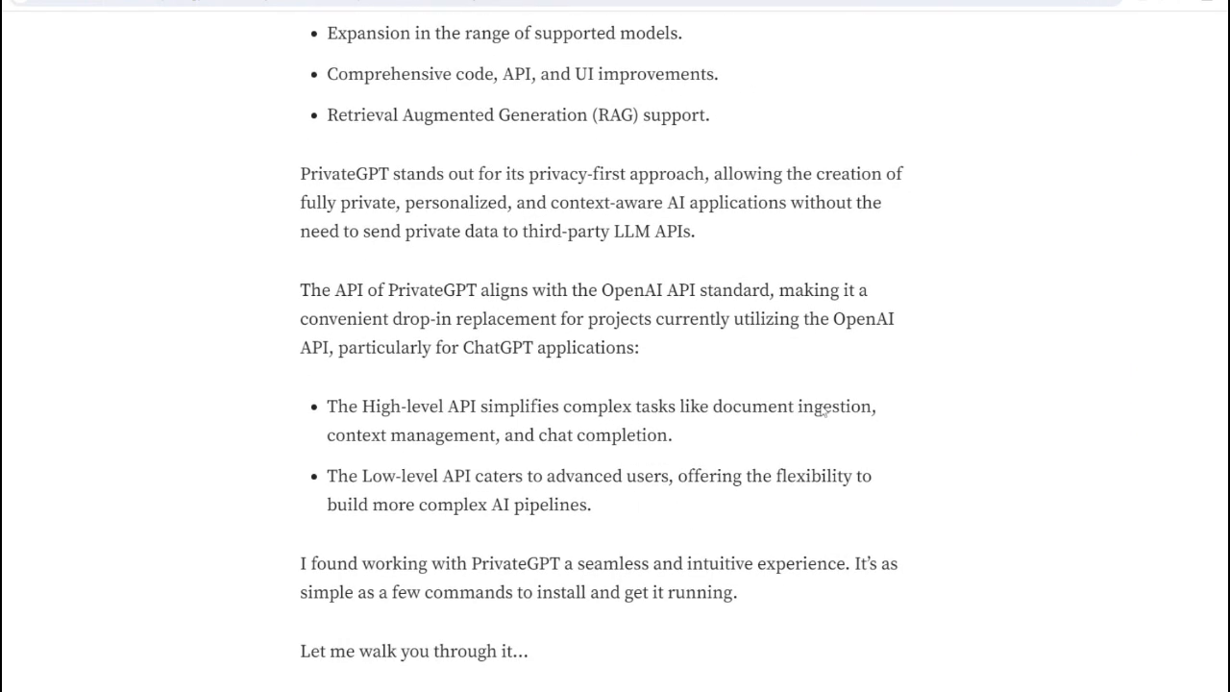
{"action": "scroll", "scroll_direction": "down", "scroll_amount": 3}
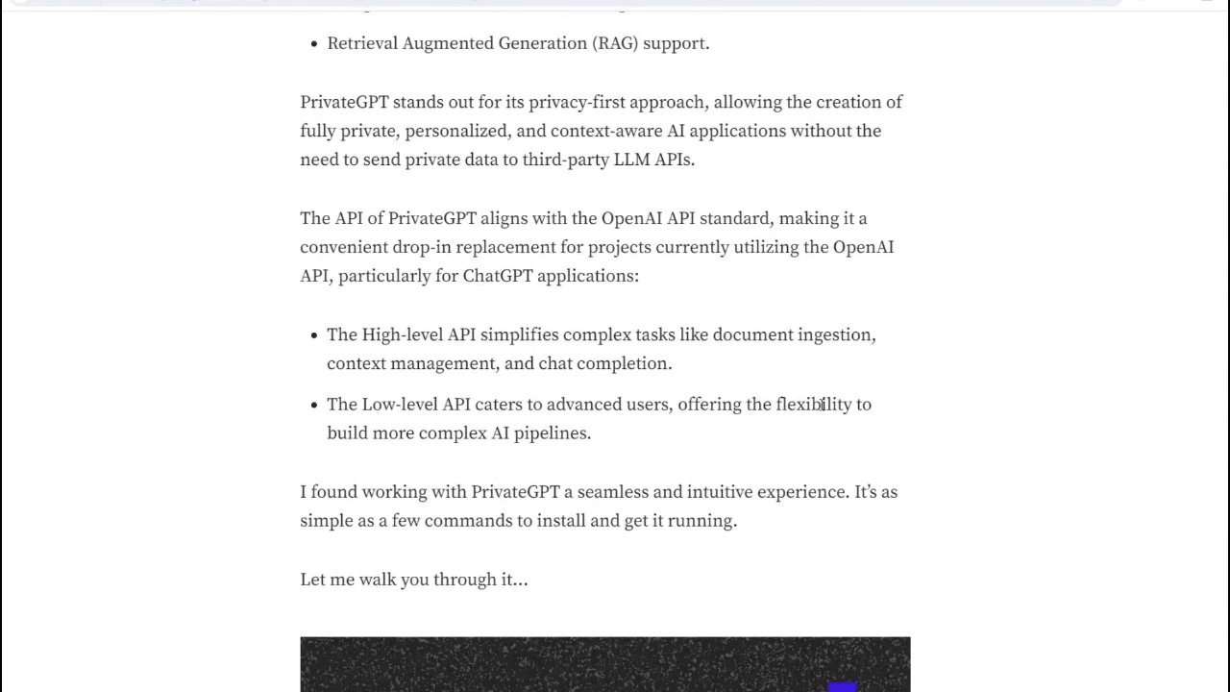
{"action": "scroll", "scroll_direction": "down", "scroll_amount": 3}
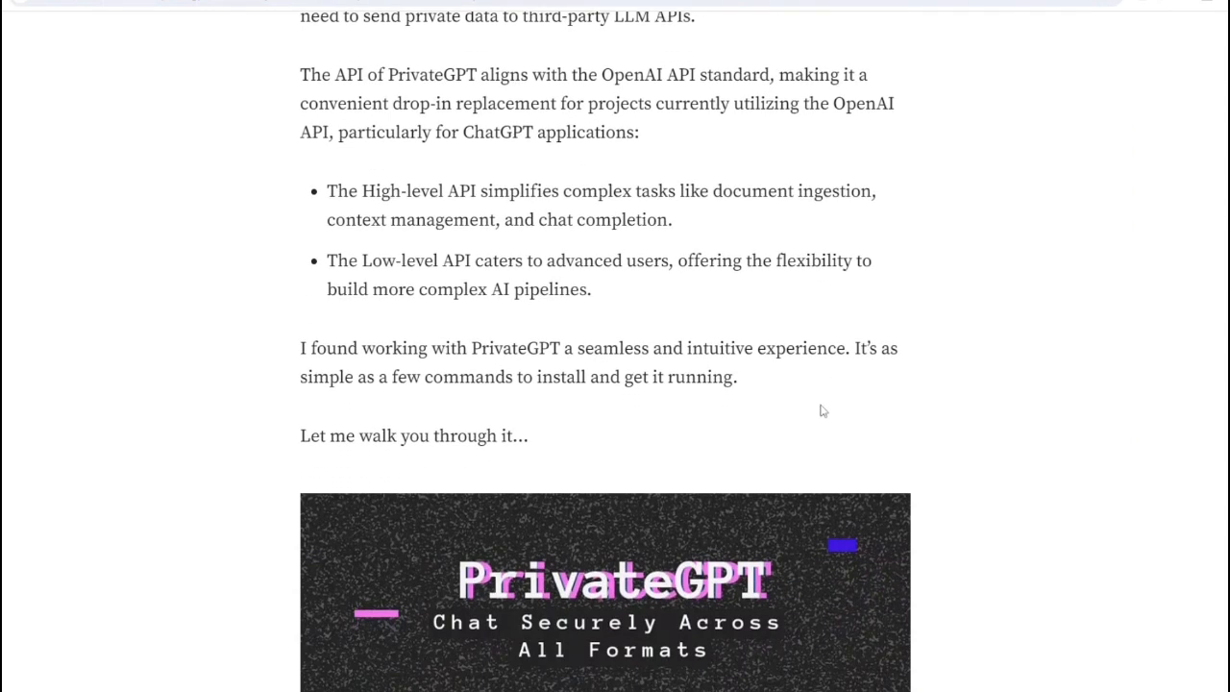
{"action": "scroll", "scroll_direction": "down", "scroll_amount": 3}
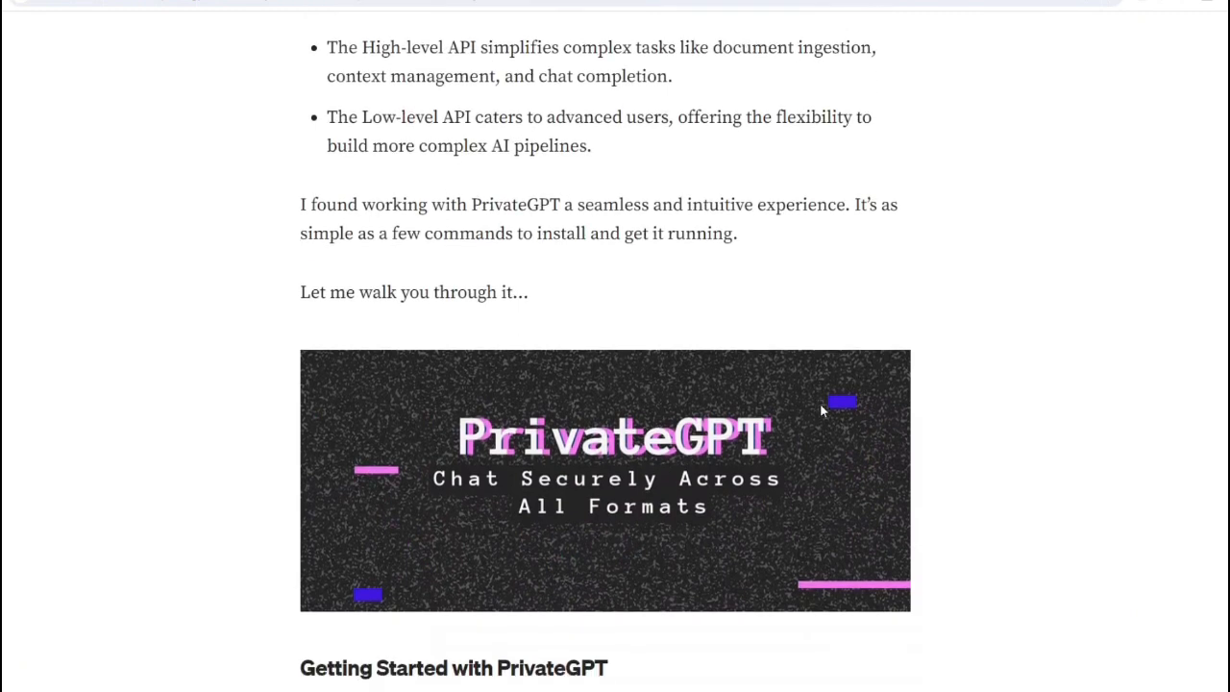
{"action": "scroll", "scroll_direction": "down", "scroll_amount": 3}
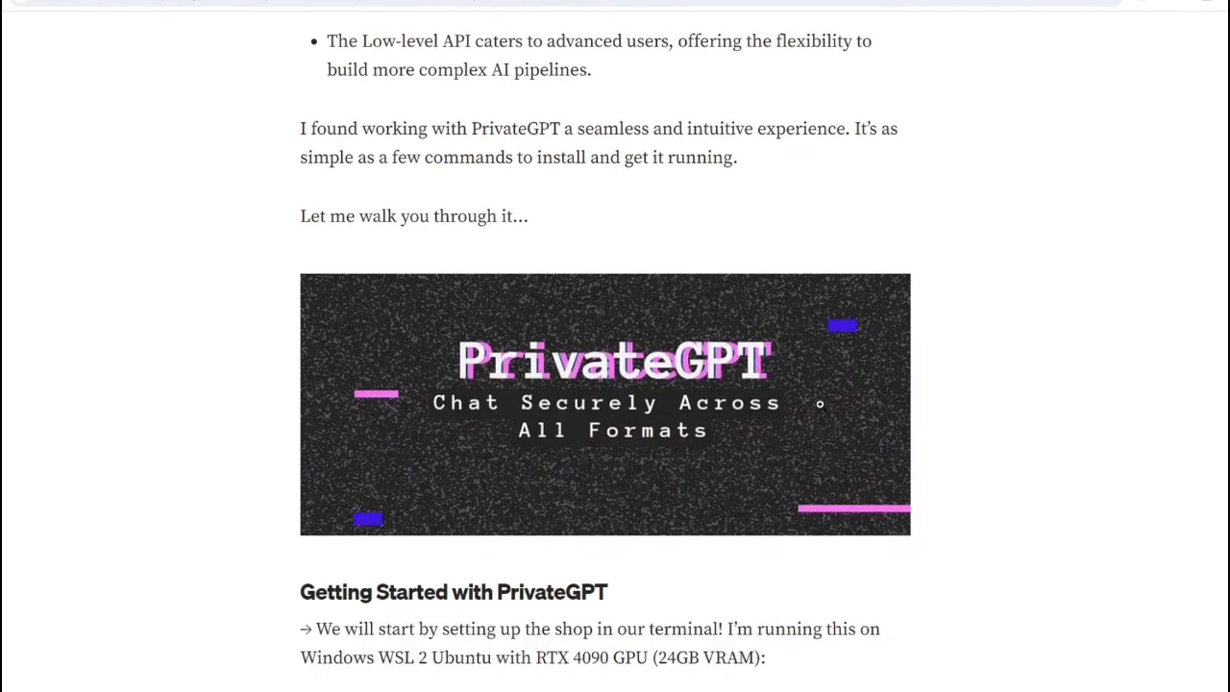
{"action": "scroll", "scroll_direction": "down", "scroll_amount": 3}
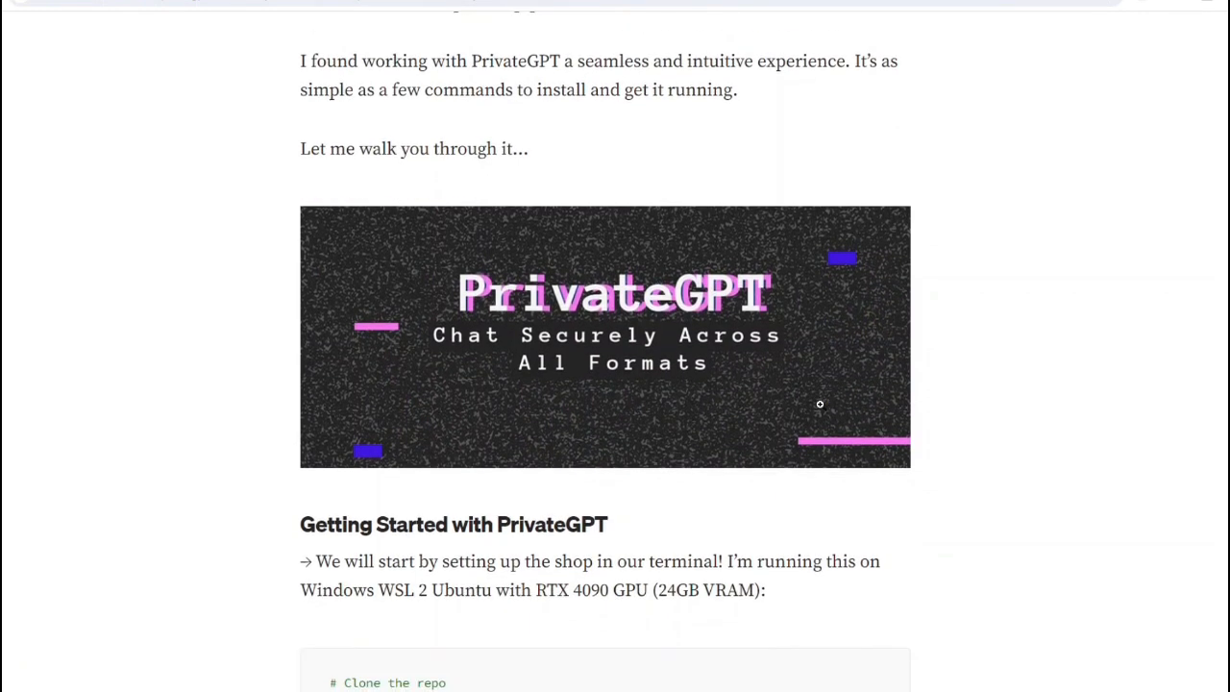
{"action": "scroll", "scroll_direction": "down", "scroll_amount": 3}
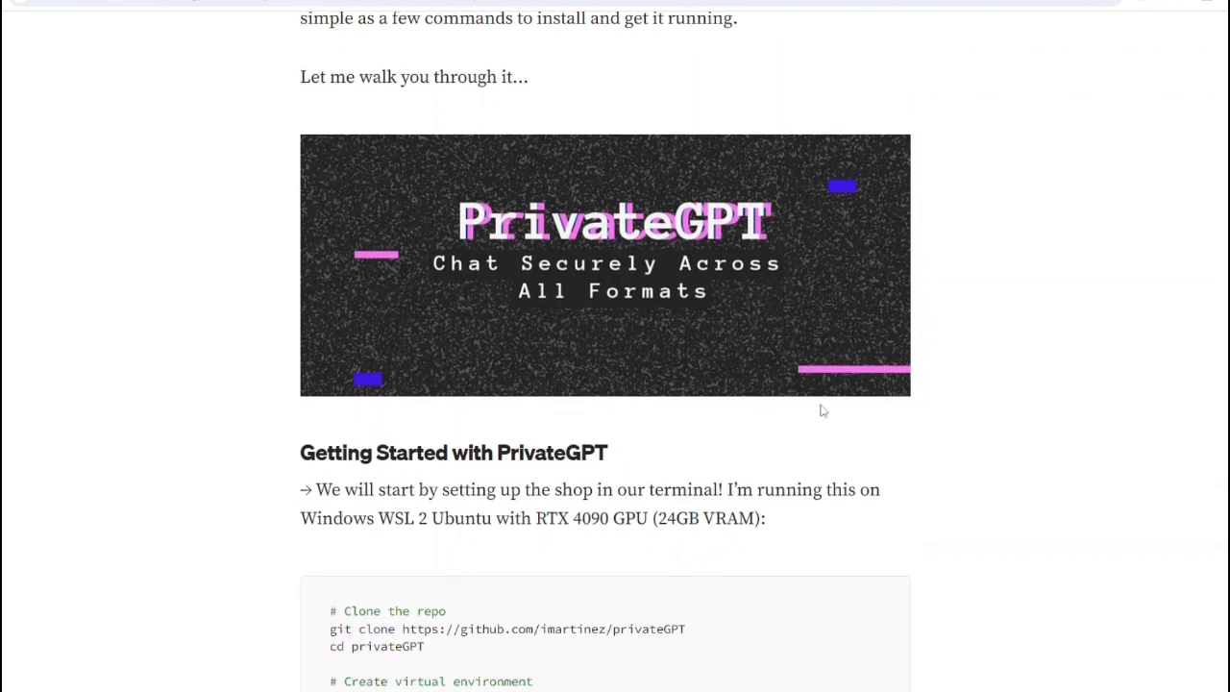
{"action": "scroll", "scroll_direction": "down", "scroll_amount": 3}
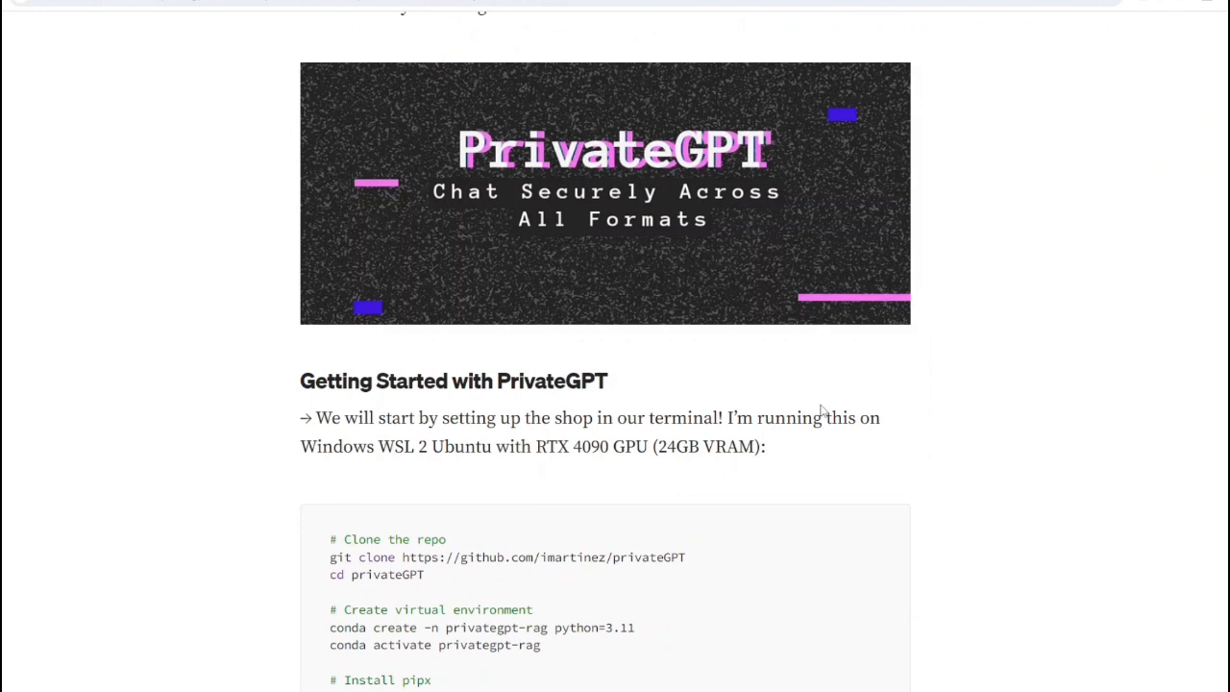
{"action": "scroll", "scroll_direction": "down", "scroll_amount": 3}
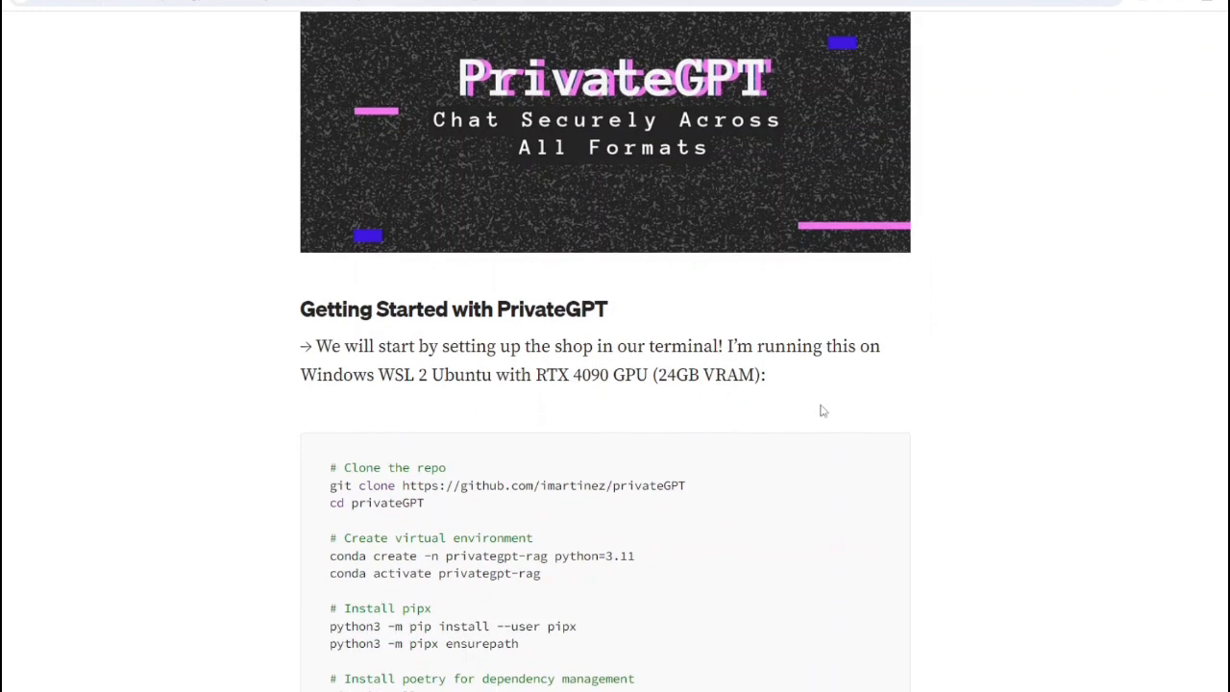
{"action": "scroll", "scroll_direction": "down", "scroll_amount": 3}
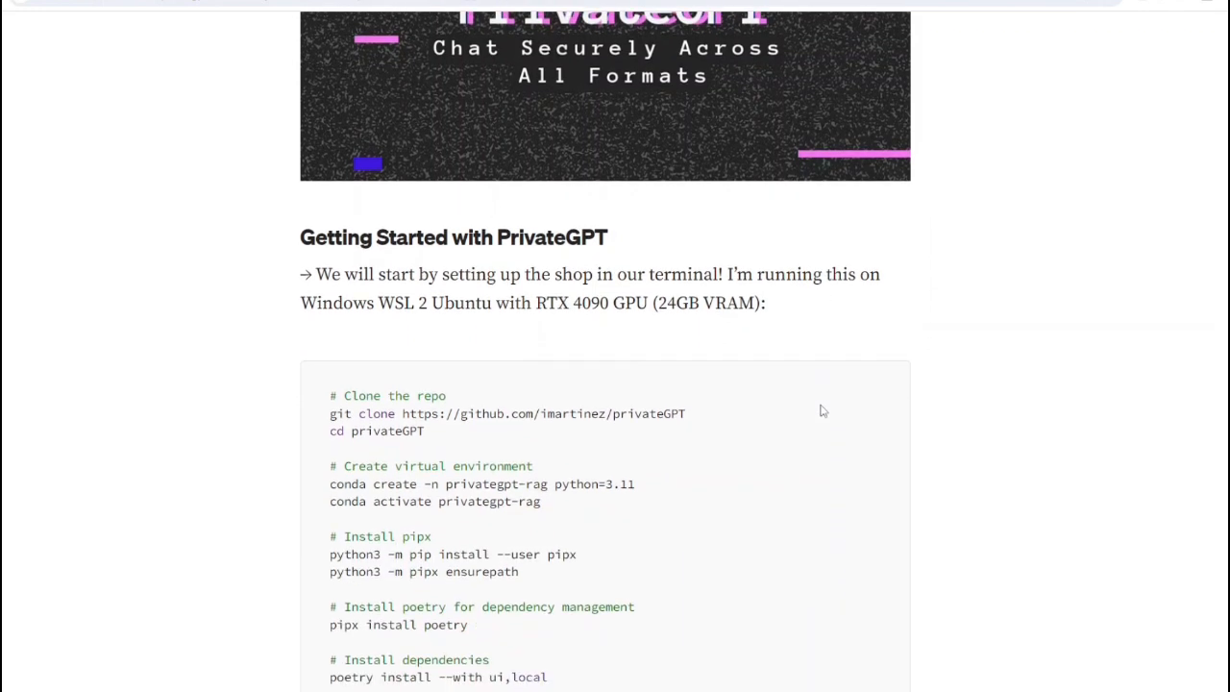